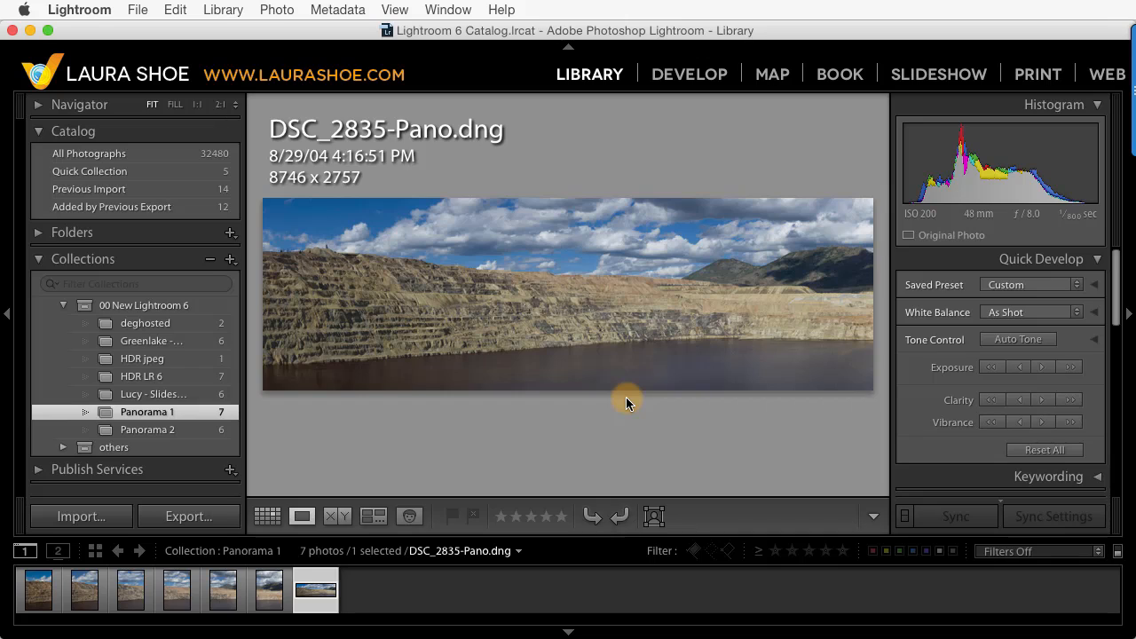
mouse_move(771, 332)
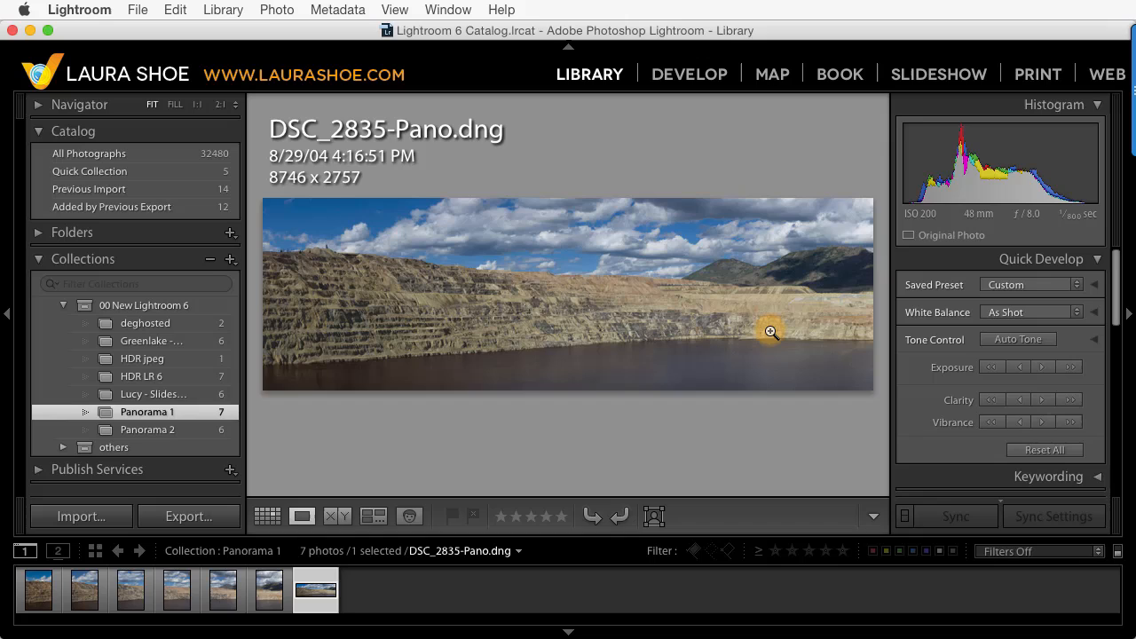
mouse_move(298, 128)
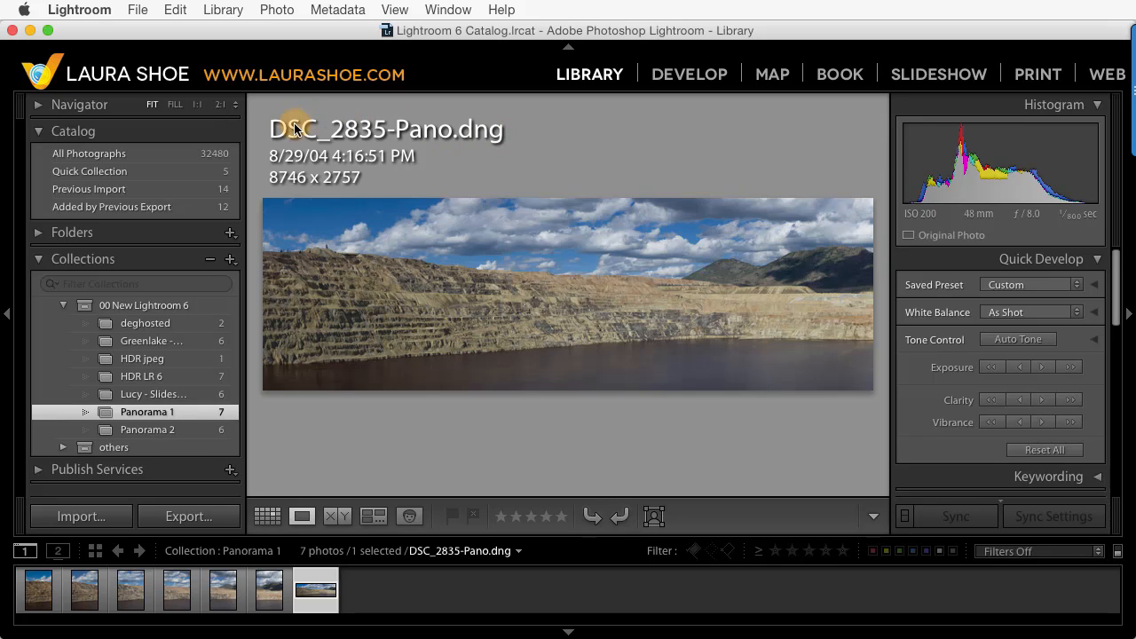
mouse_move(401, 149)
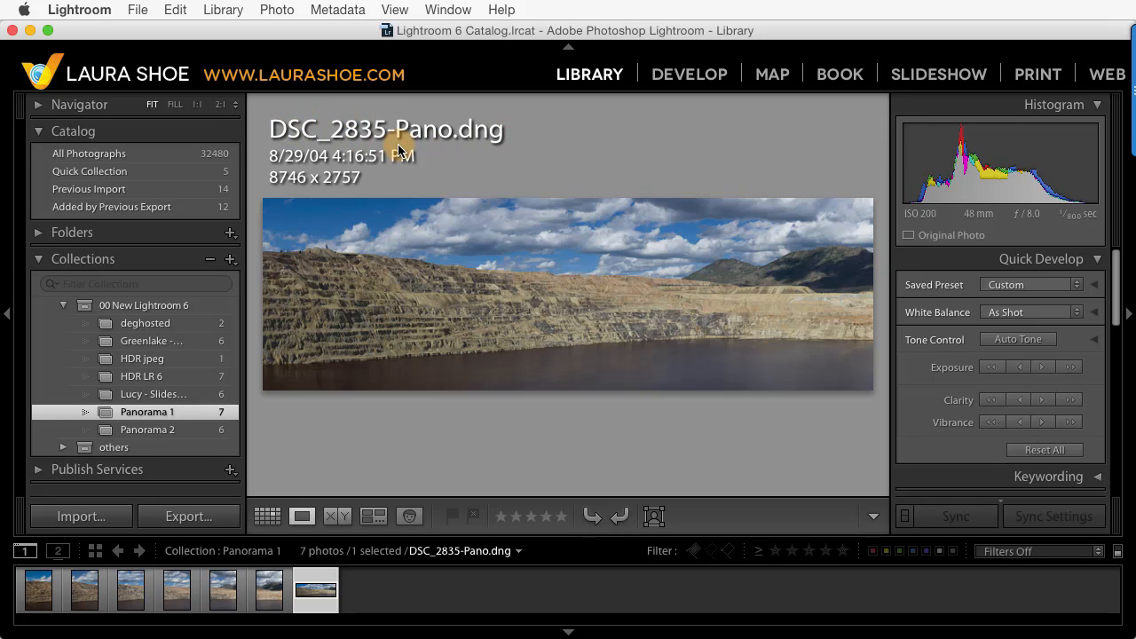
mouse_move(381, 142)
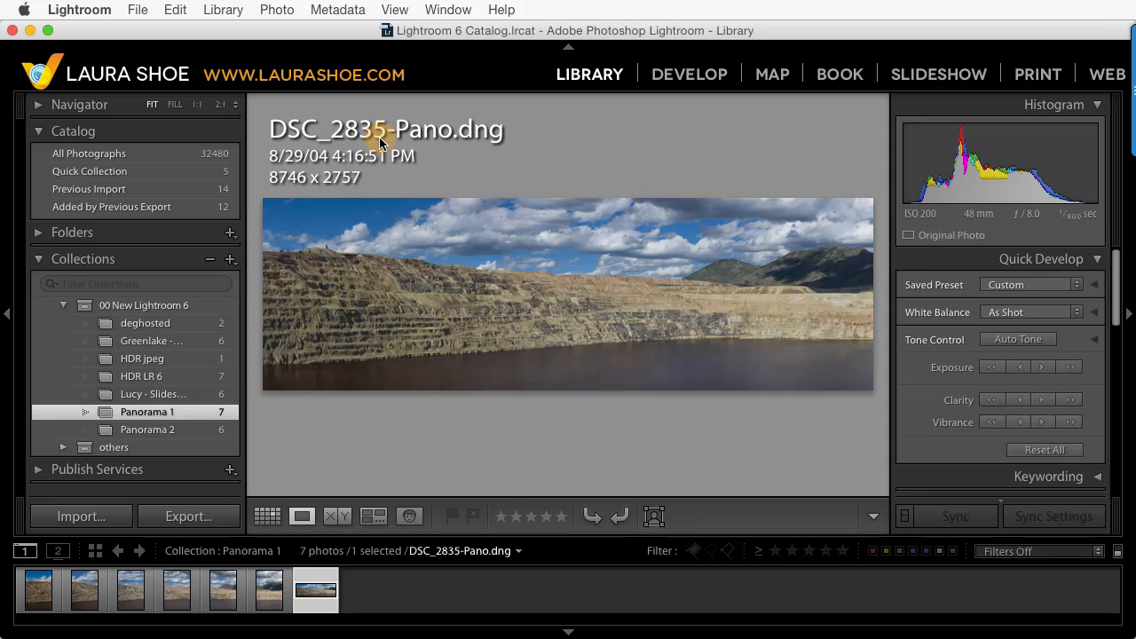
mouse_move(414, 145)
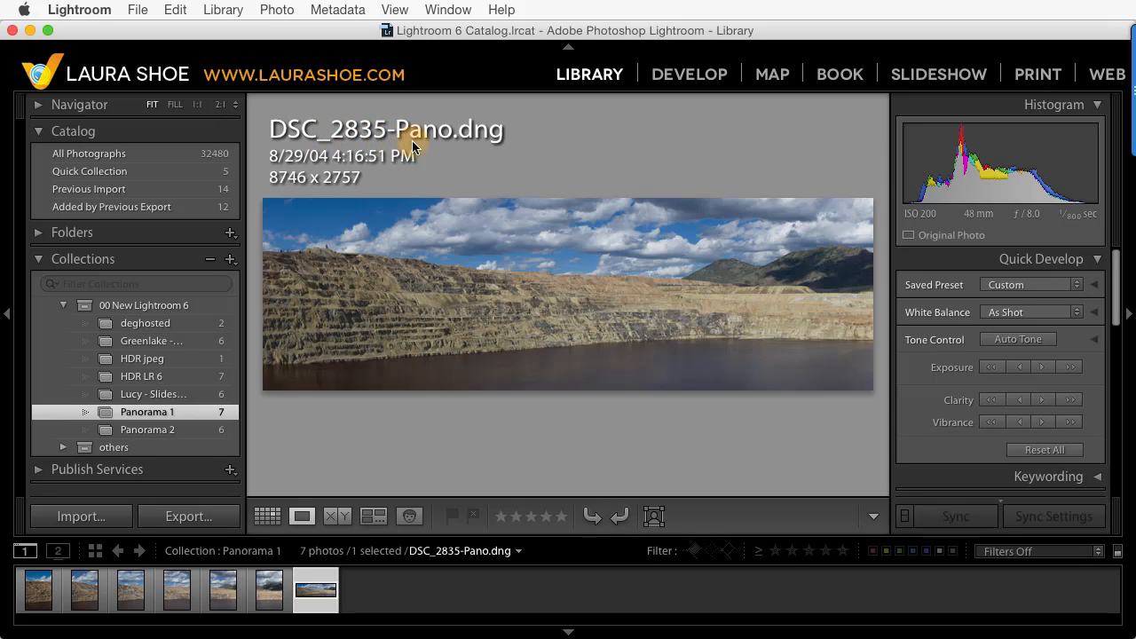
mouse_move(524, 140)
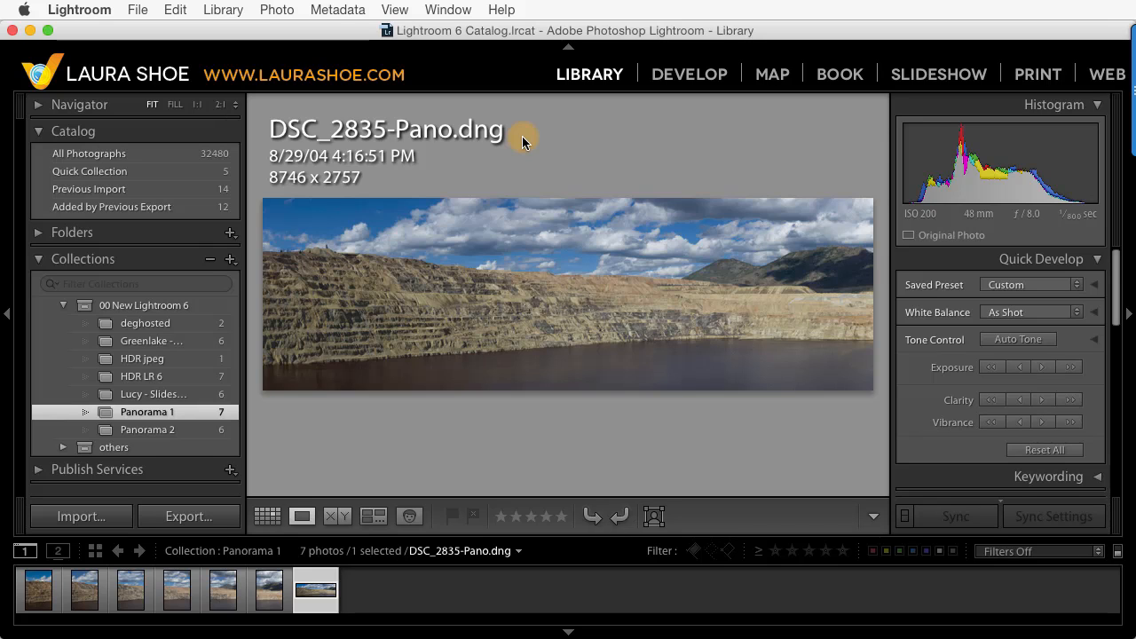
View Panorama 1 as a thumbnail grid and select the six NEF shots with DSC_2835 active
left_click(266, 515)
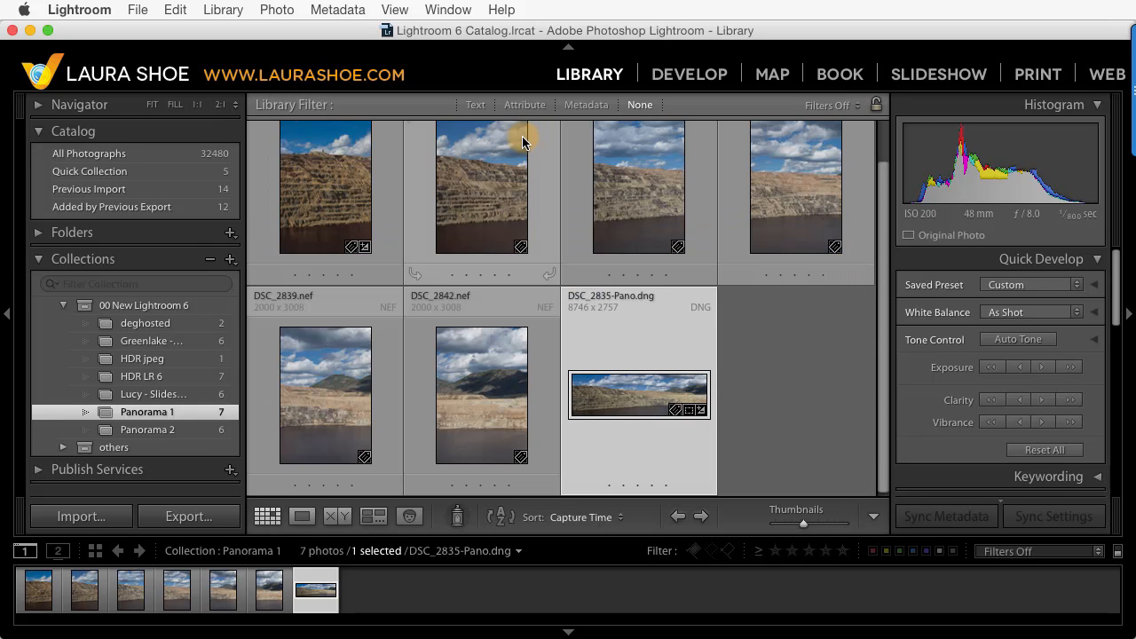
mouse_move(376, 181)
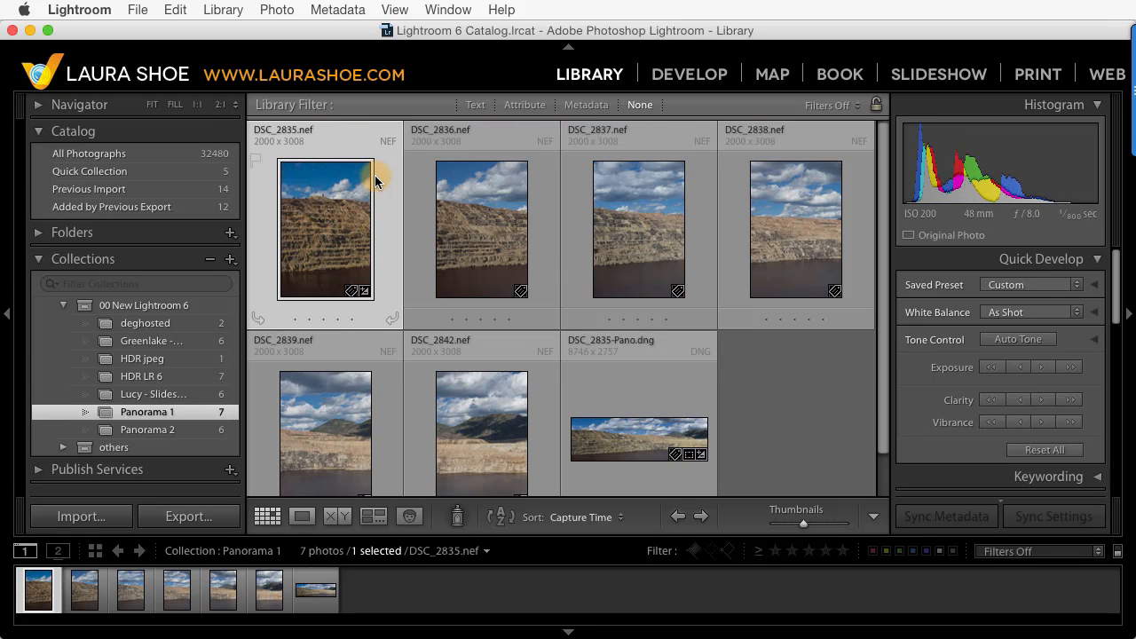
left_click(481, 433)
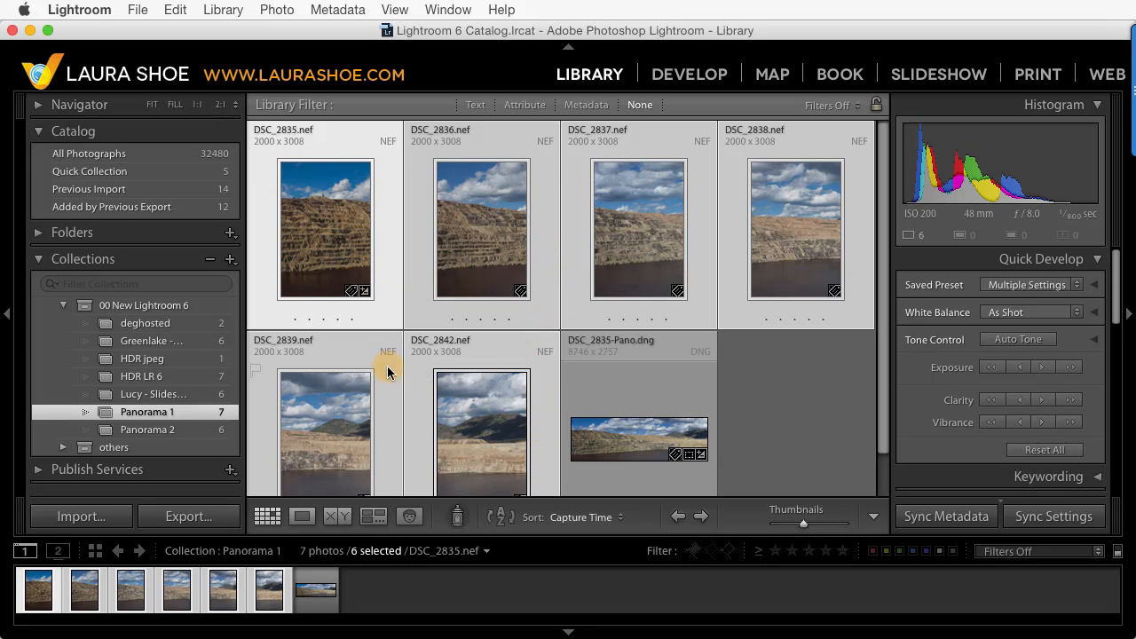
mouse_move(330, 238)
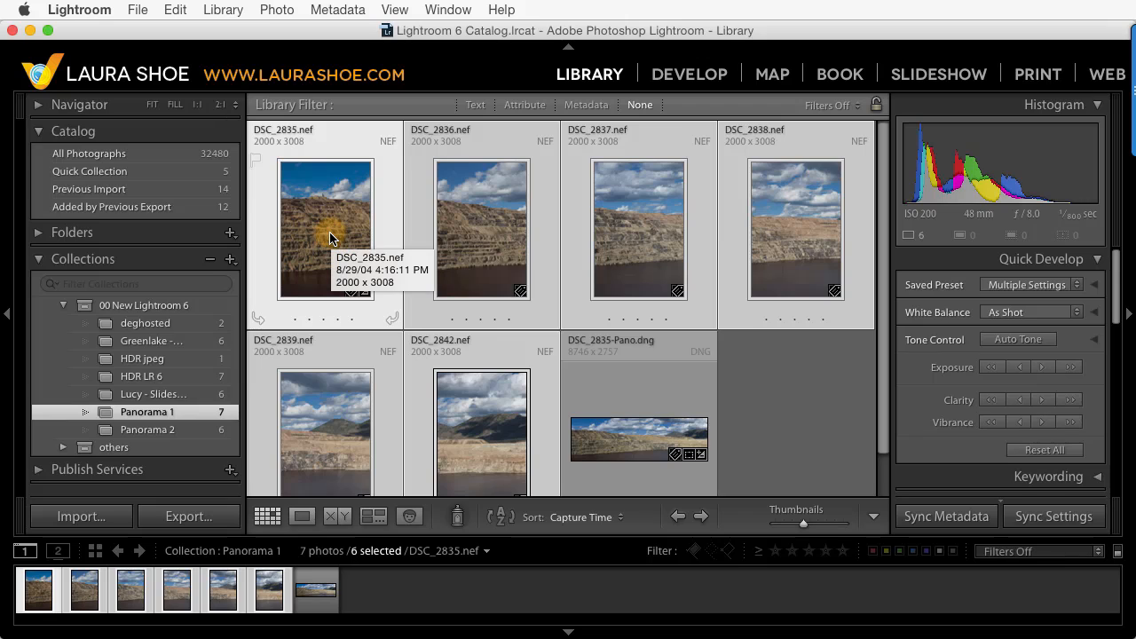
mouse_move(252, 128)
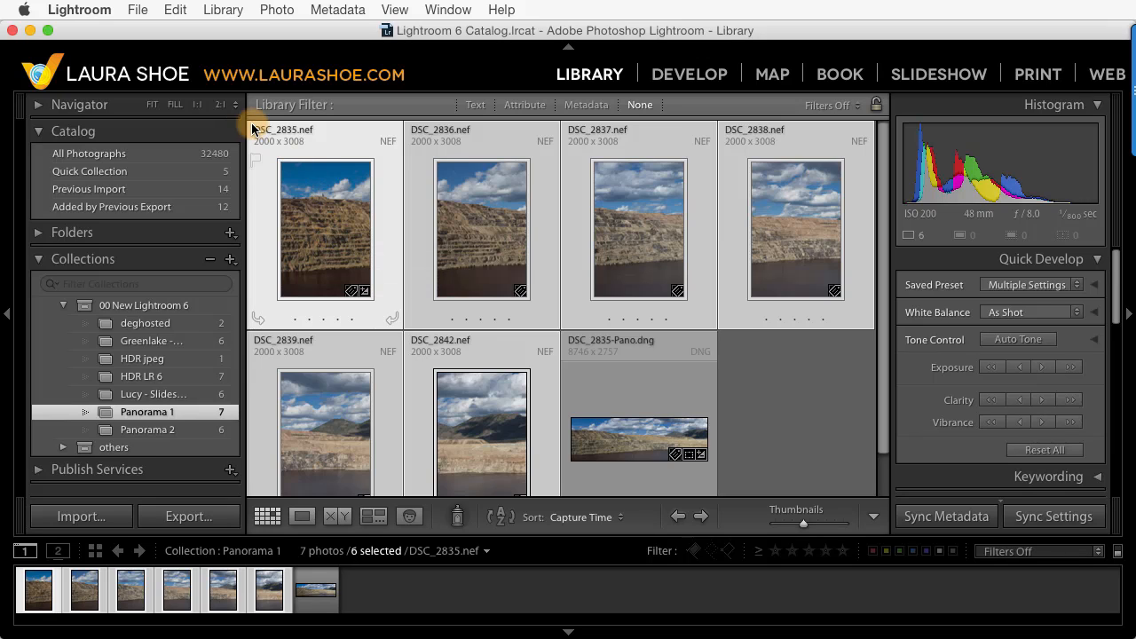
mouse_move(529, 325)
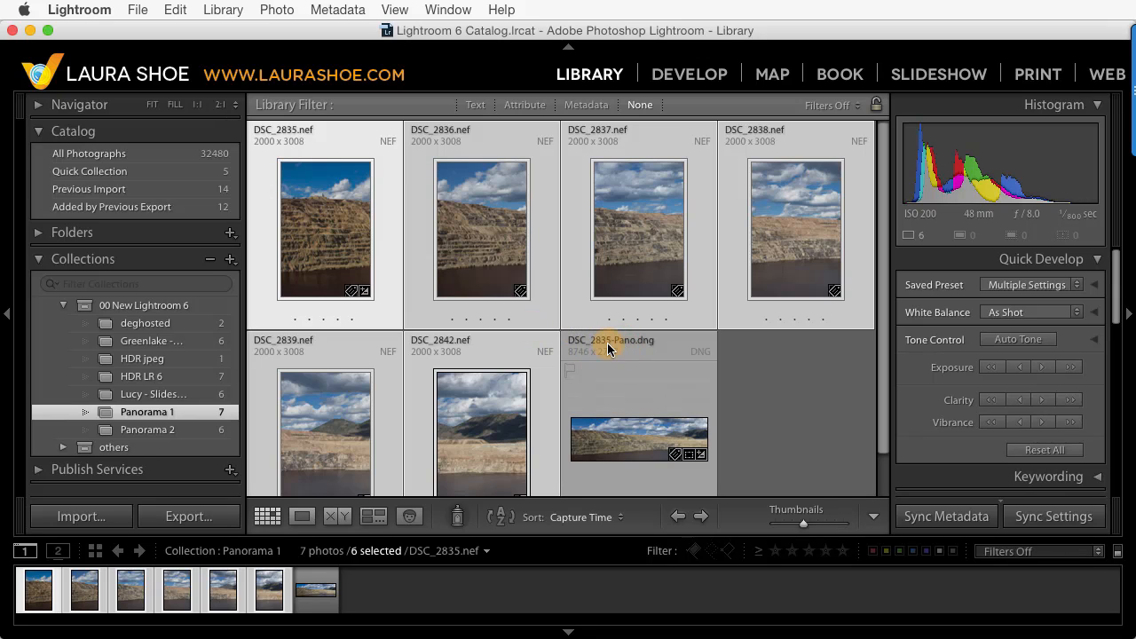
mouse_move(624, 351)
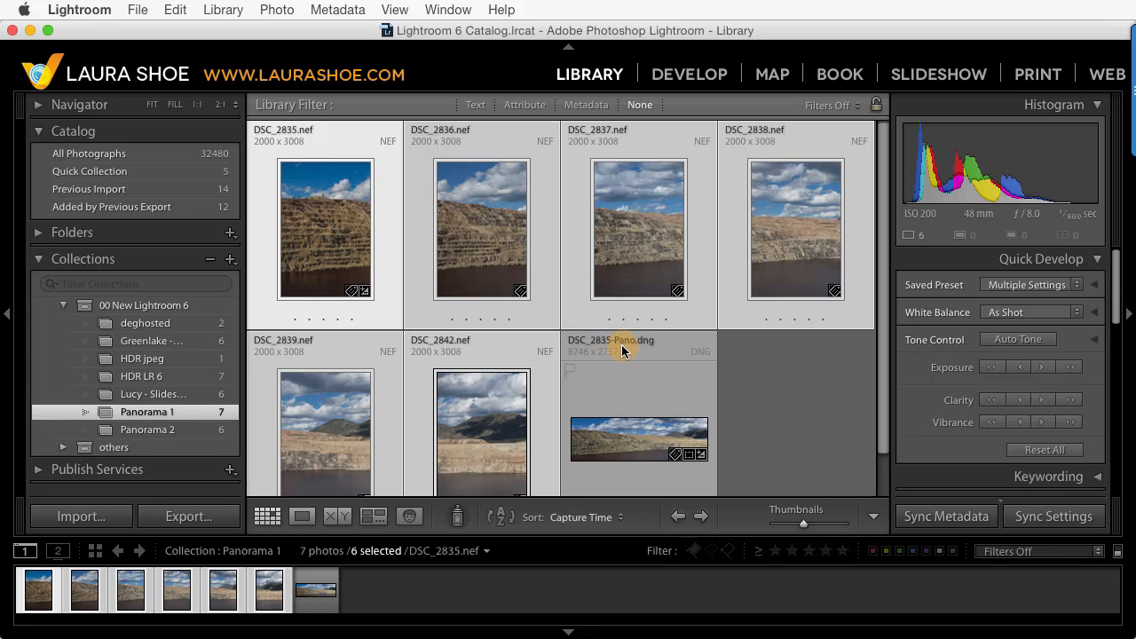
mouse_move(483, 227)
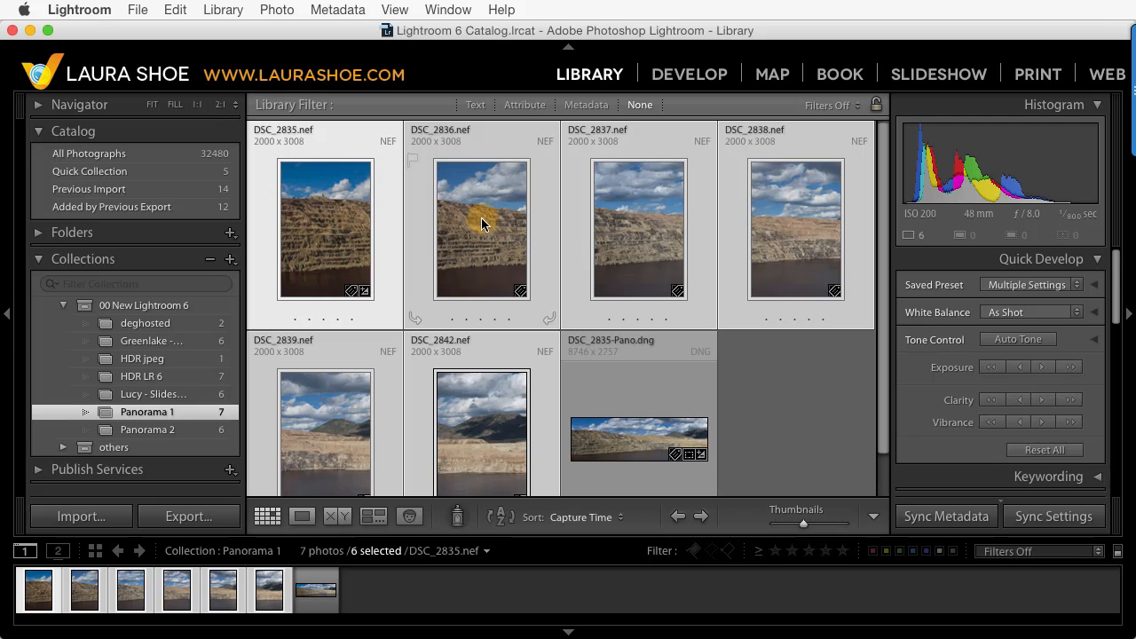
left_click(483, 228)
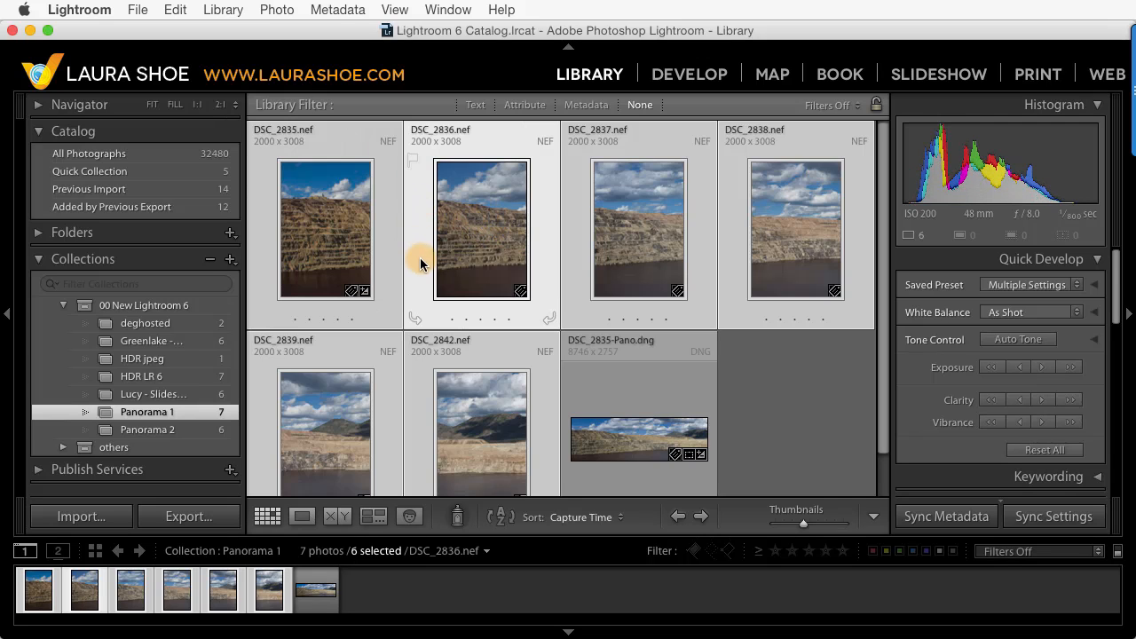
left_click(326, 229)
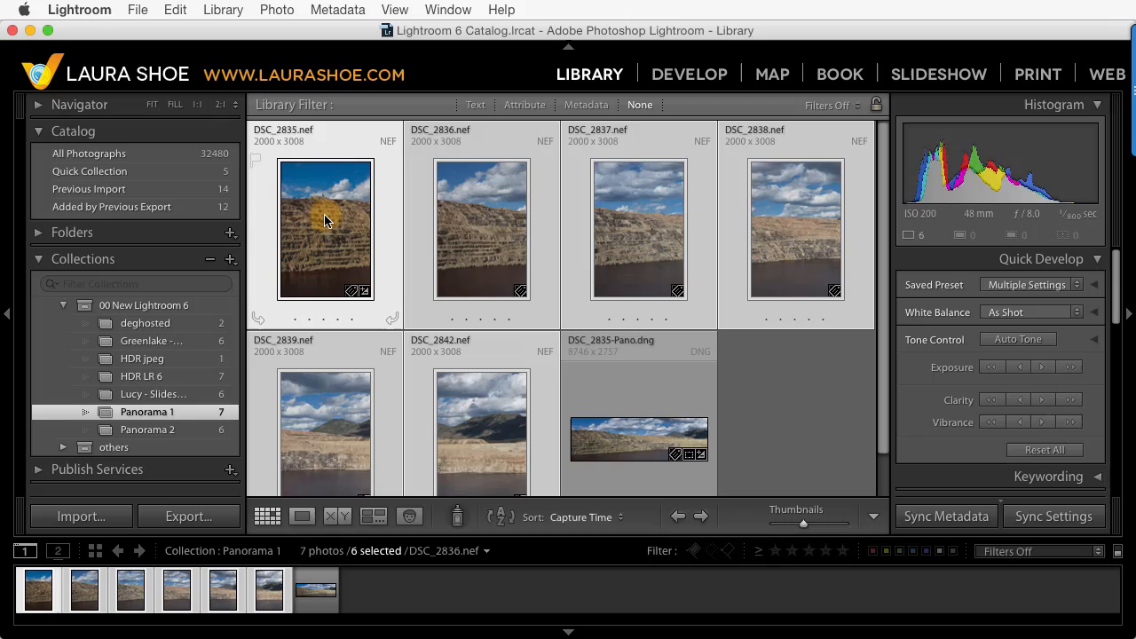
left_click(326, 228)
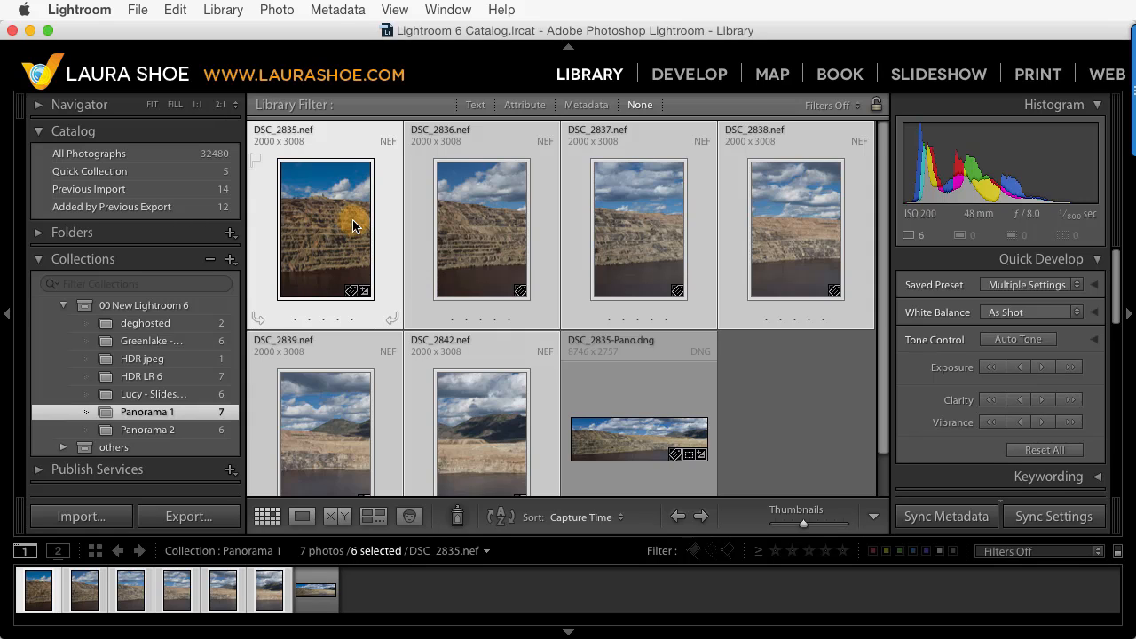
mouse_move(298, 32)
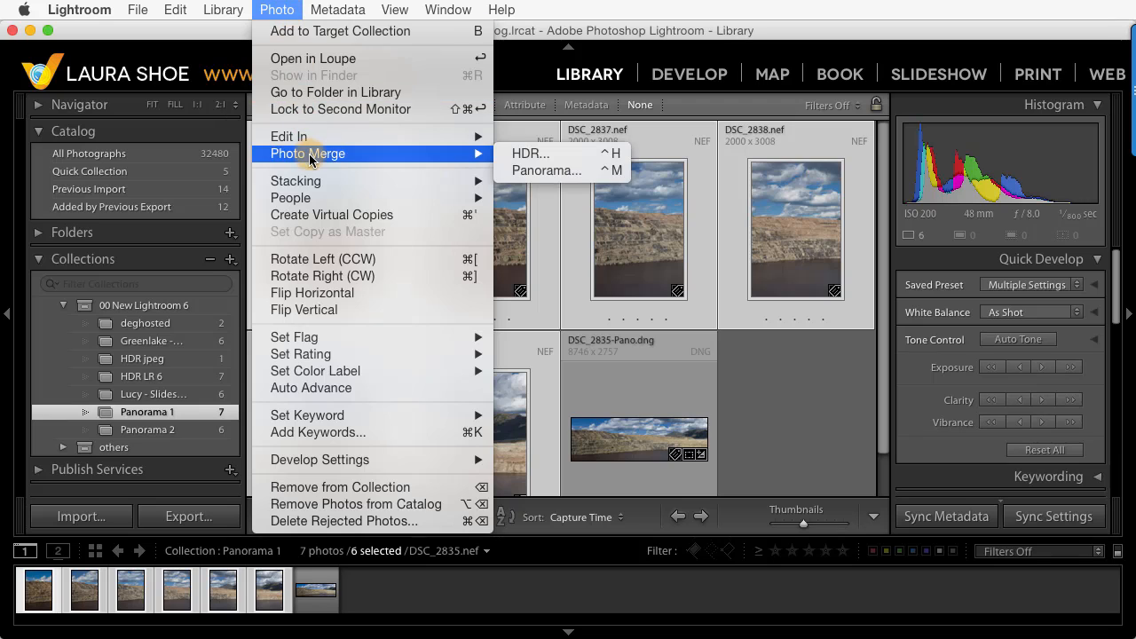
mouse_move(546, 170)
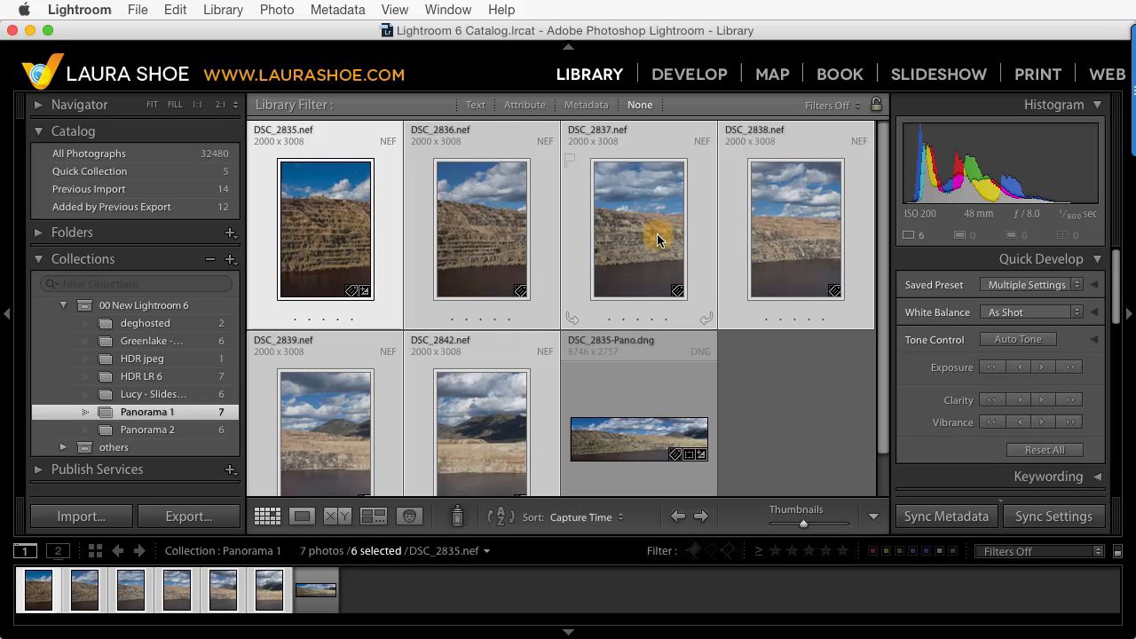
mouse_move(636, 230)
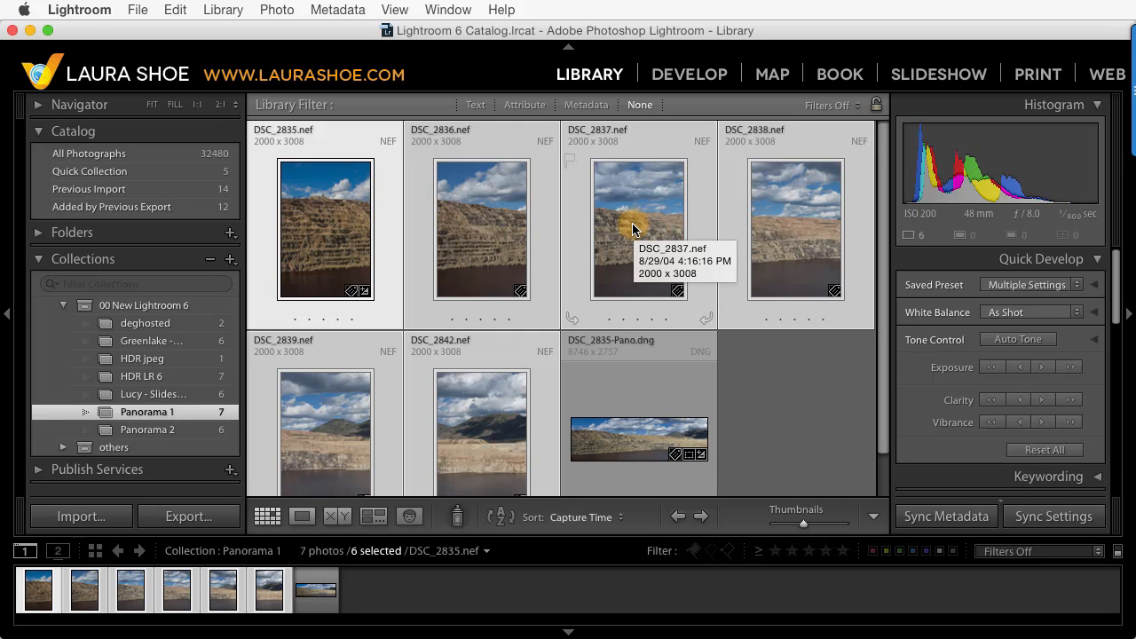
Choose Photo Merge > Panorama from the selected thumbnails' context menu
right_click(637, 229)
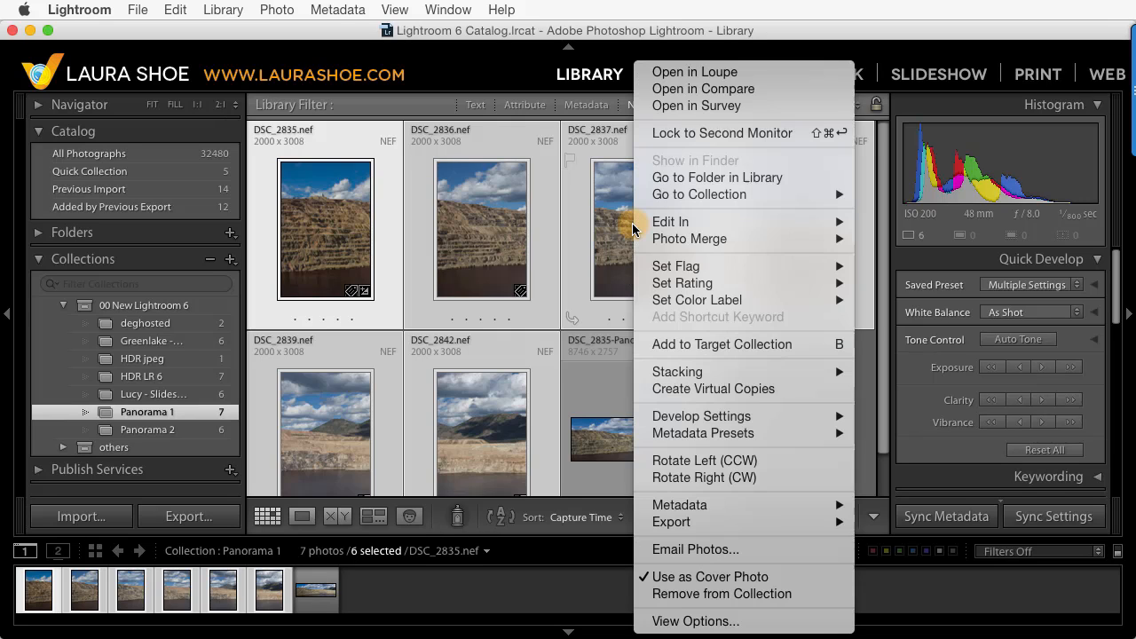
mouse_move(688, 238)
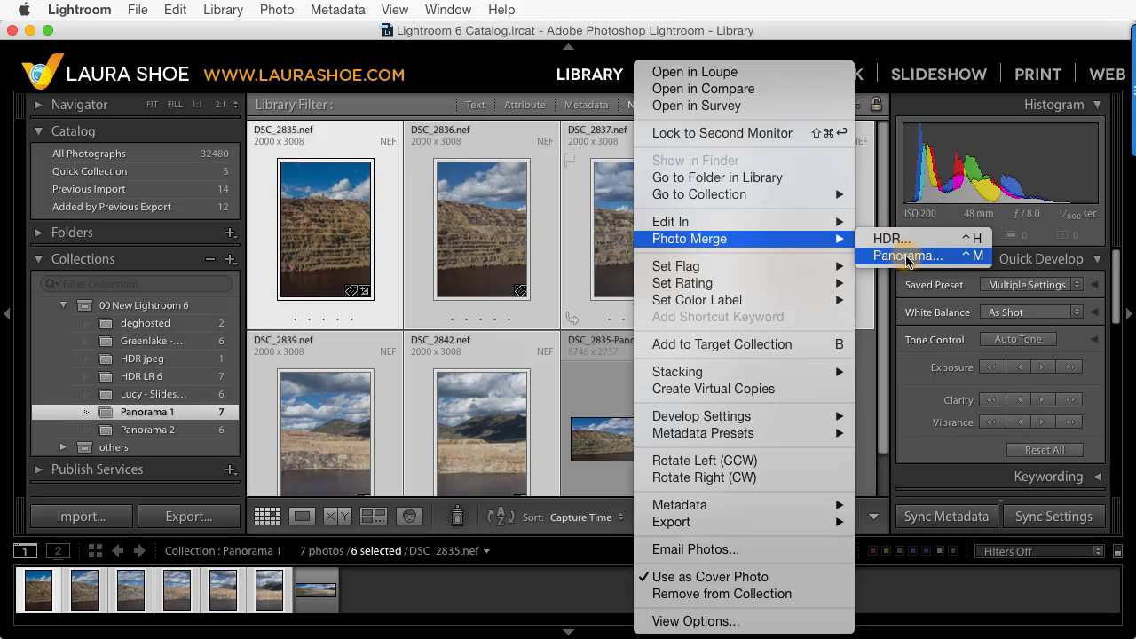
mouse_move(976, 270)
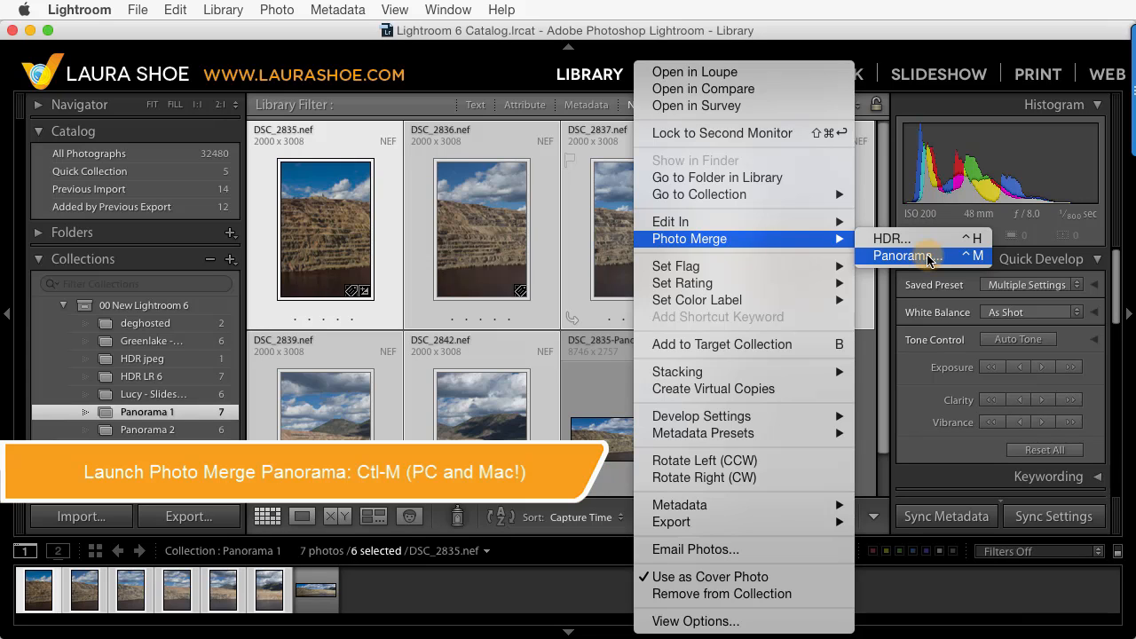
left_click(902, 255)
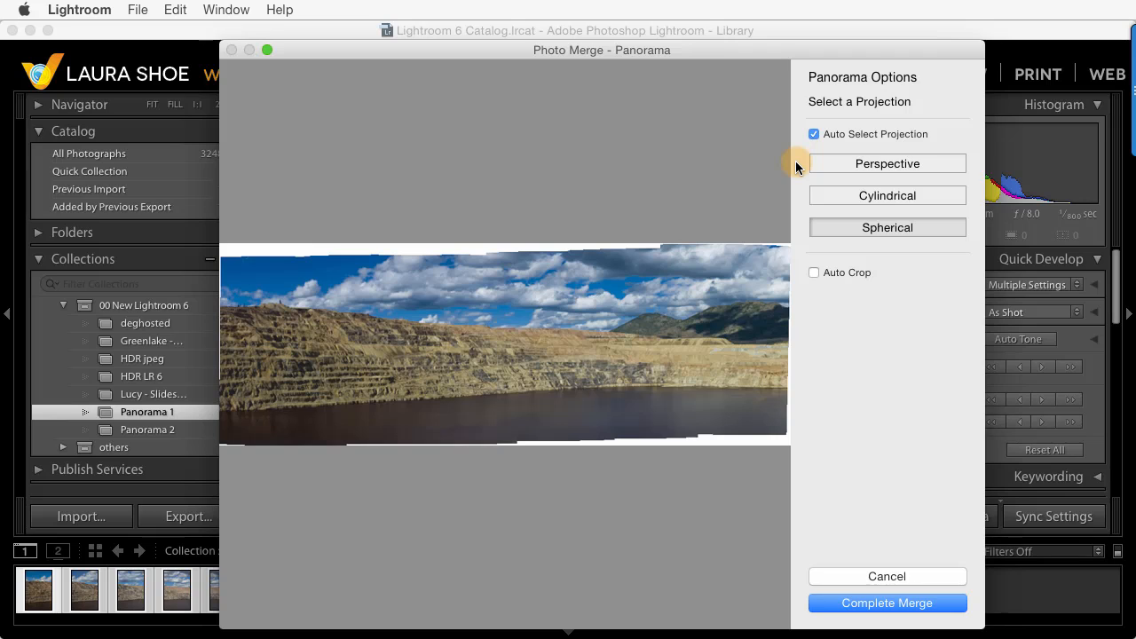
mouse_move(795, 184)
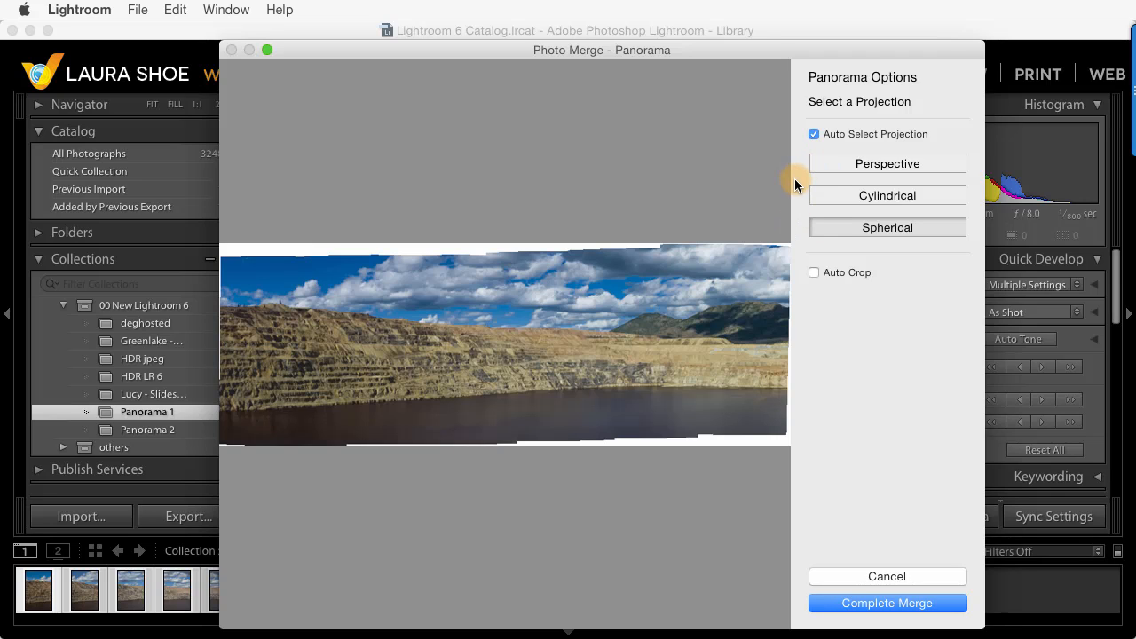
mouse_move(785, 174)
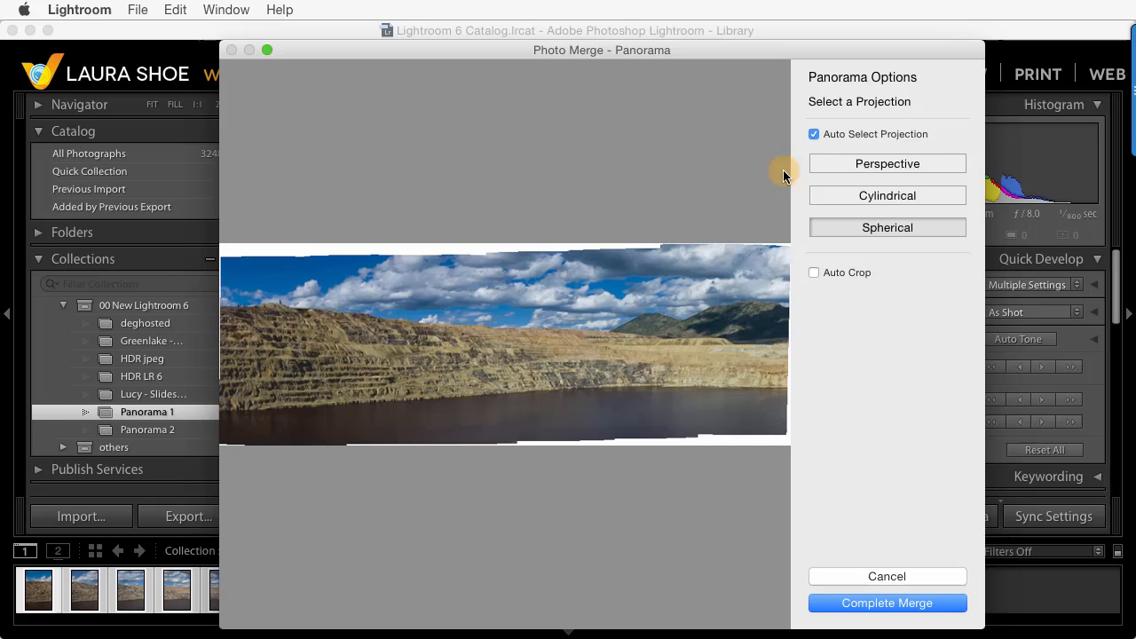
Compare the perspective projection with the spherical projection in the merge preview
left_click(888, 164)
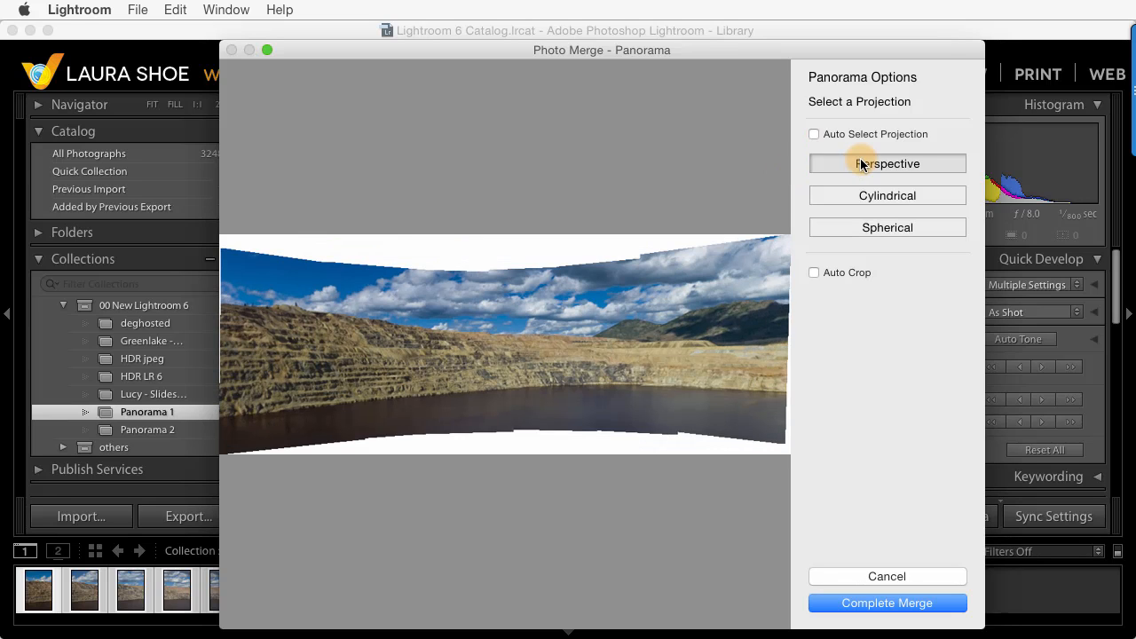
mouse_move(561, 281)
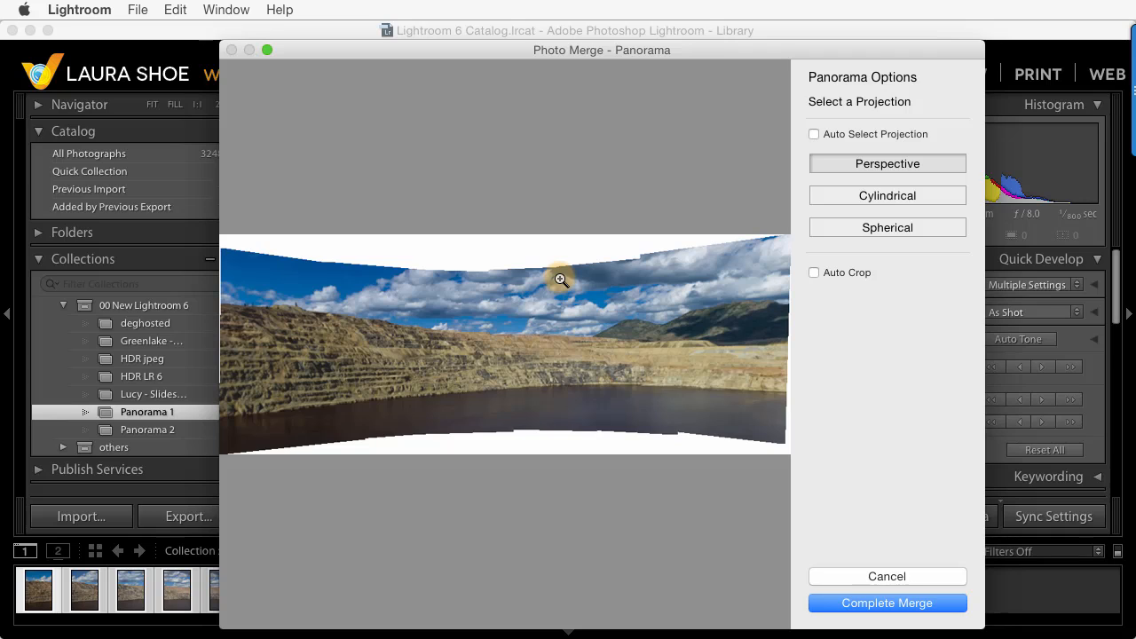
mouse_move(590, 380)
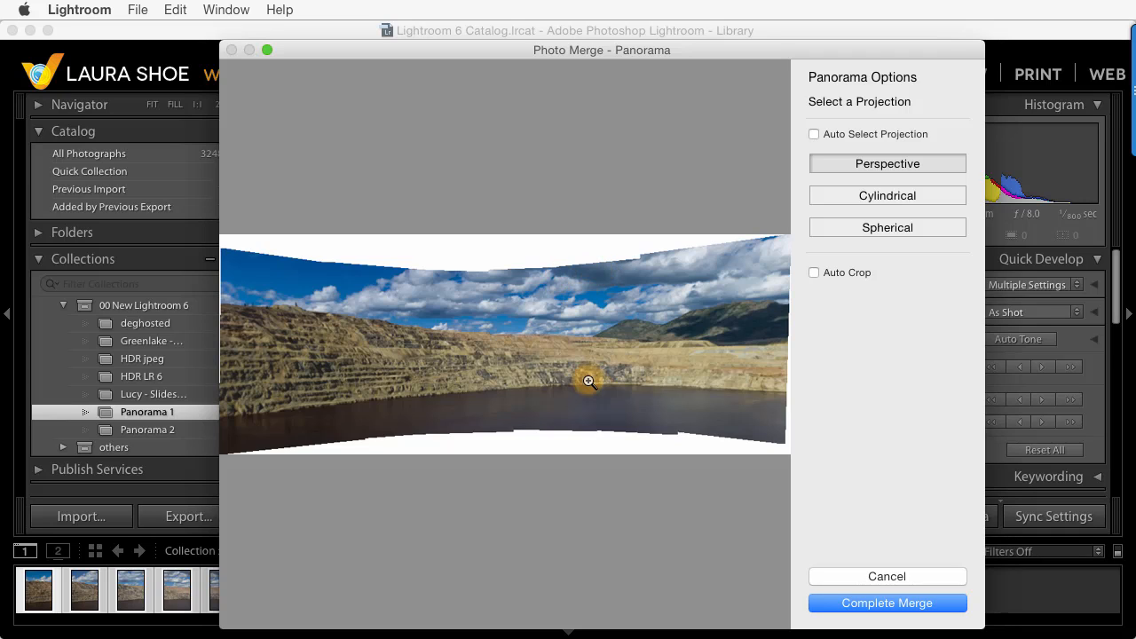
mouse_move(692, 426)
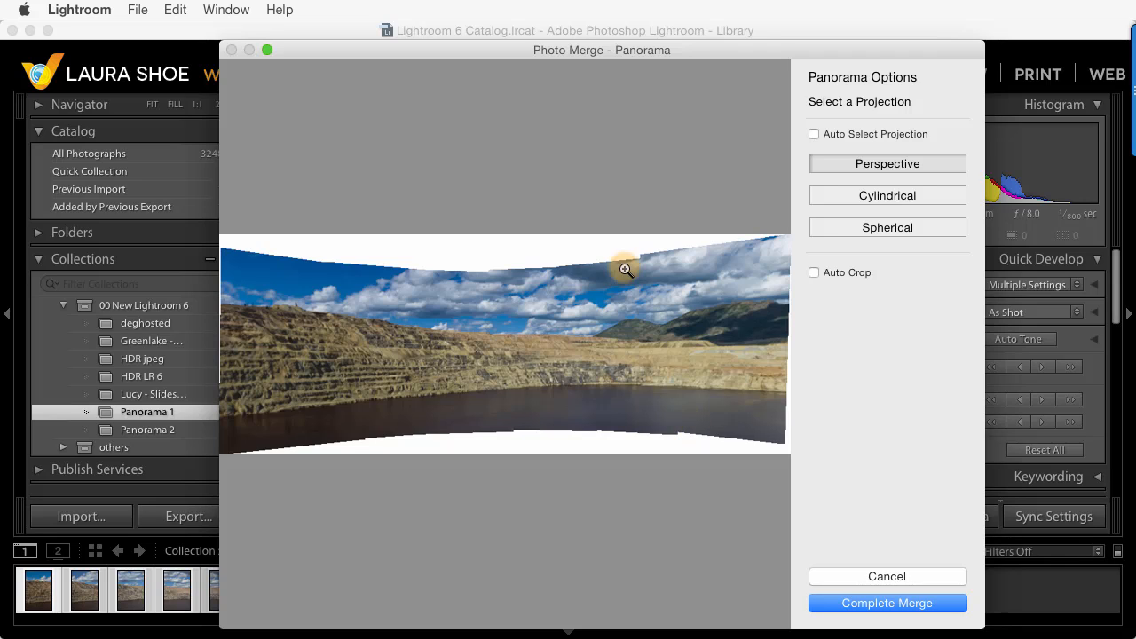
mouse_move(426, 306)
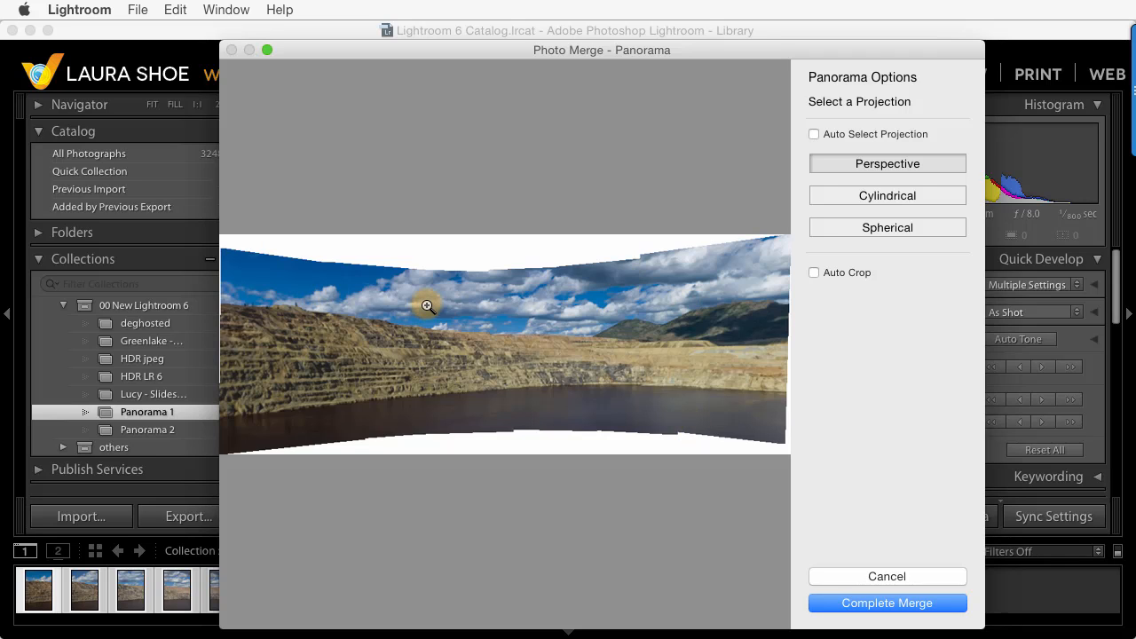
mouse_move(561, 248)
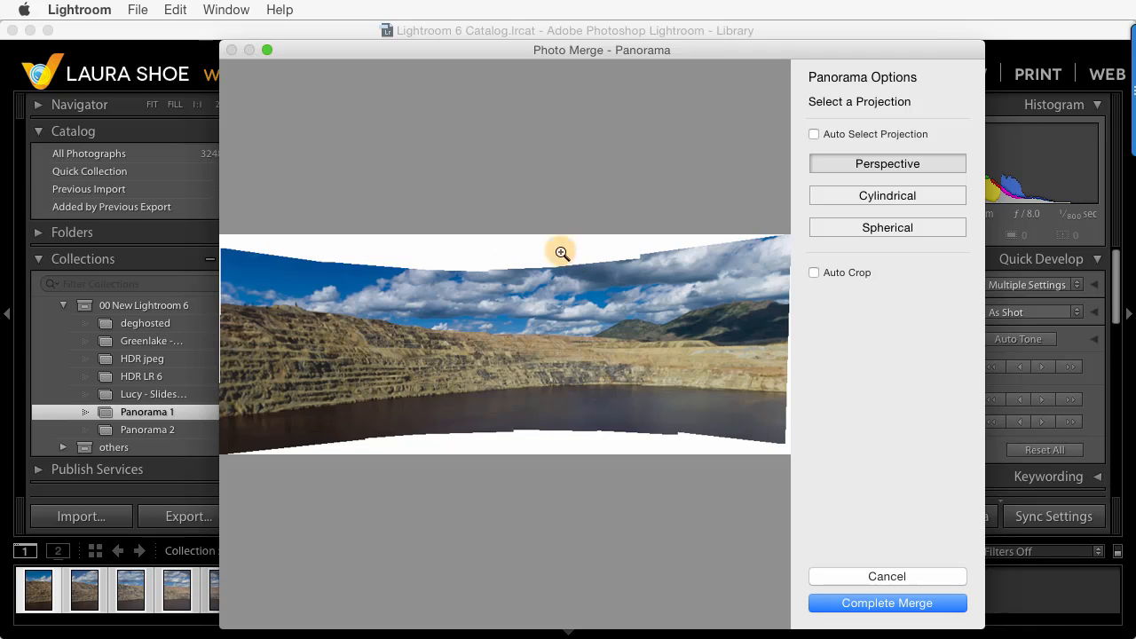
mouse_move(649, 247)
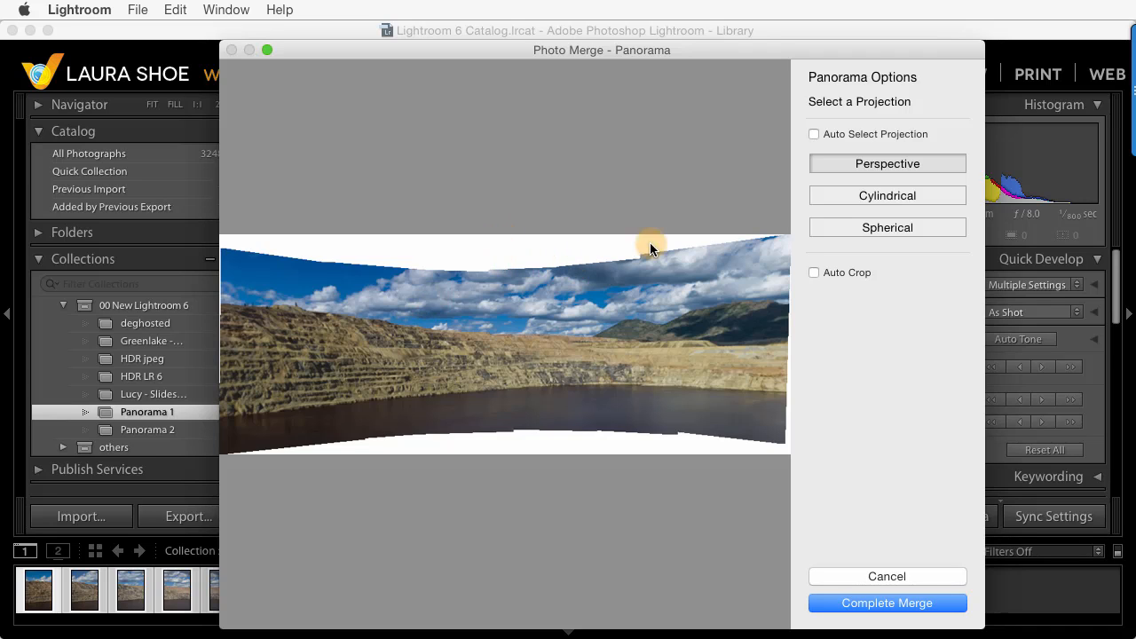
mouse_move(848, 206)
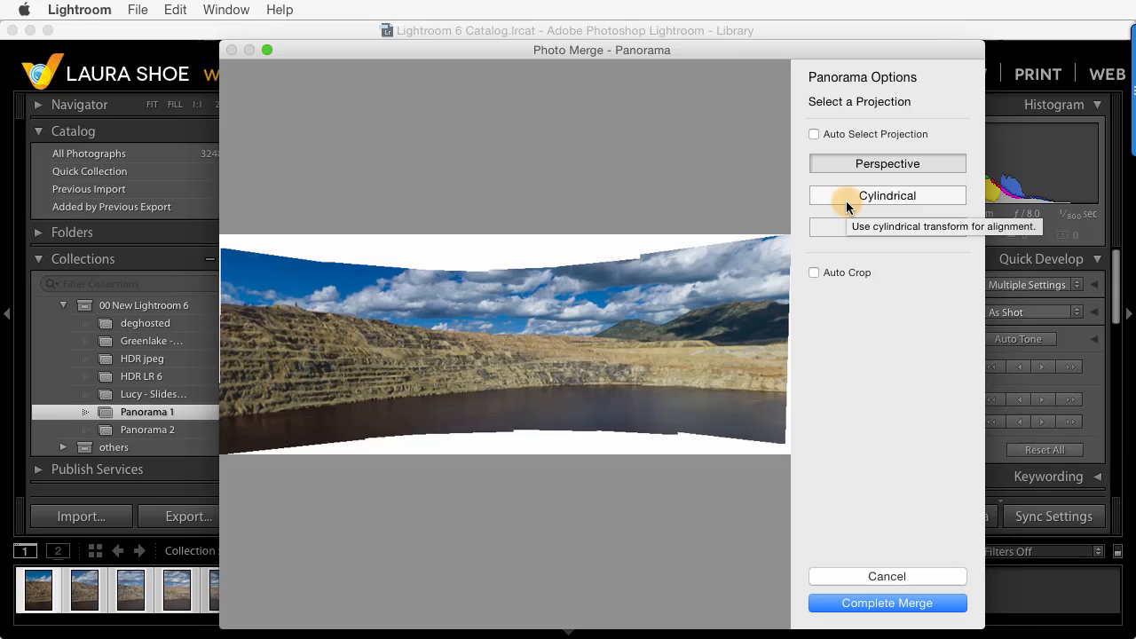
left_click(887, 195)
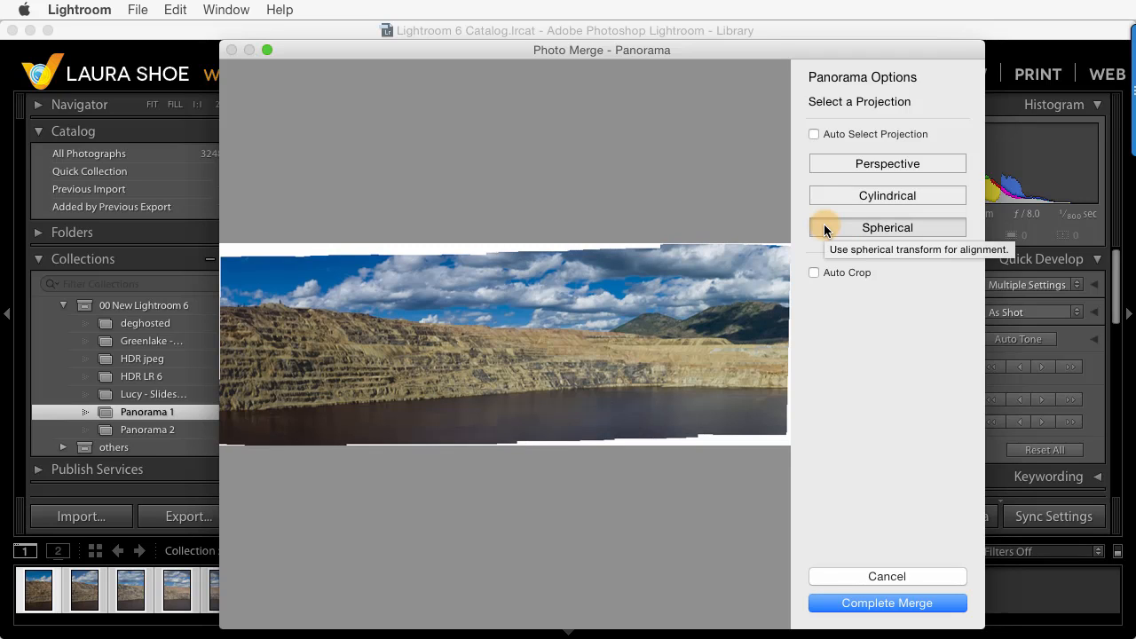
mouse_move(710, 209)
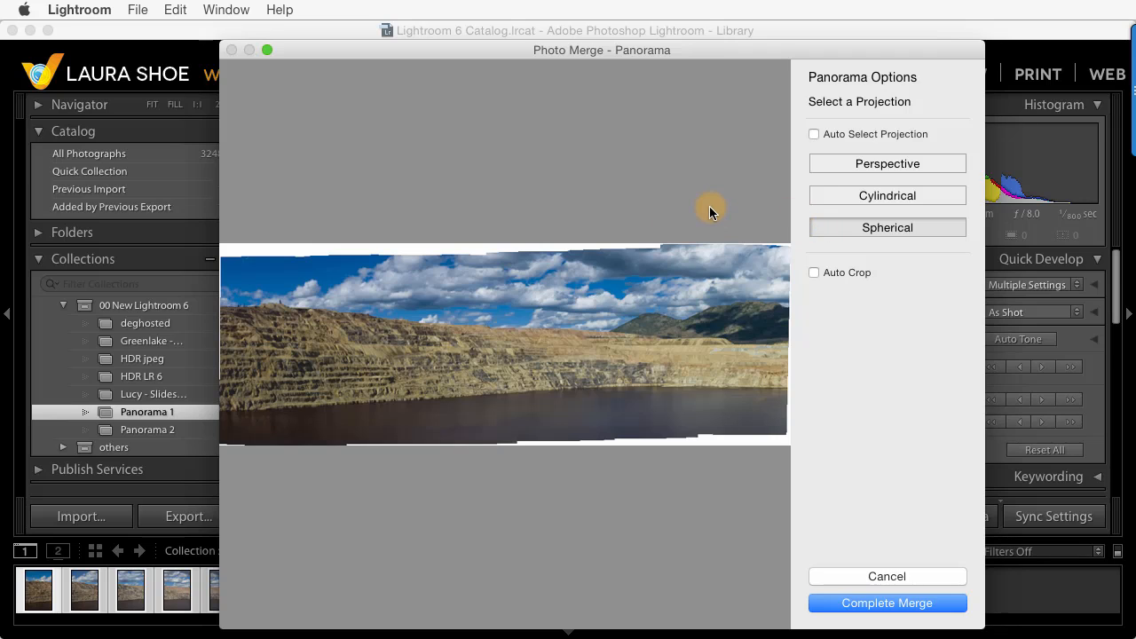
mouse_move(770, 224)
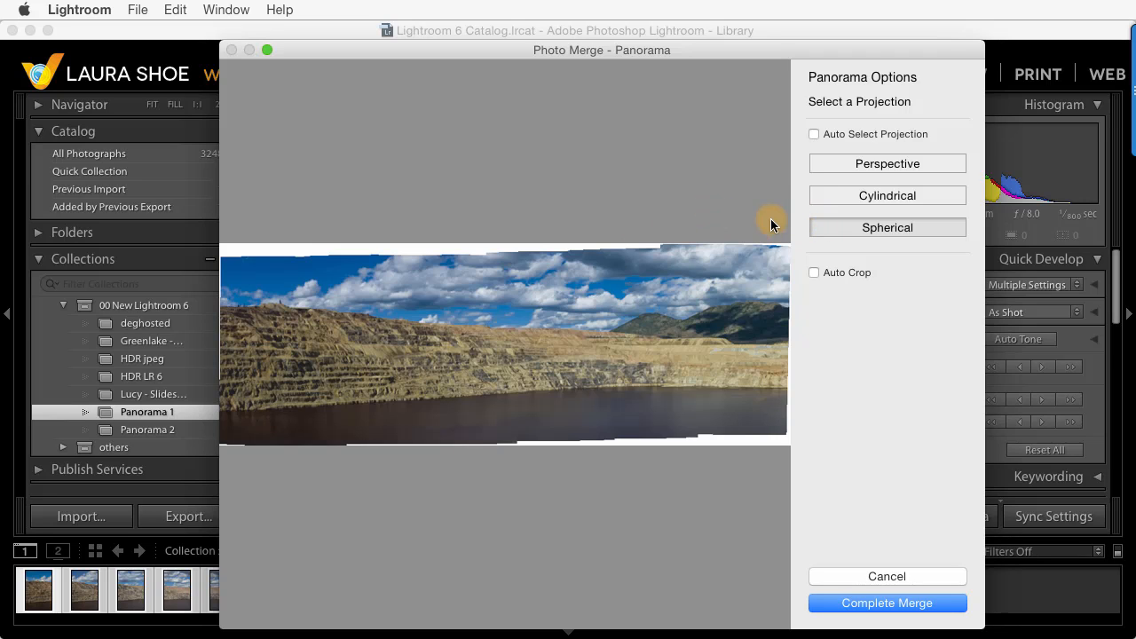
Toggle Auto Select Projection and enable Auto Crop to trim the ragged edges
left_click(813, 135)
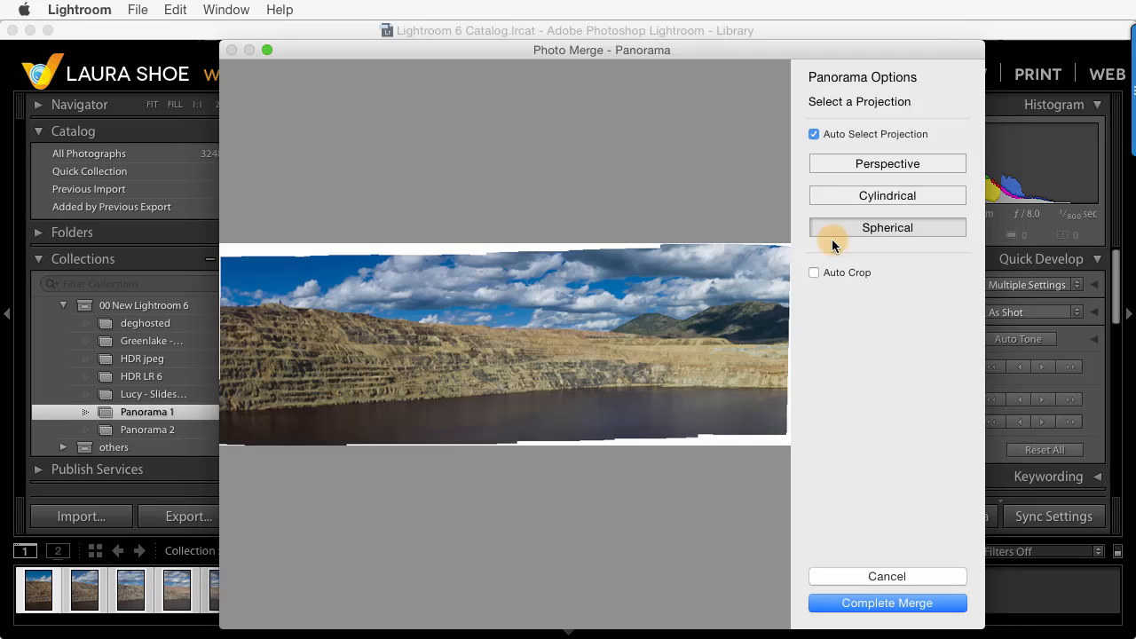
mouse_move(790, 171)
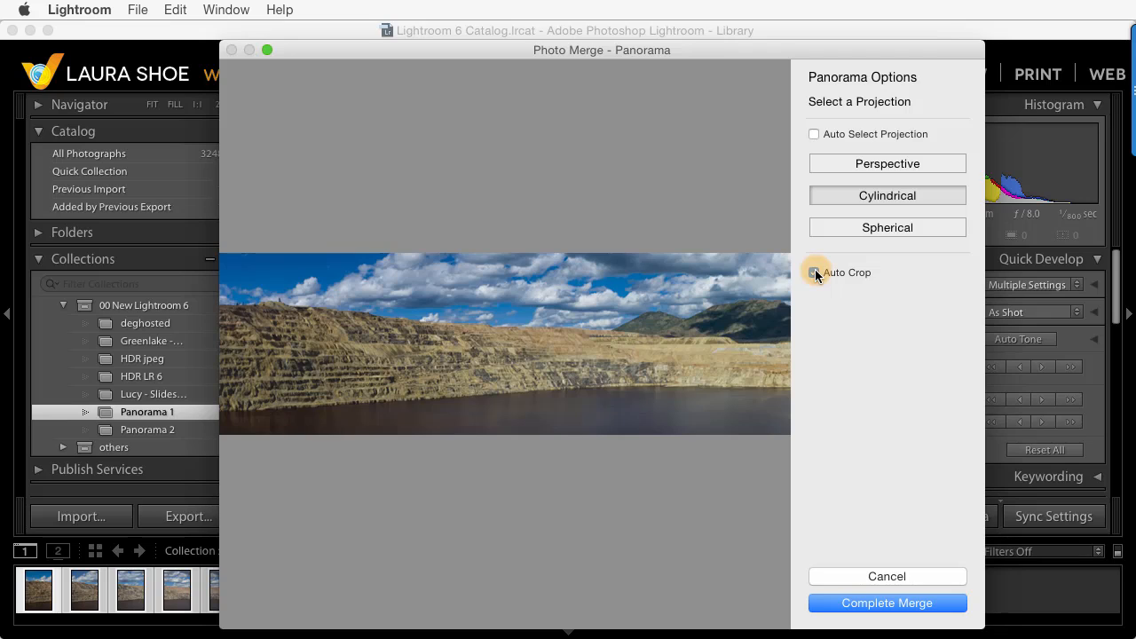
left_click(813, 273)
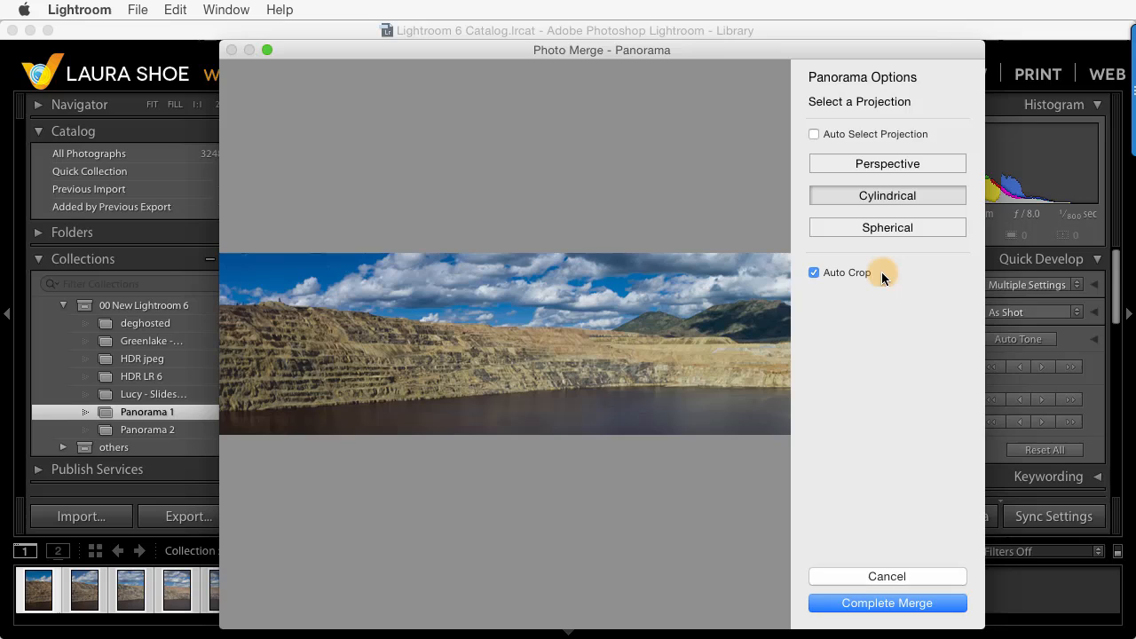
mouse_move(763, 313)
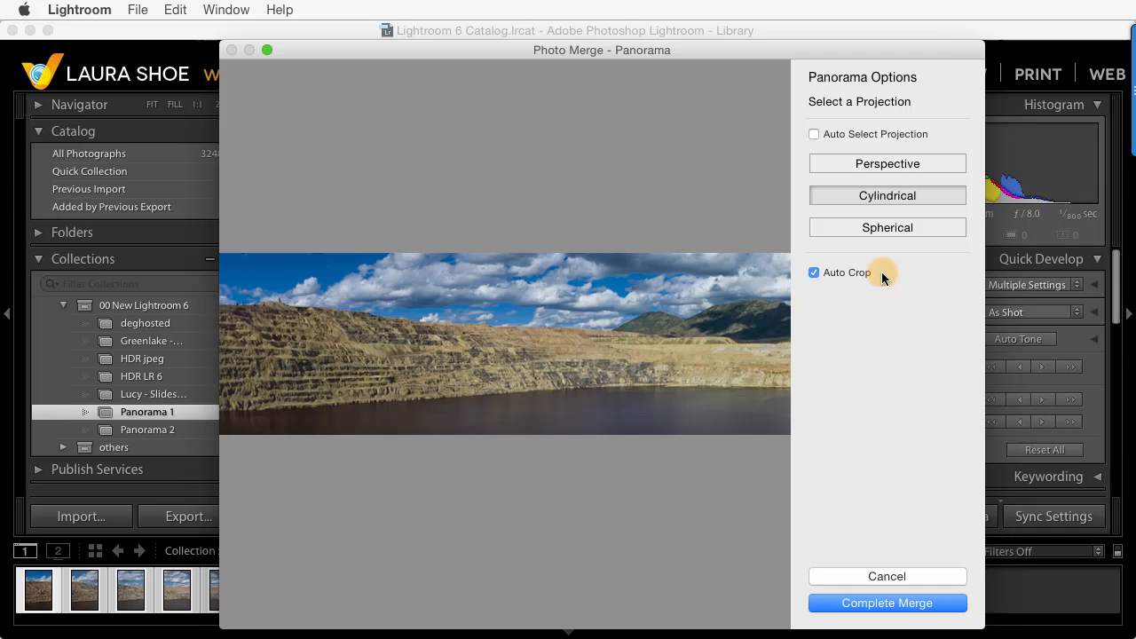
mouse_move(763, 312)
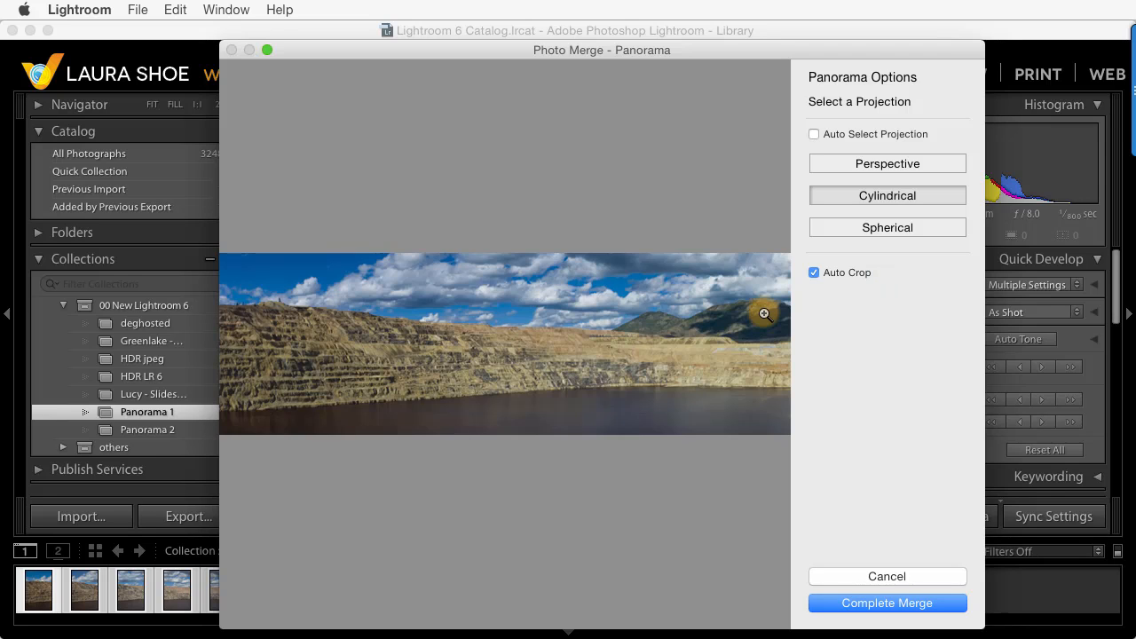
Complete the merge to create DSC_2835-Pano-2.dng and scroll to its Metadata panel
left_click(888, 603)
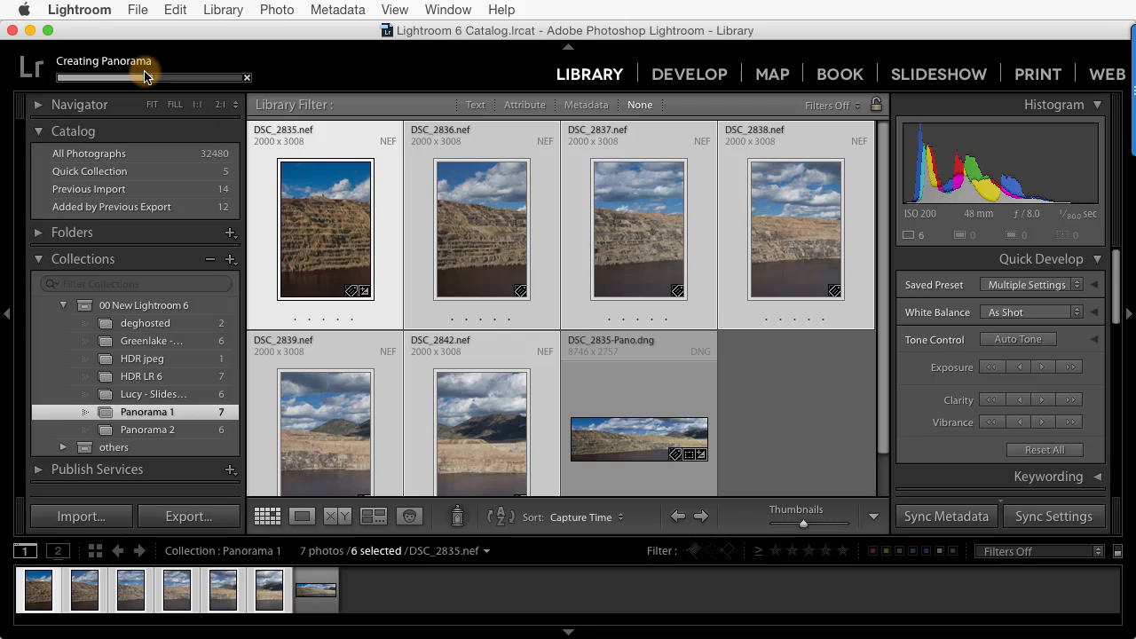
mouse_move(338, 170)
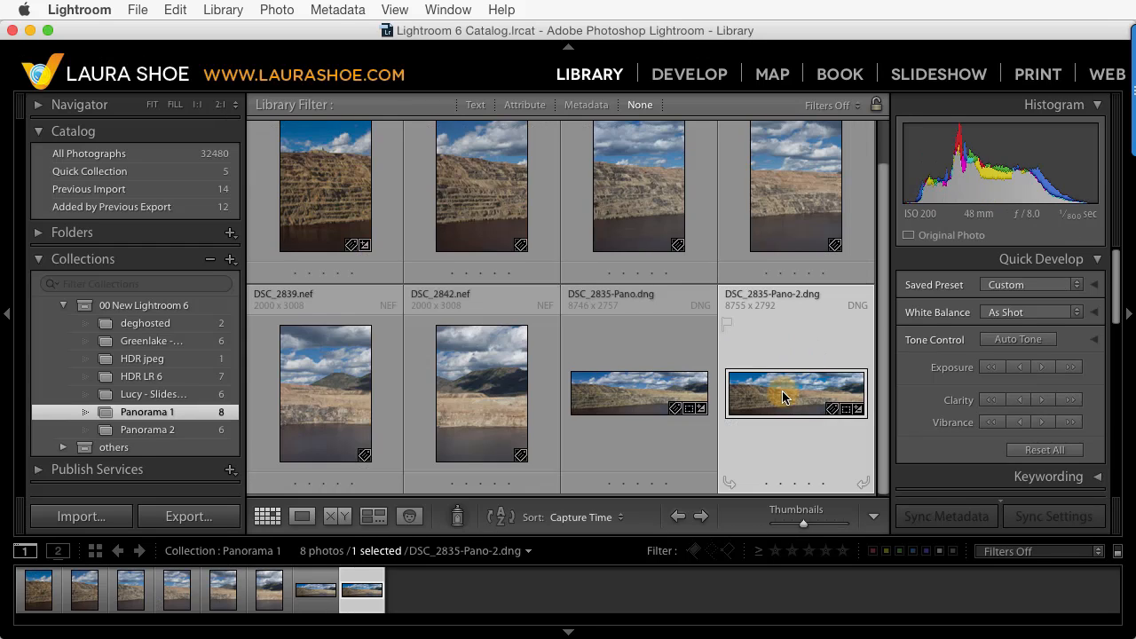
mouse_move(754, 302)
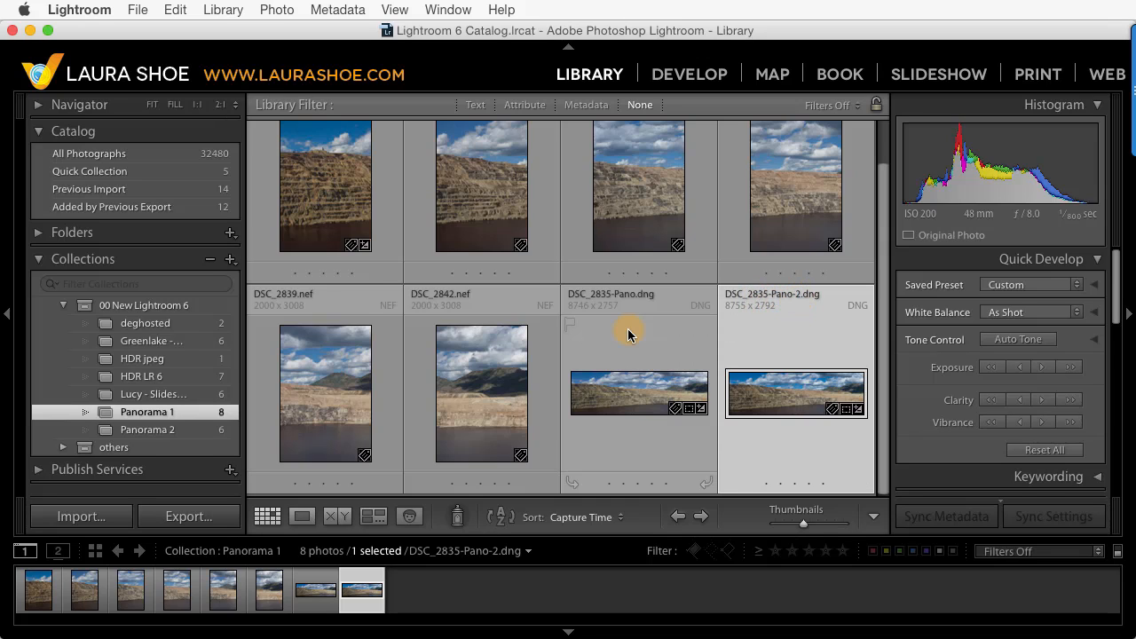
mouse_move(607, 327)
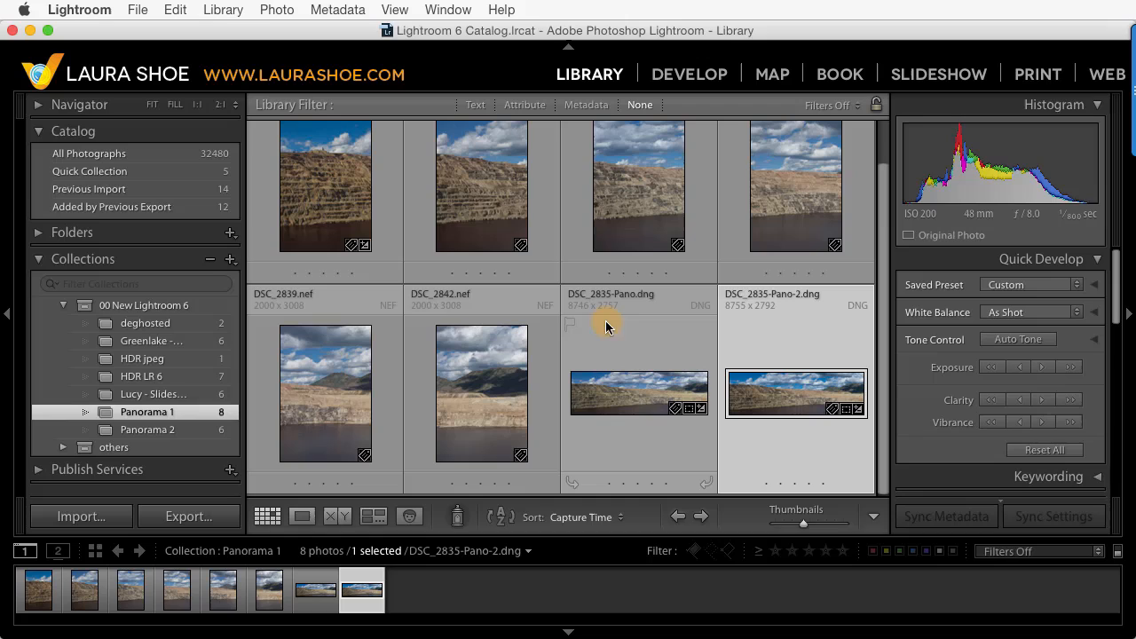
mouse_move(623, 346)
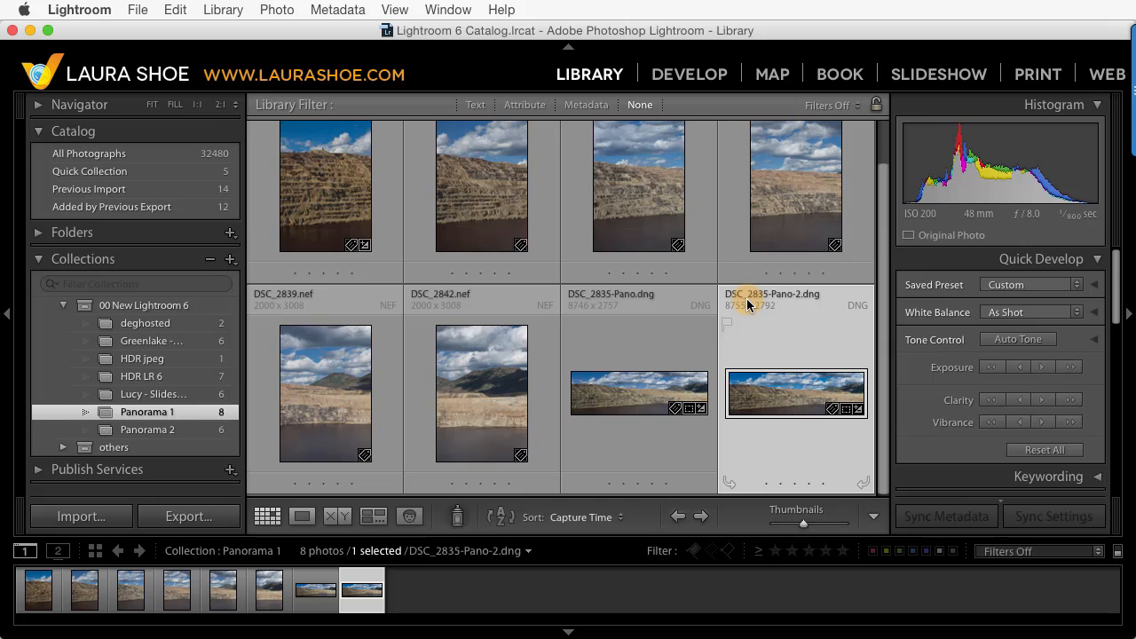
mouse_move(749, 282)
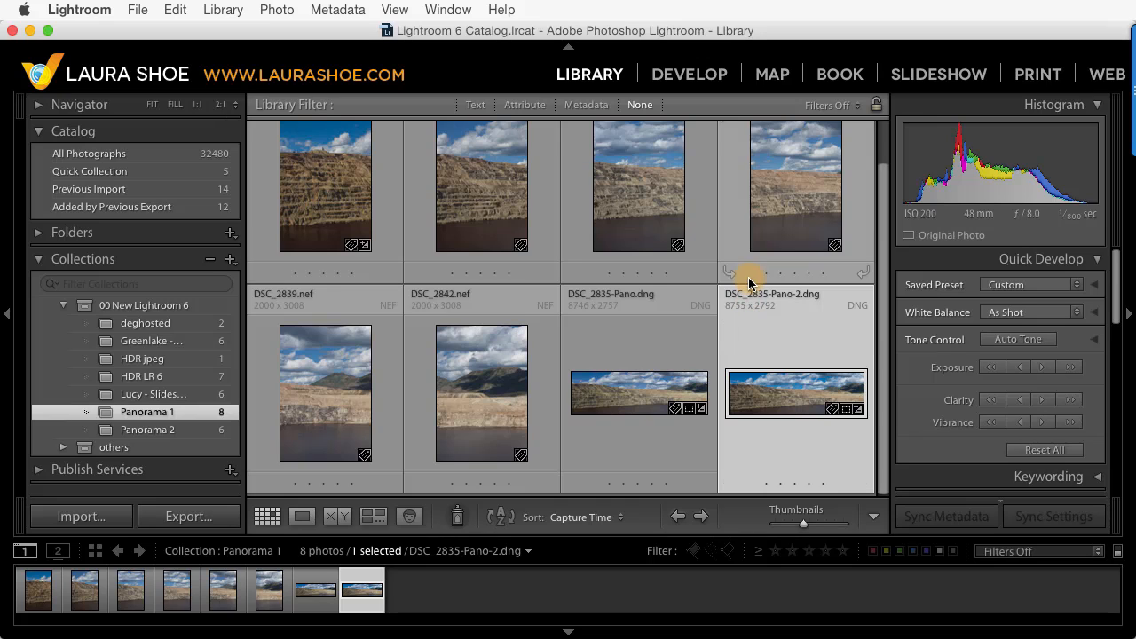
mouse_move(499, 232)
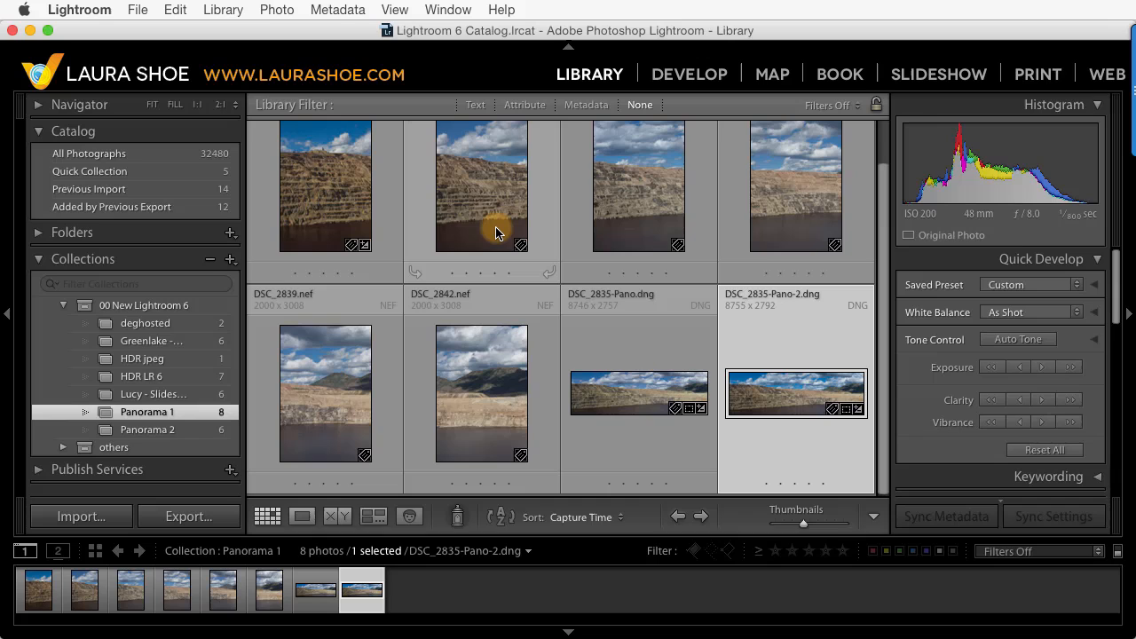
mouse_move(923, 257)
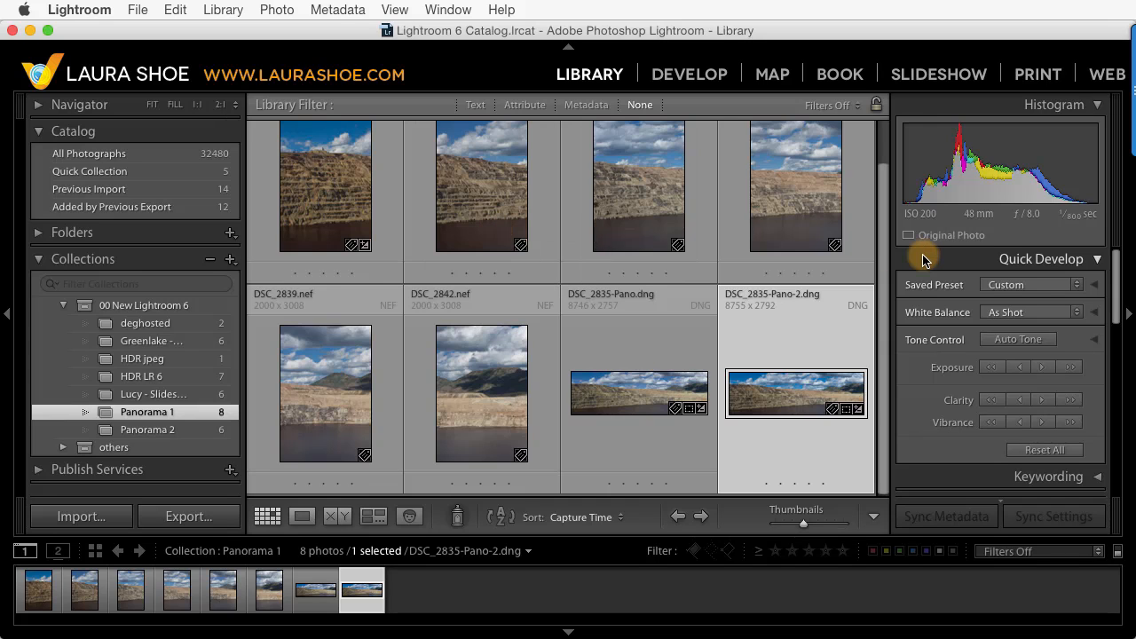
scroll("down", 3)
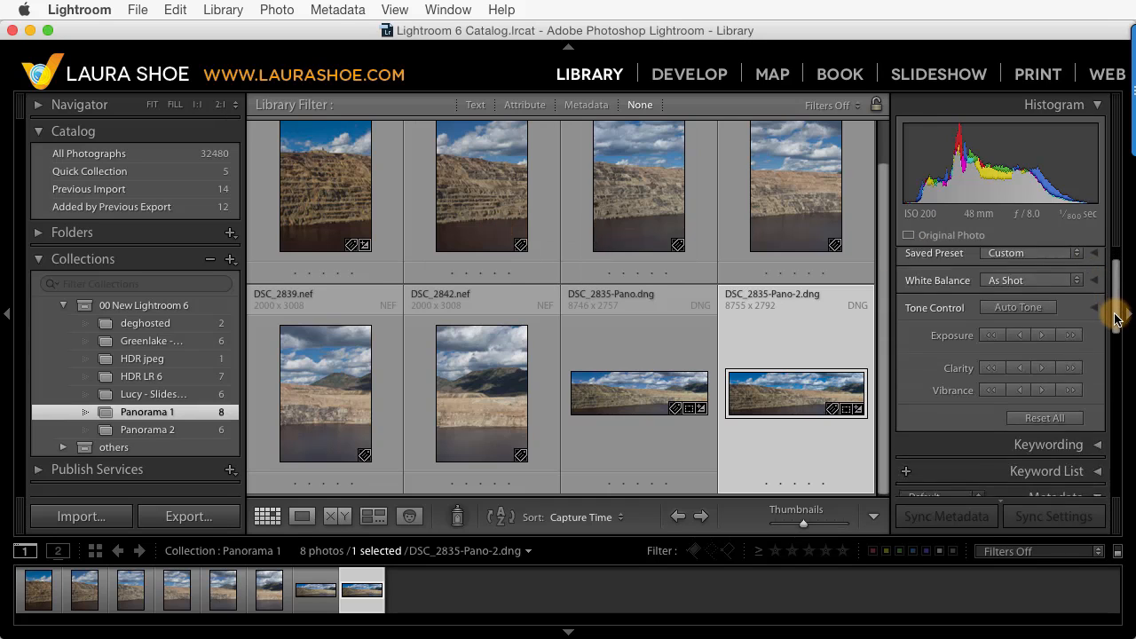
scroll("down", 3)
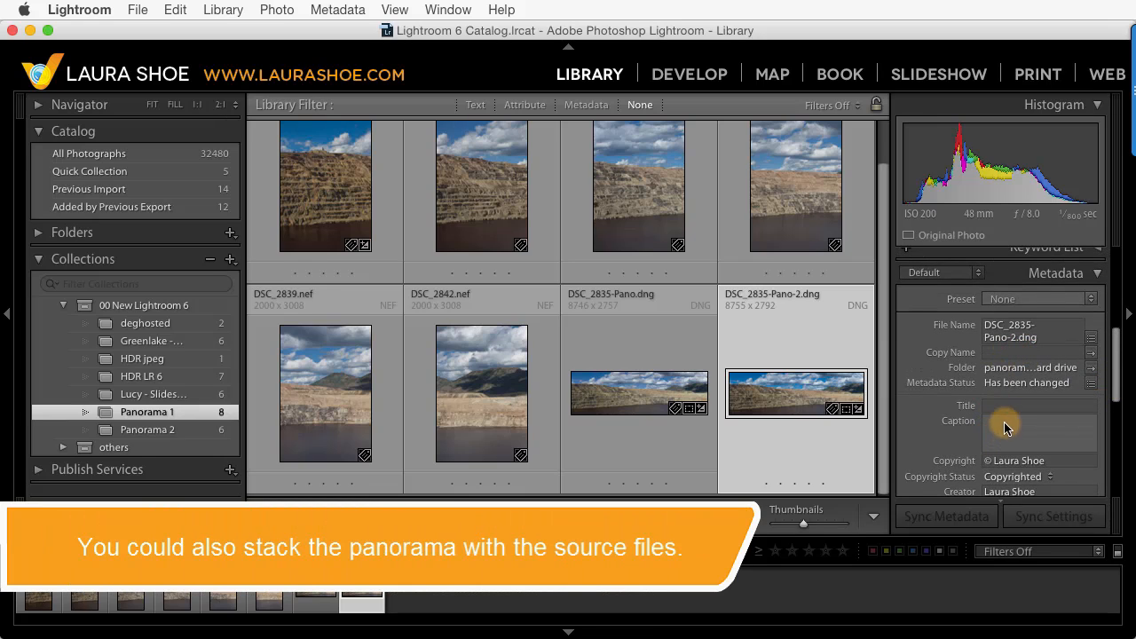
mouse_move(985, 358)
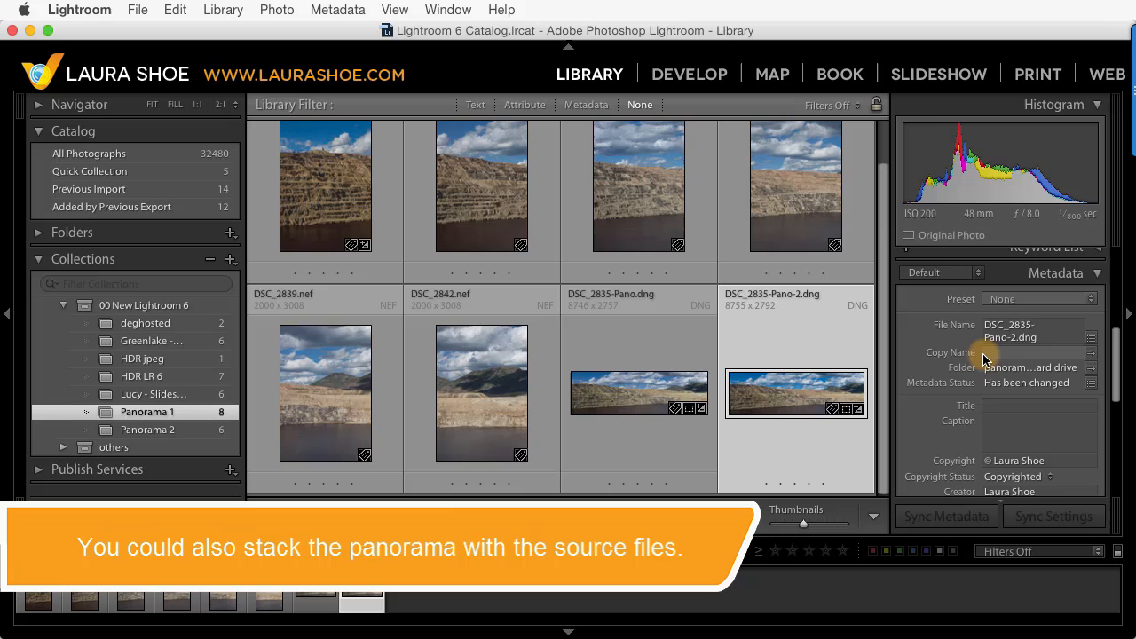
mouse_move(887, 337)
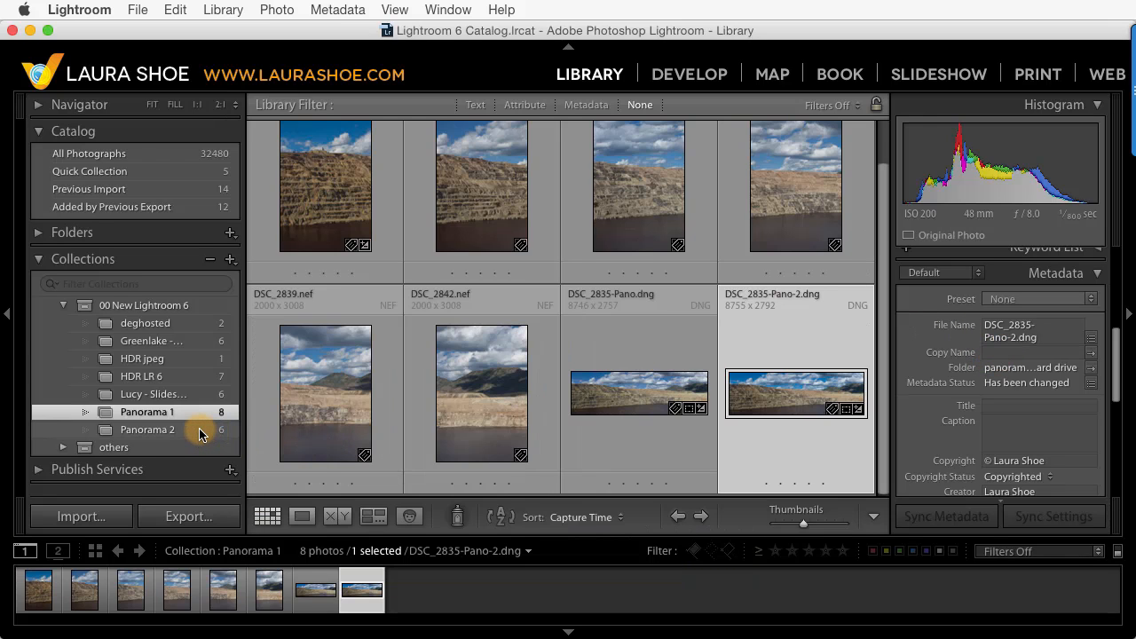
Switch to the Panorama 2 collection and select all six house CR2 photos
left_click(147, 429)
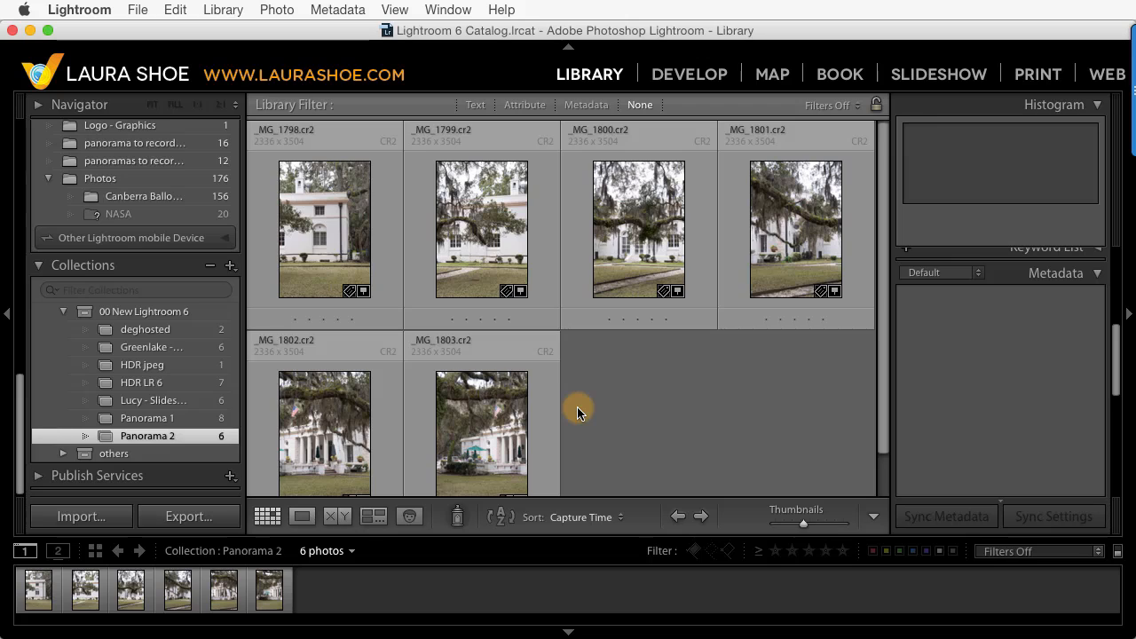
mouse_move(621, 397)
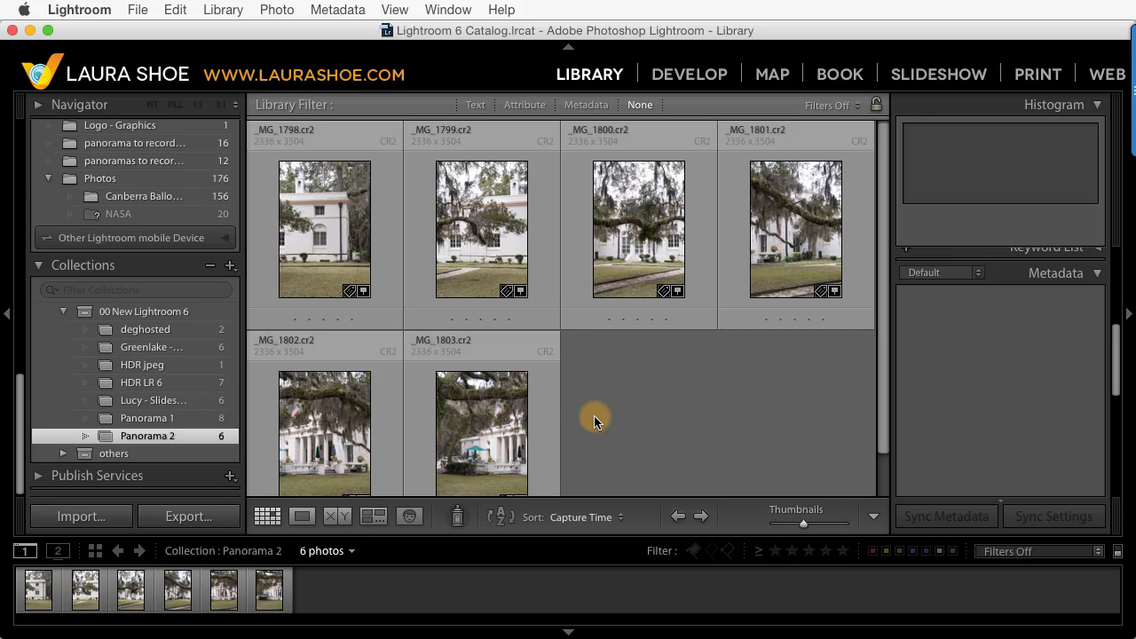
left_click(323, 229)
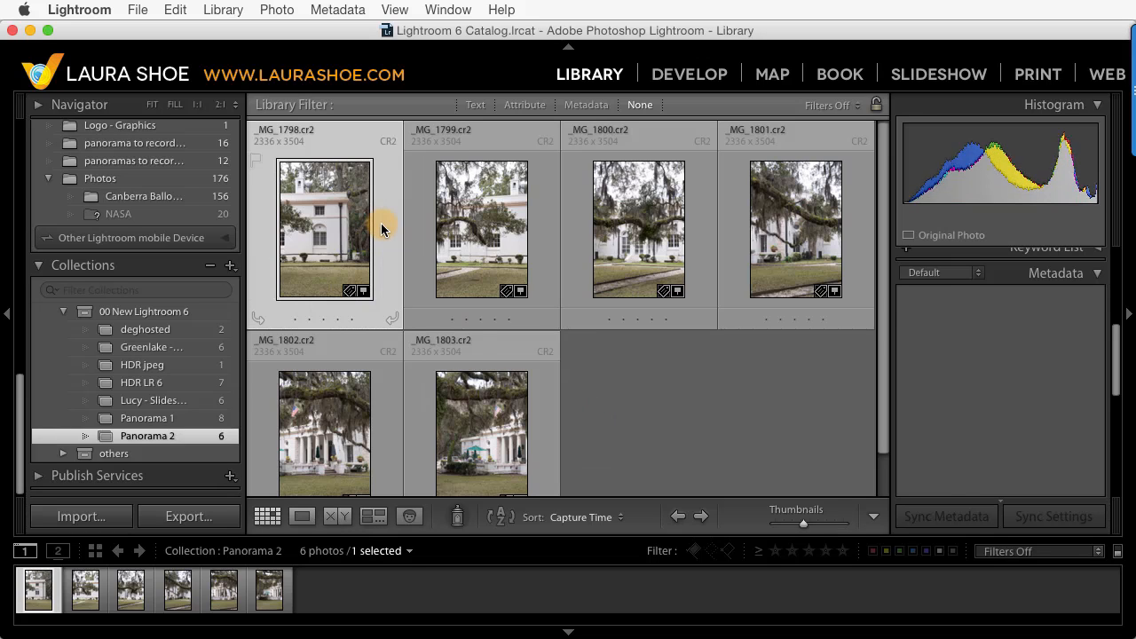
left_click(323, 227)
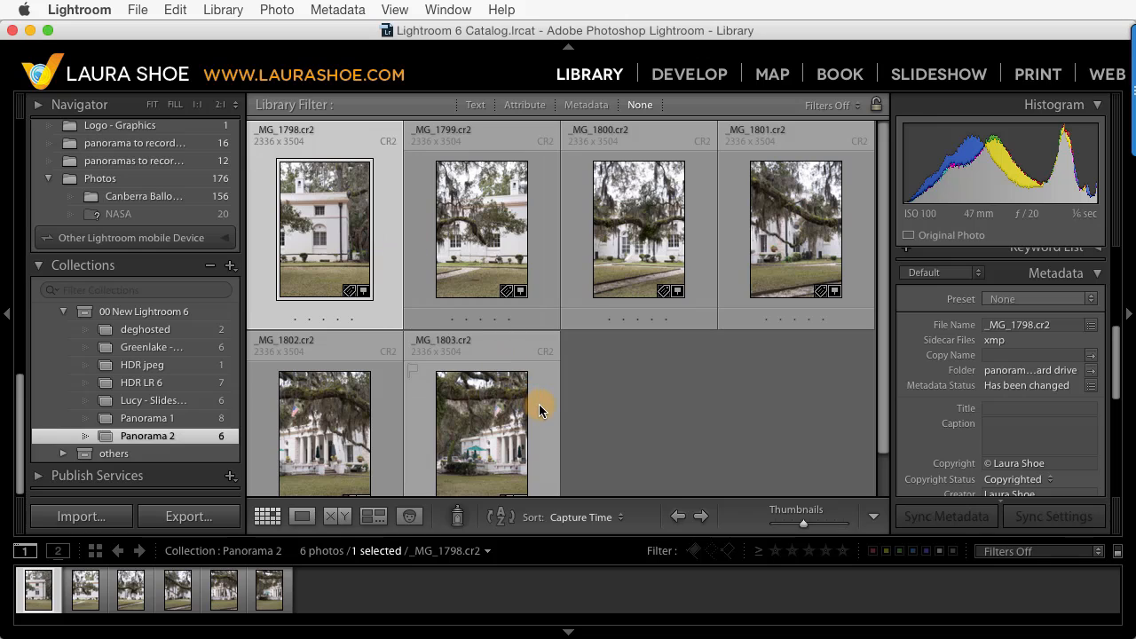
key("cmd+a")
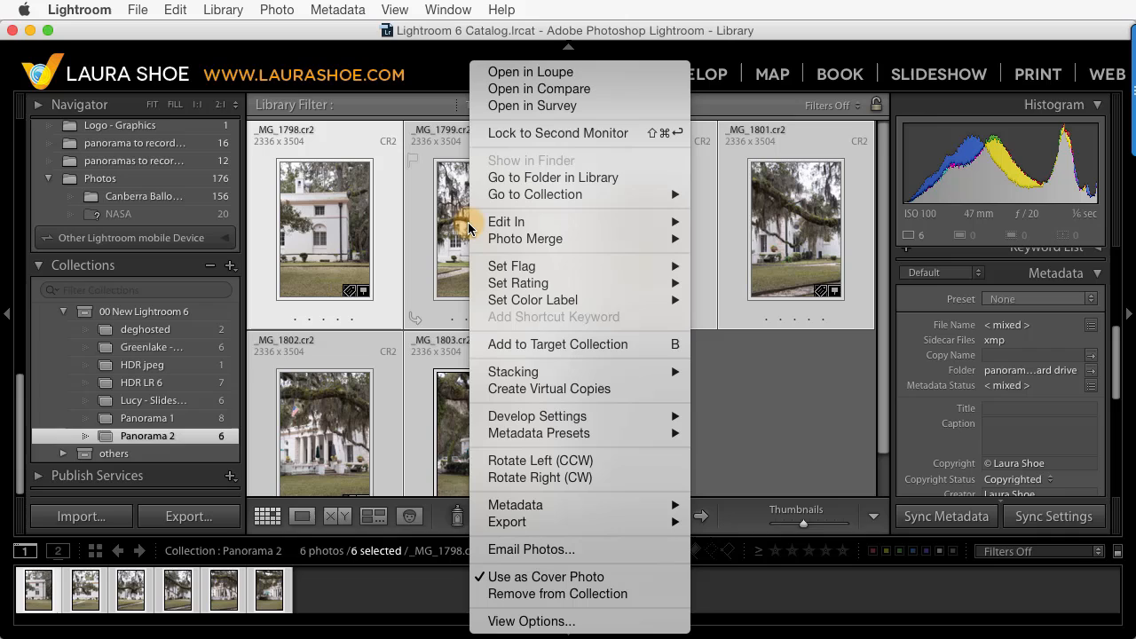
mouse_move(525, 238)
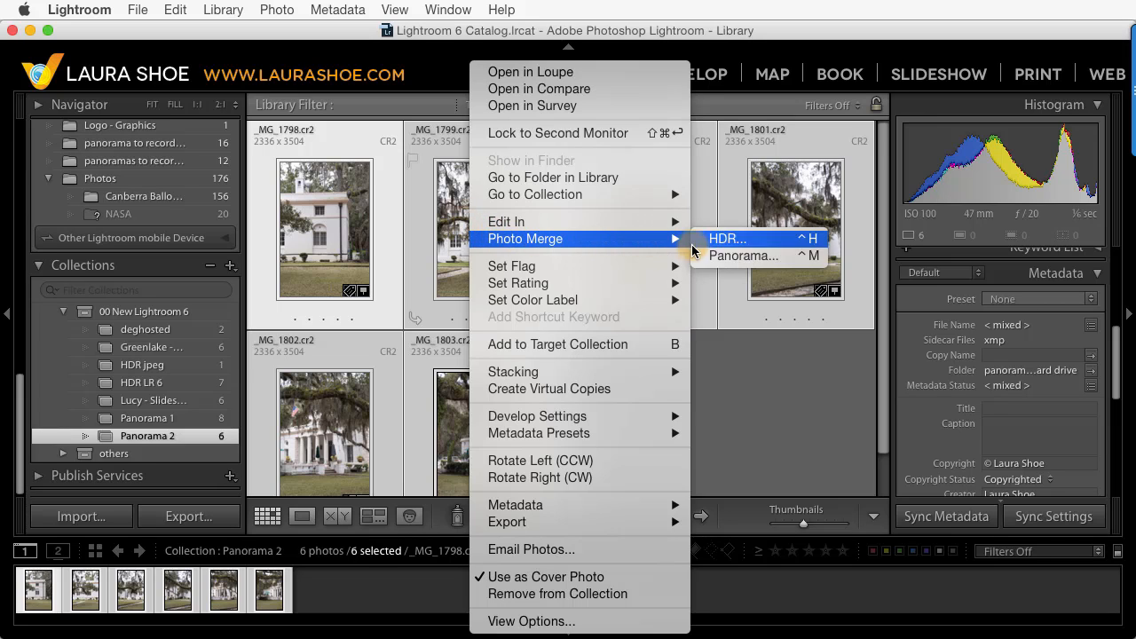
left_click(742, 256)
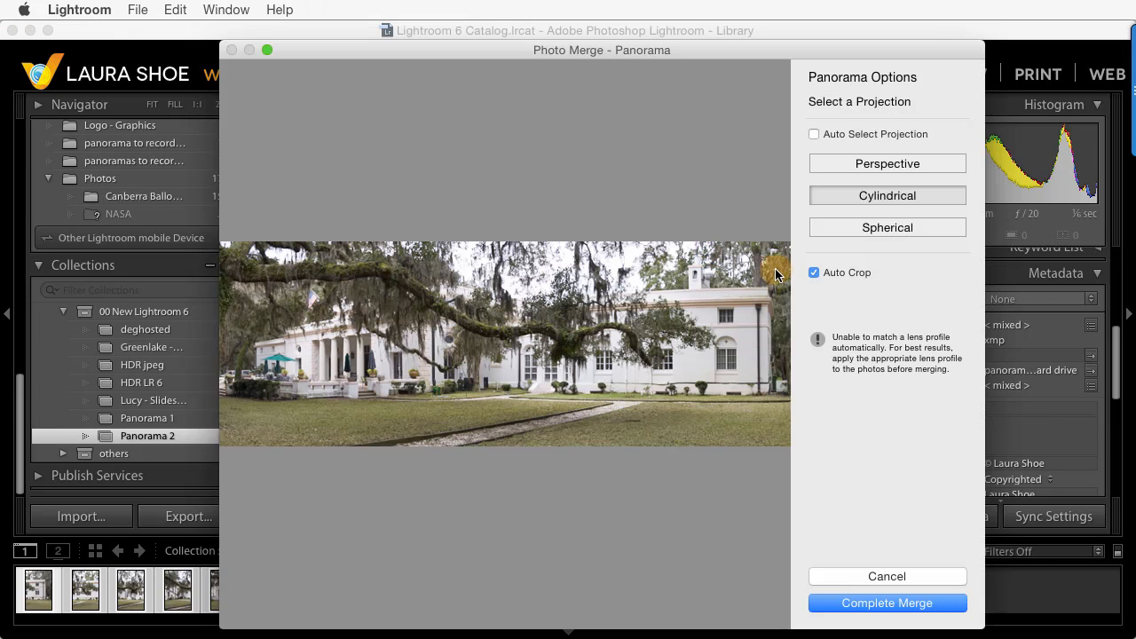
mouse_move(895, 344)
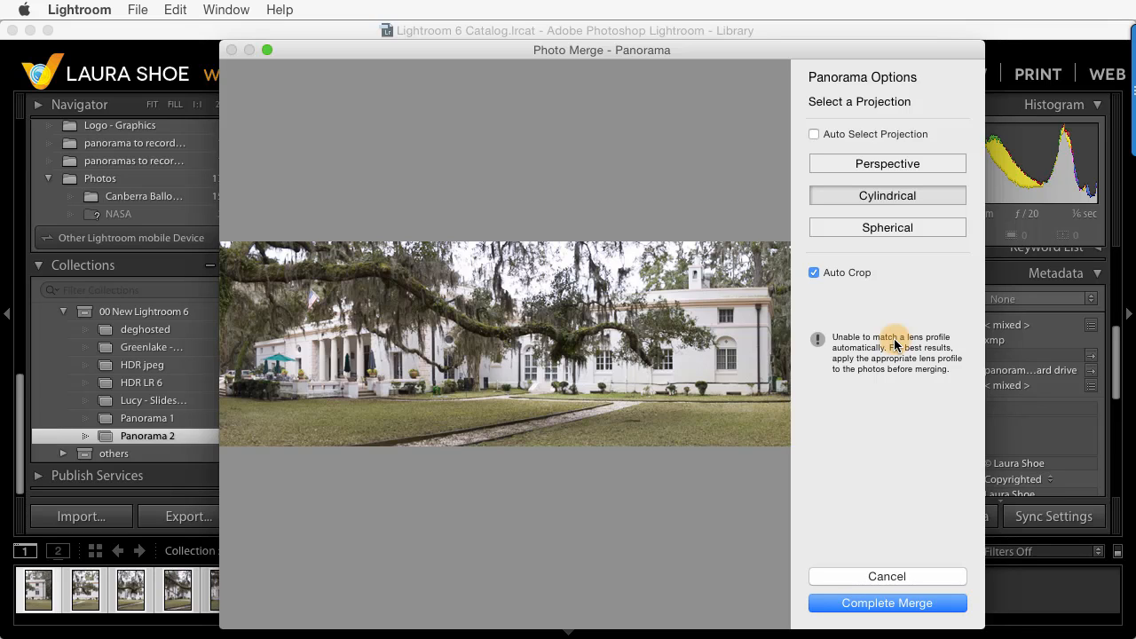
mouse_move(891, 513)
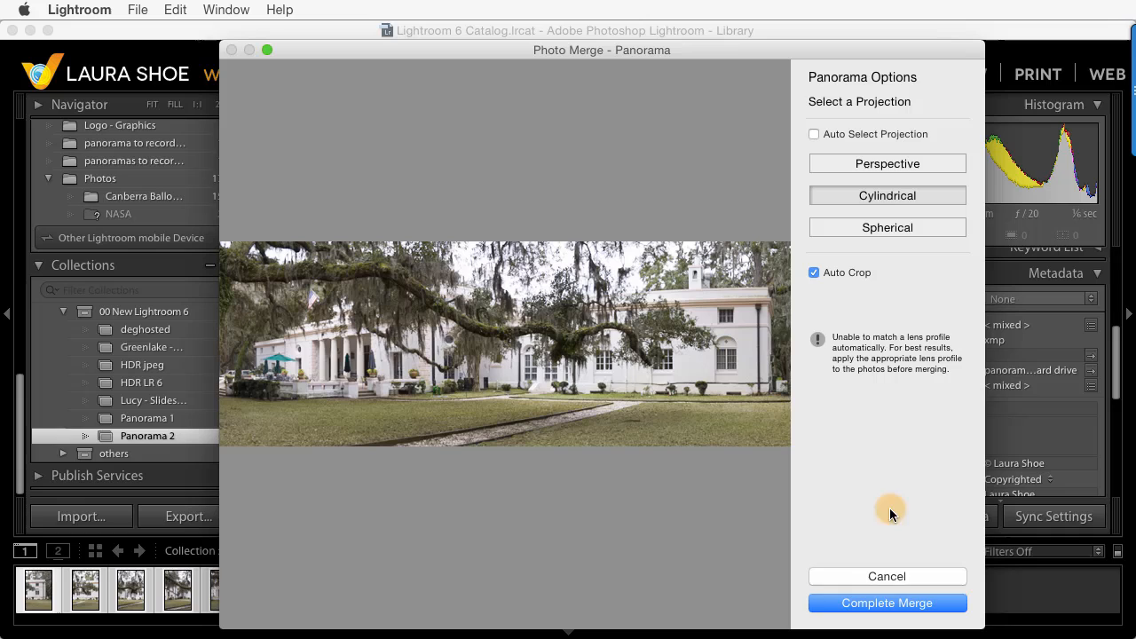
mouse_move(894, 571)
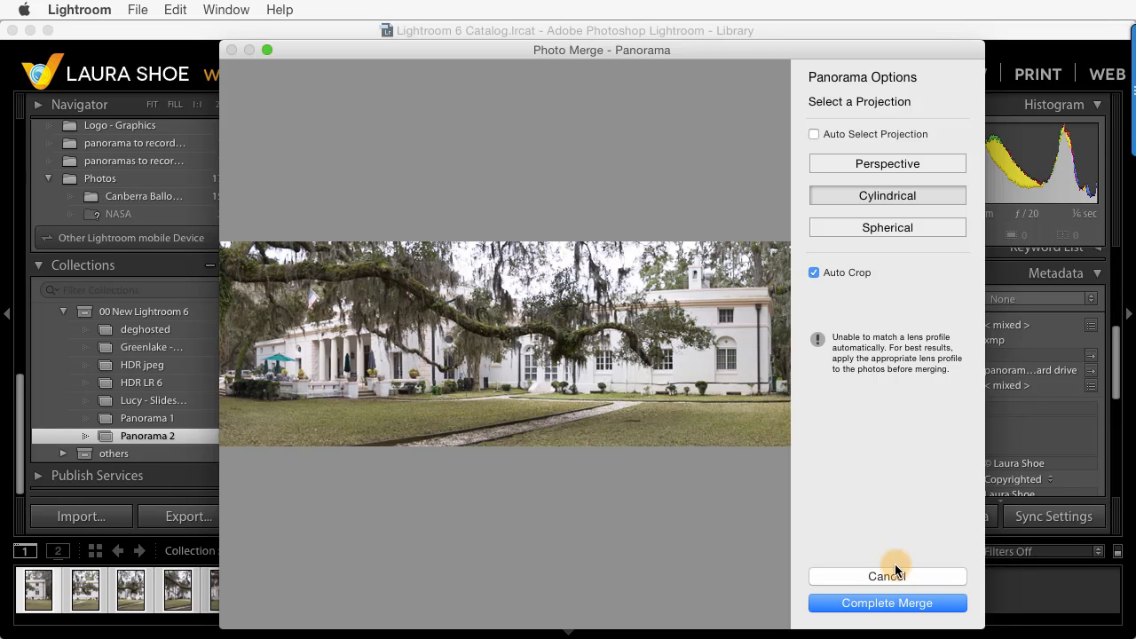
left_click(887, 575)
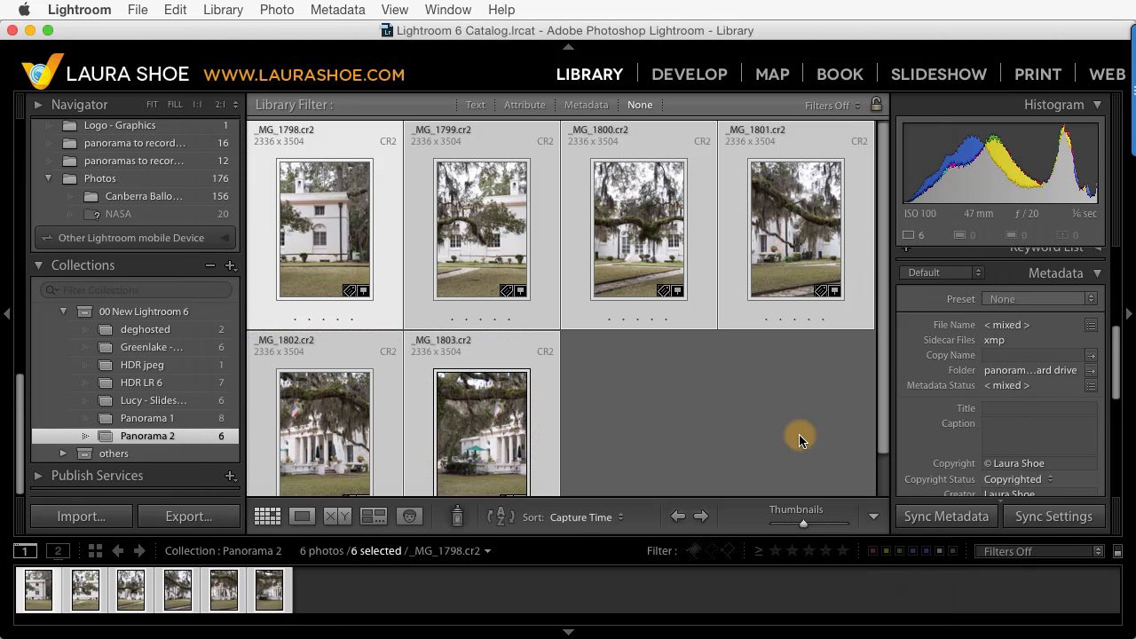
mouse_move(470, 377)
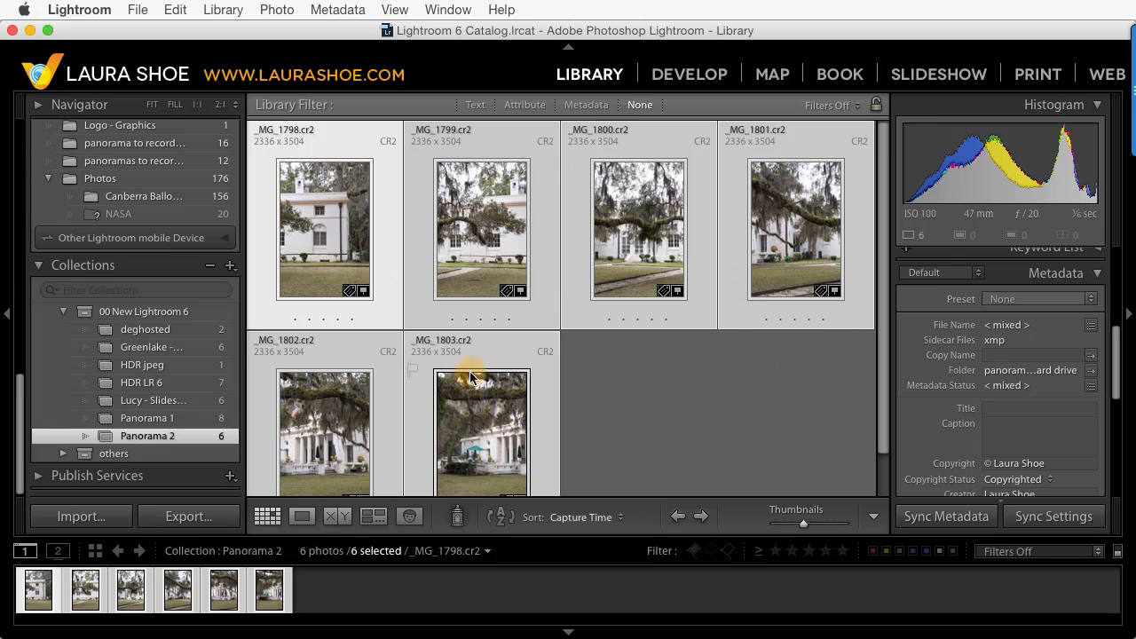
mouse_move(701, 72)
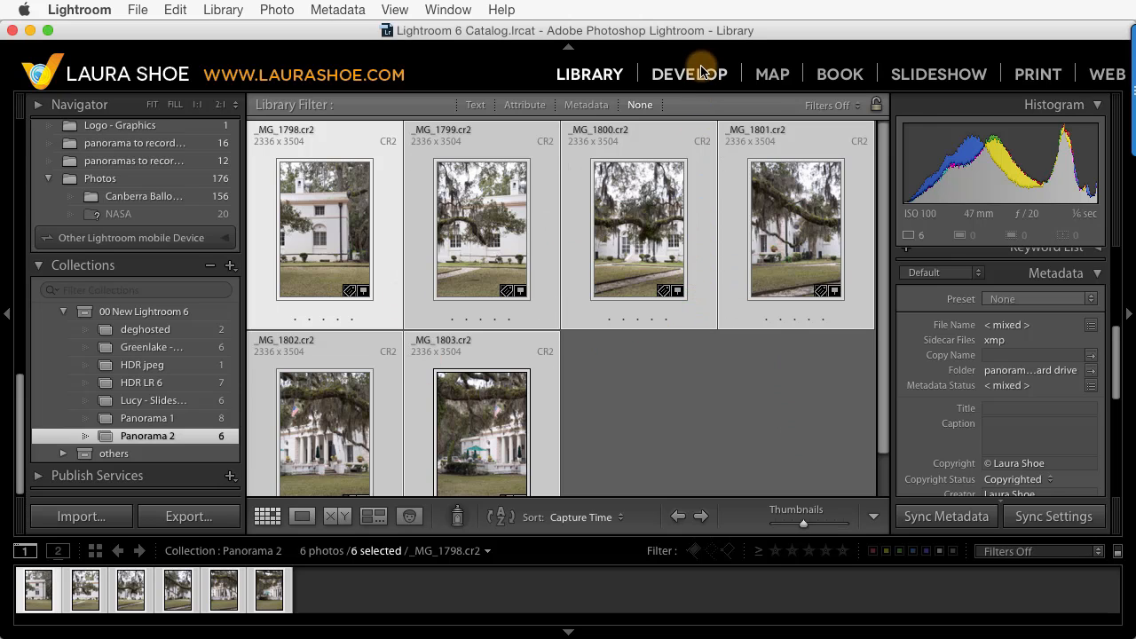
Enter Develop, expand Lens Corrections and turn on Auto Sync for the six photos
left_click(688, 74)
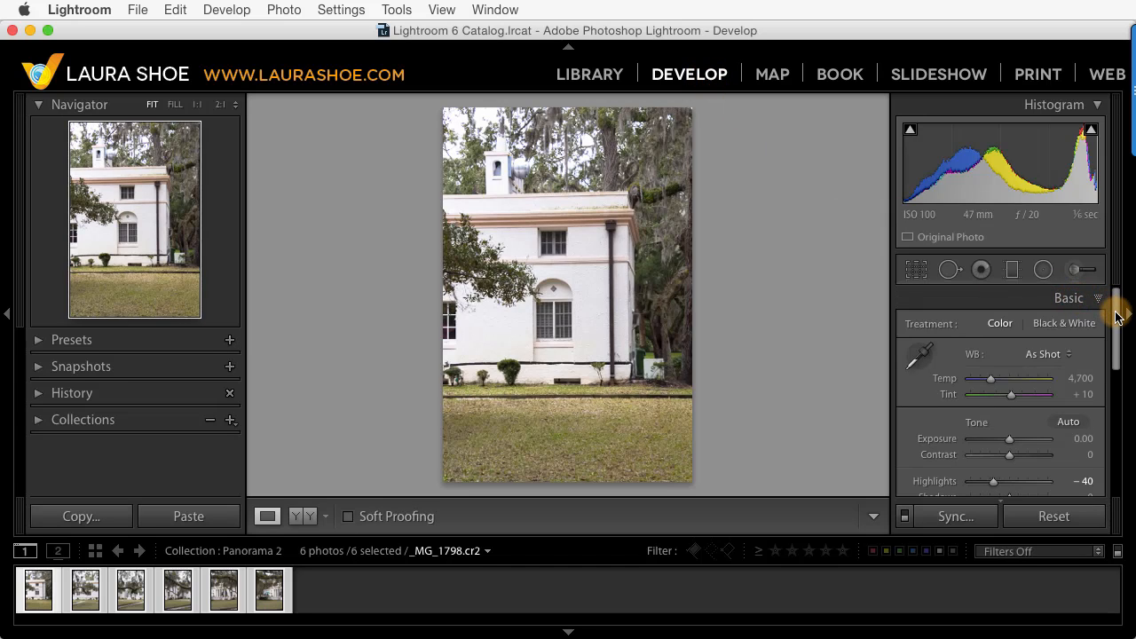
scroll("down", 3)
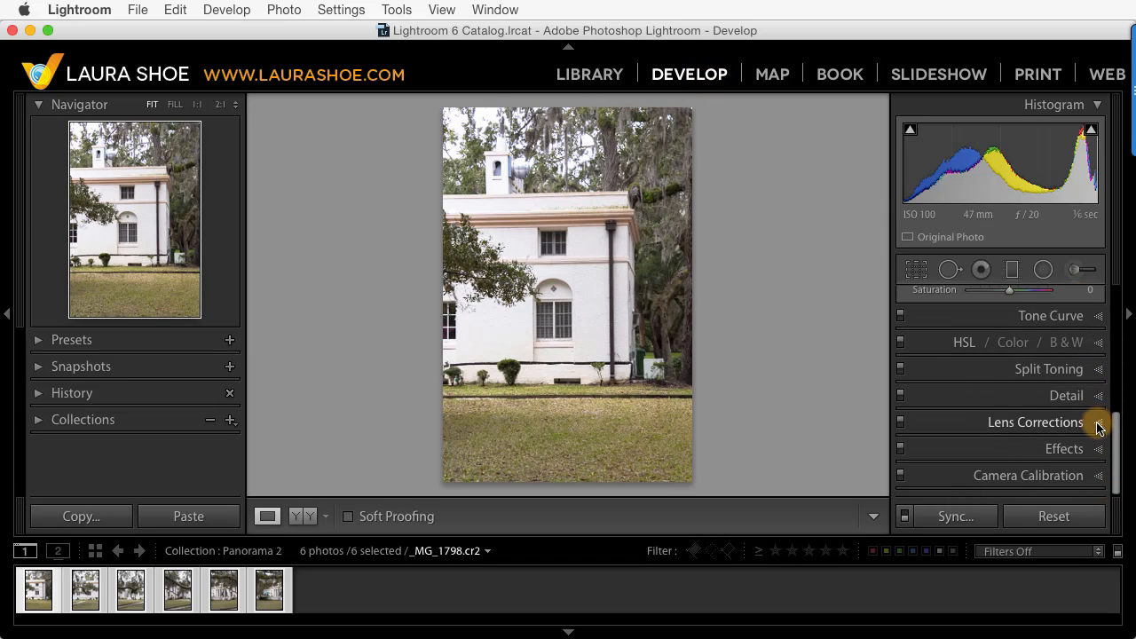
left_click(1035, 422)
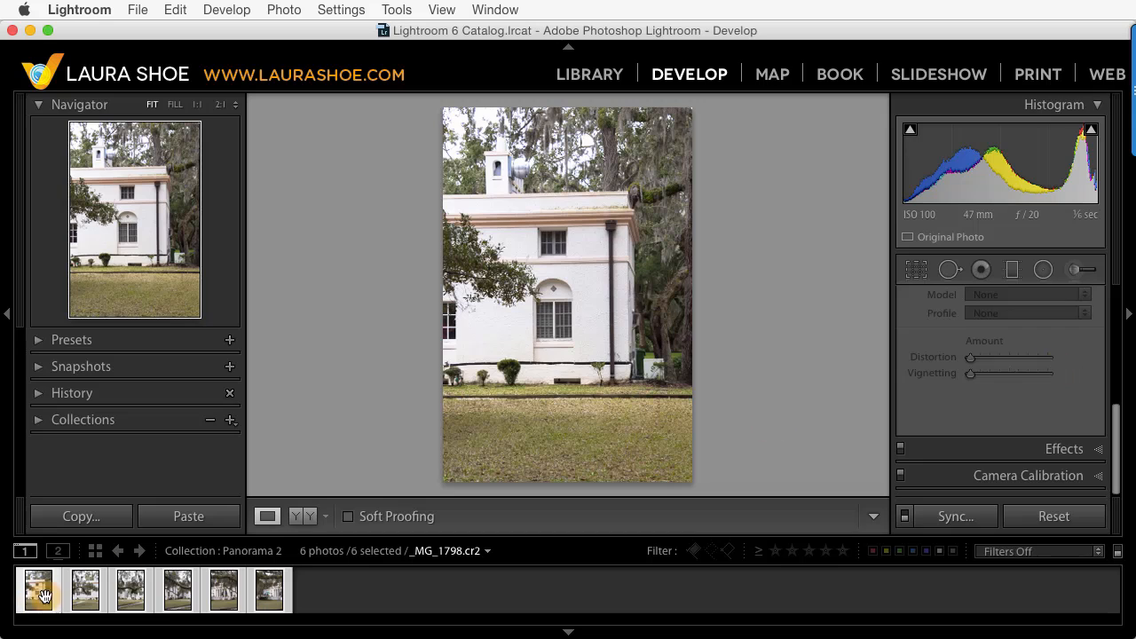
mouse_move(763, 575)
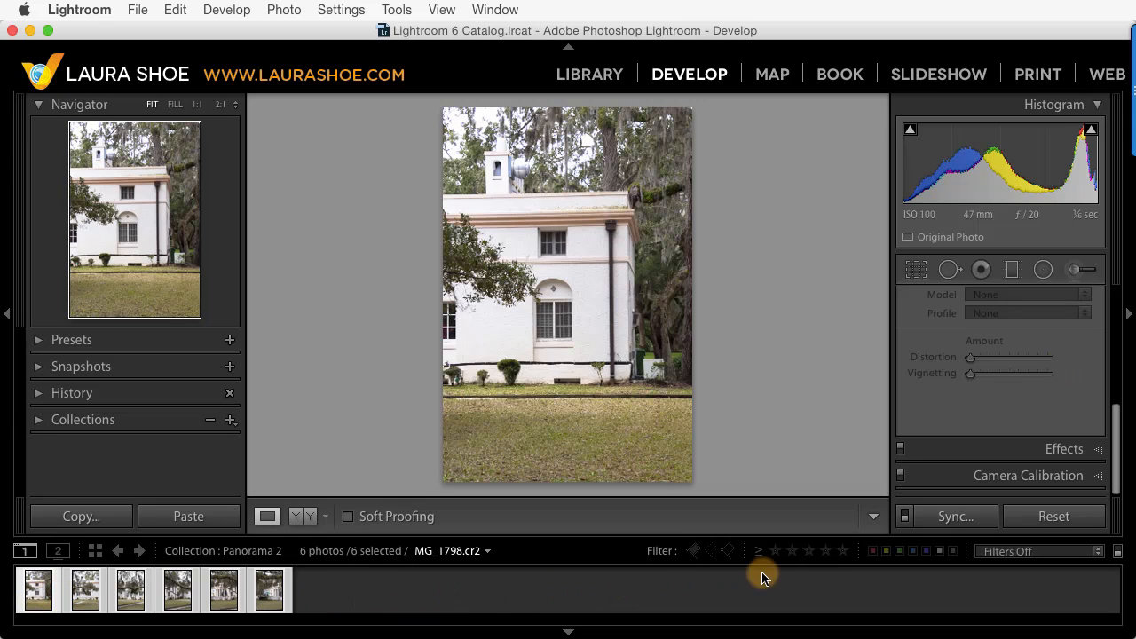
mouse_move(905, 516)
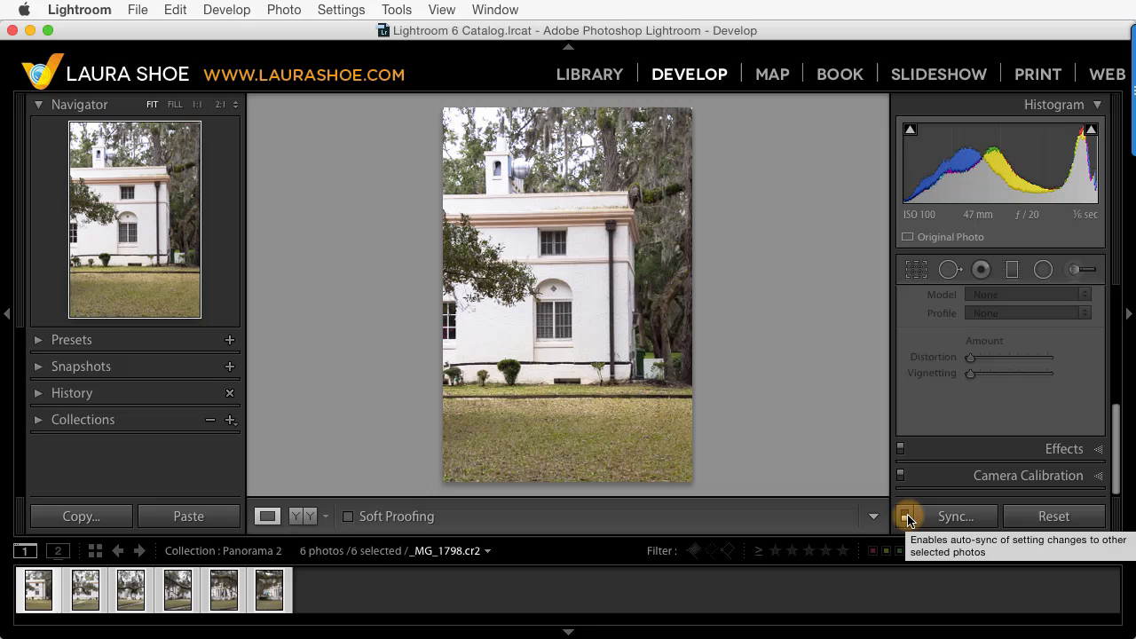
left_click(905, 517)
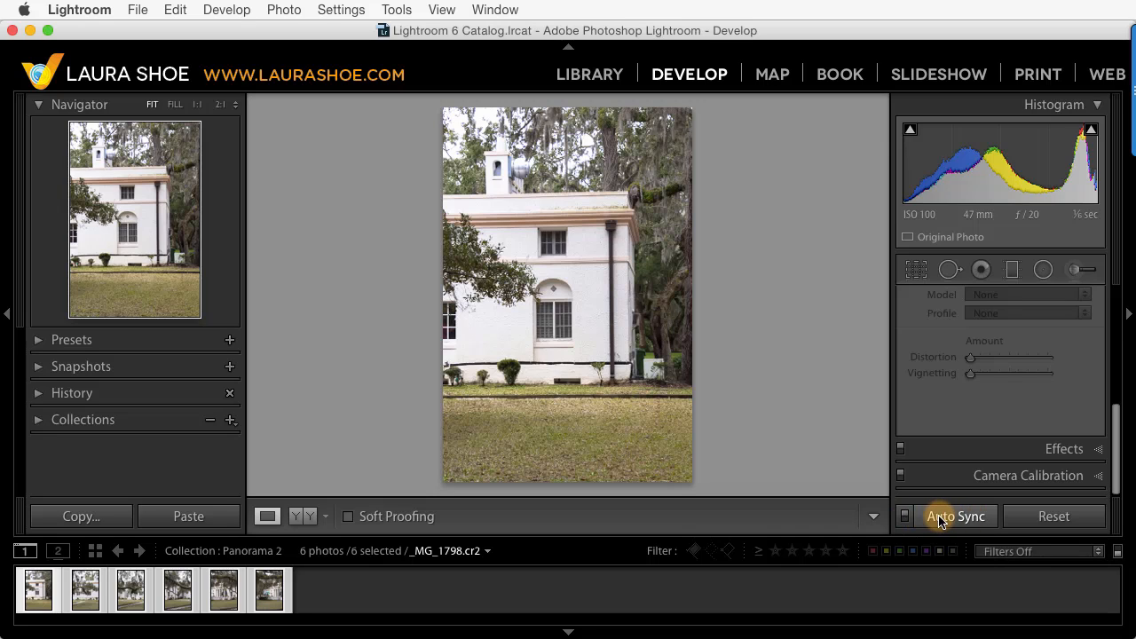
mouse_move(955, 518)
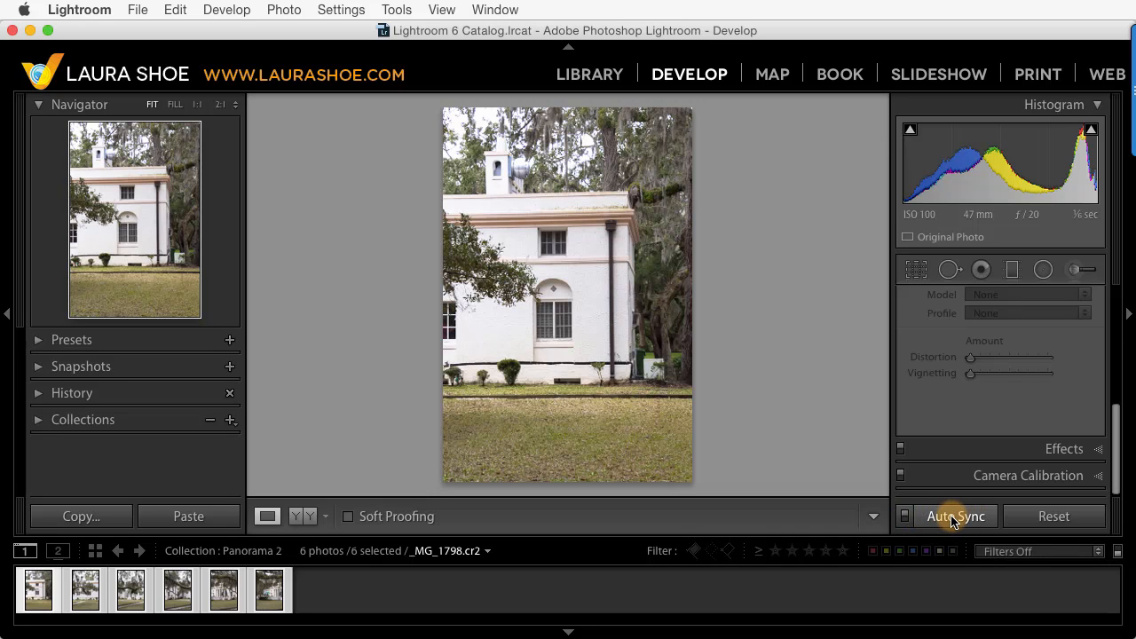
mouse_move(1029, 488)
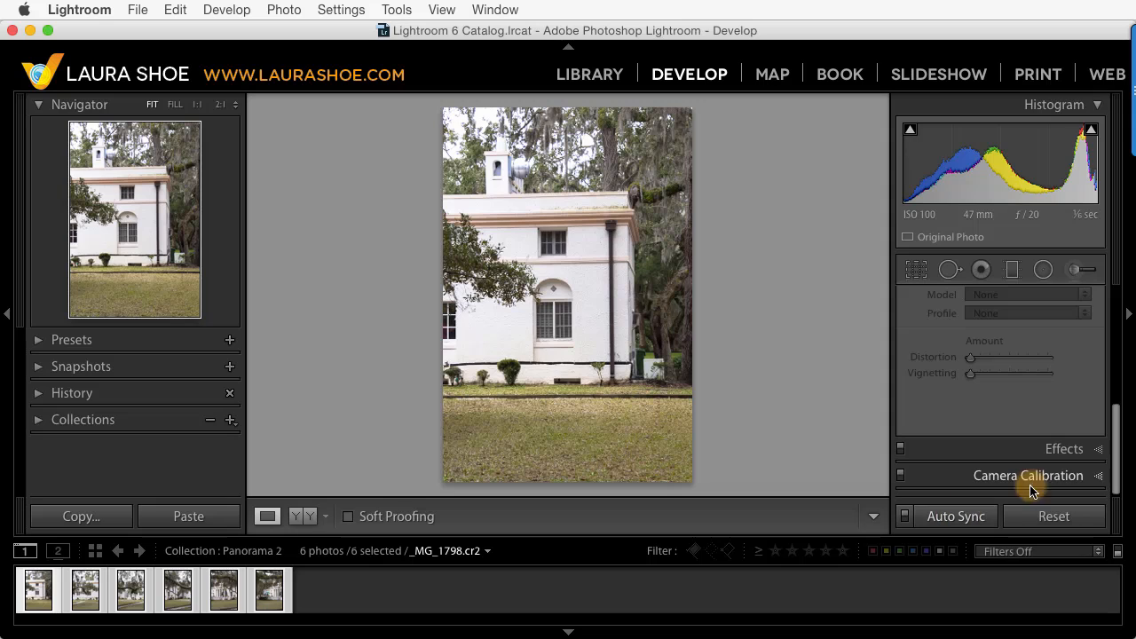
Enable lens profile corrections with Canon as the lens make
left_click(1036, 337)
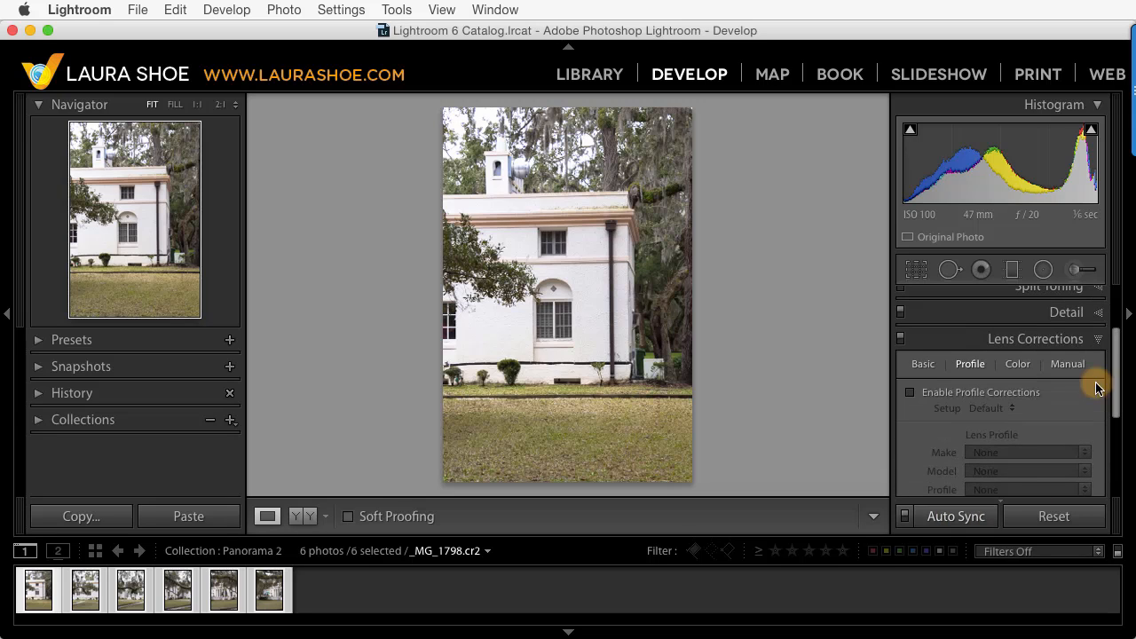
mouse_move(969, 364)
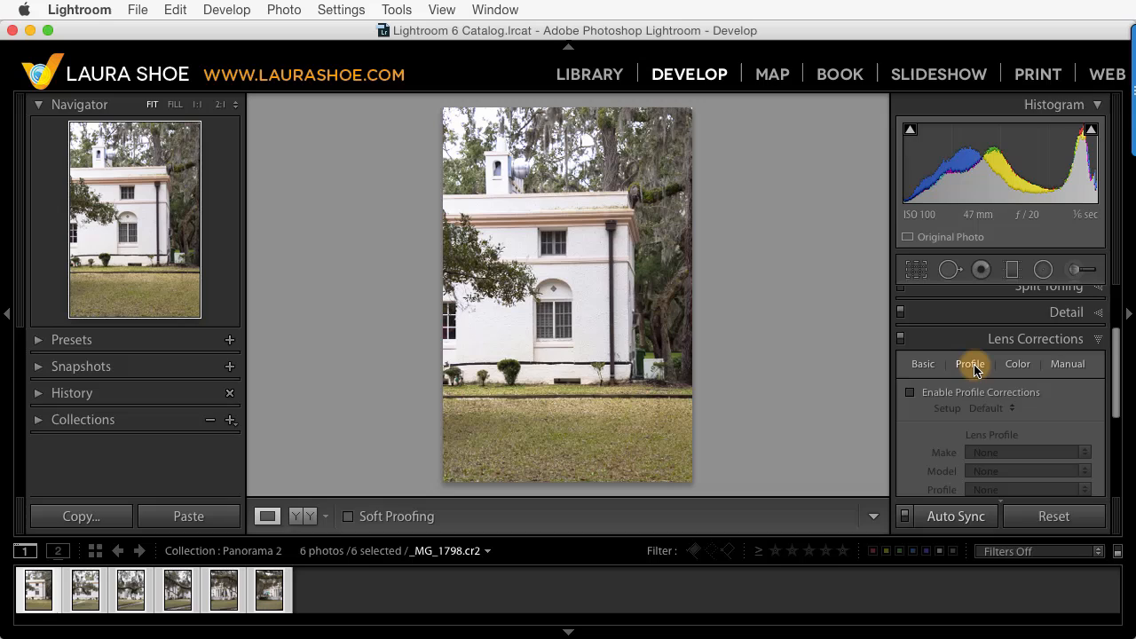
left_click(909, 392)
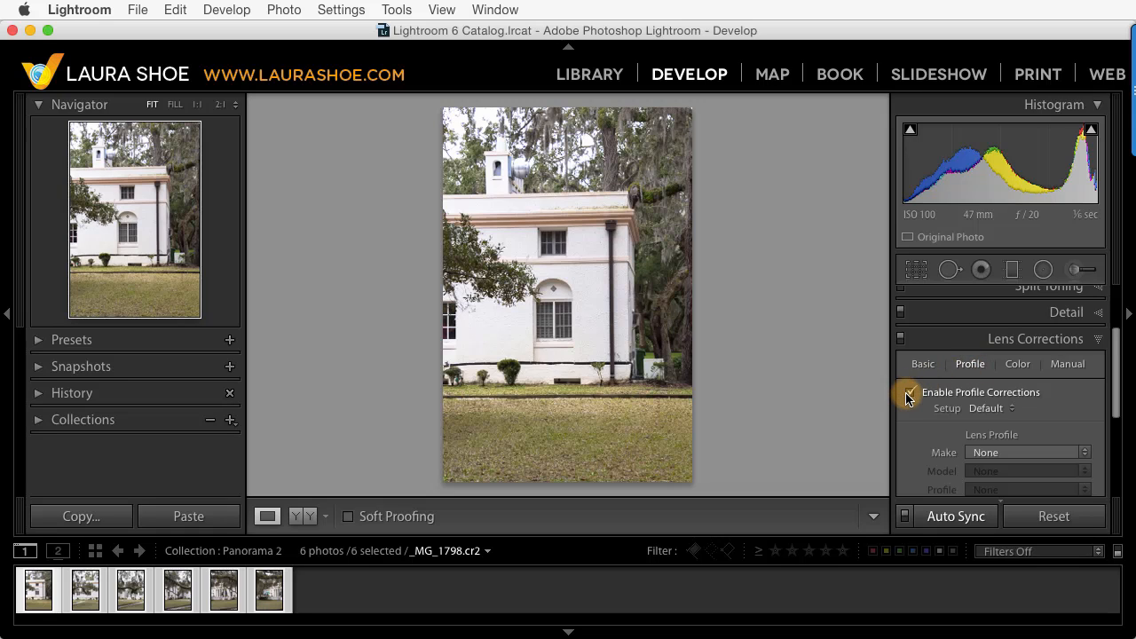
left_click(909, 392)
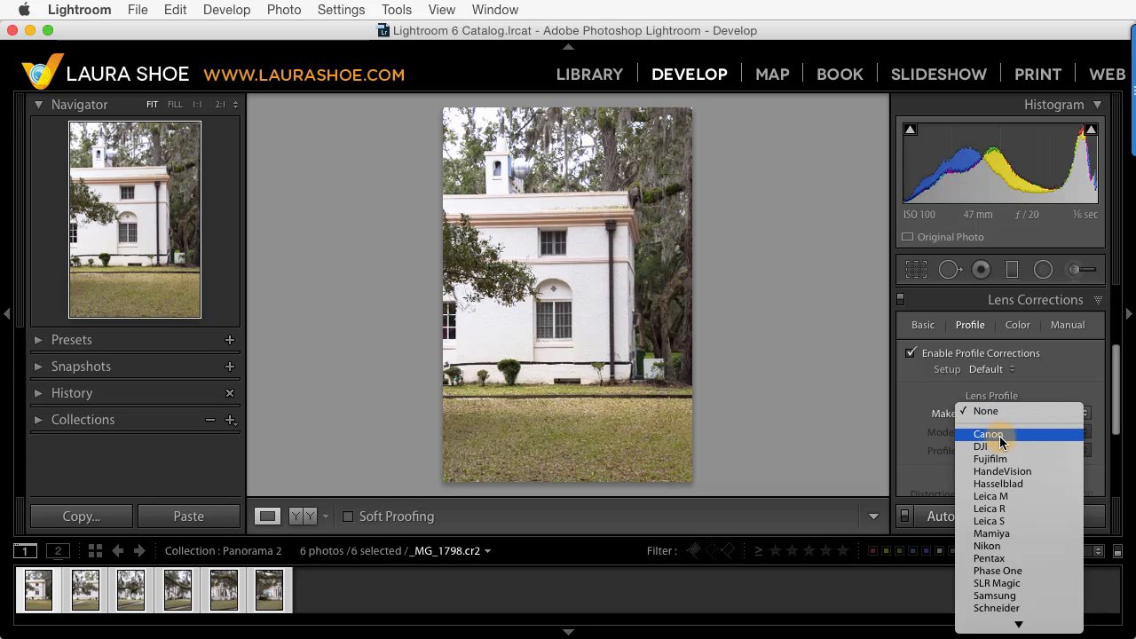
left_click(987, 433)
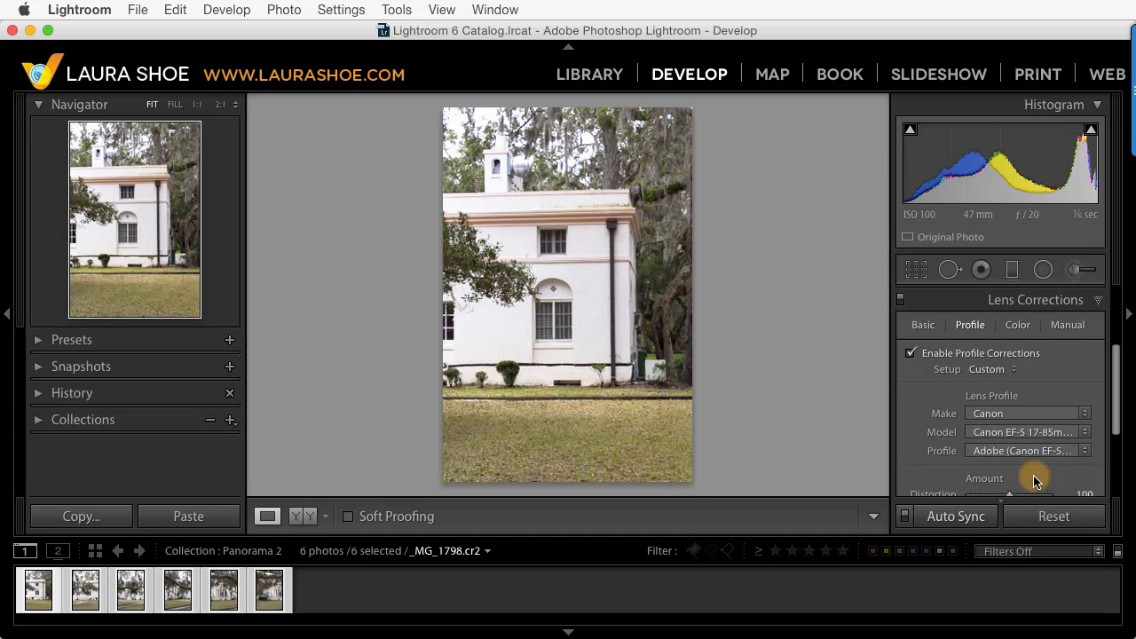
mouse_move(902, 524)
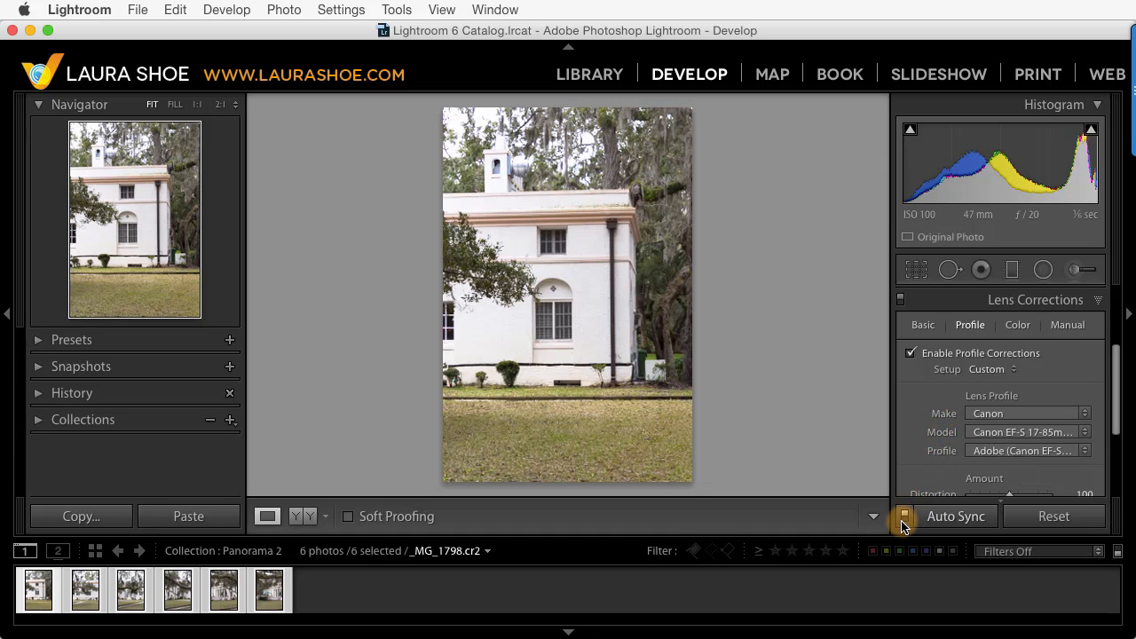
Turn Auto Sync back off so further edits stay on one photo
left_click(902, 515)
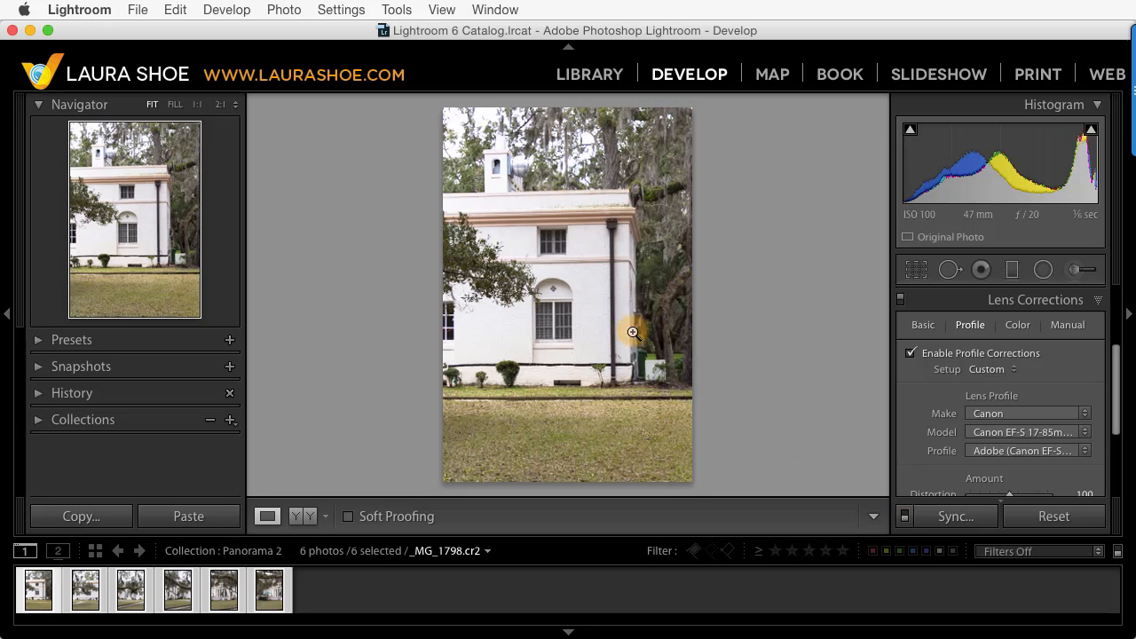
mouse_move(586, 296)
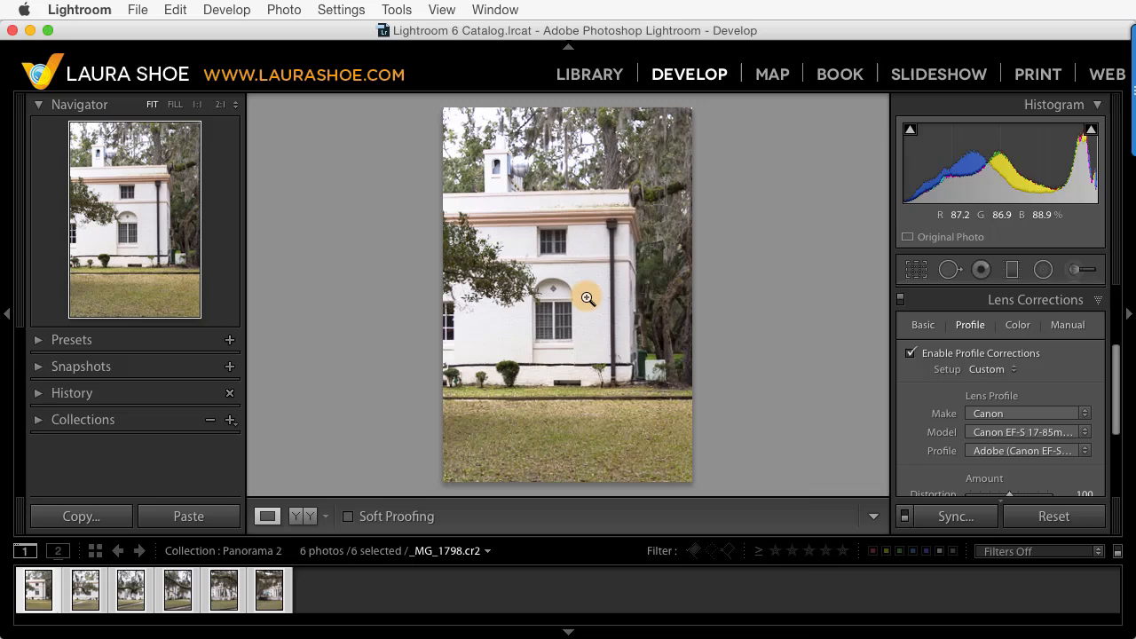
Merge the house photos into _MG_1798-Pano.dng and return to Library
right_click(585, 299)
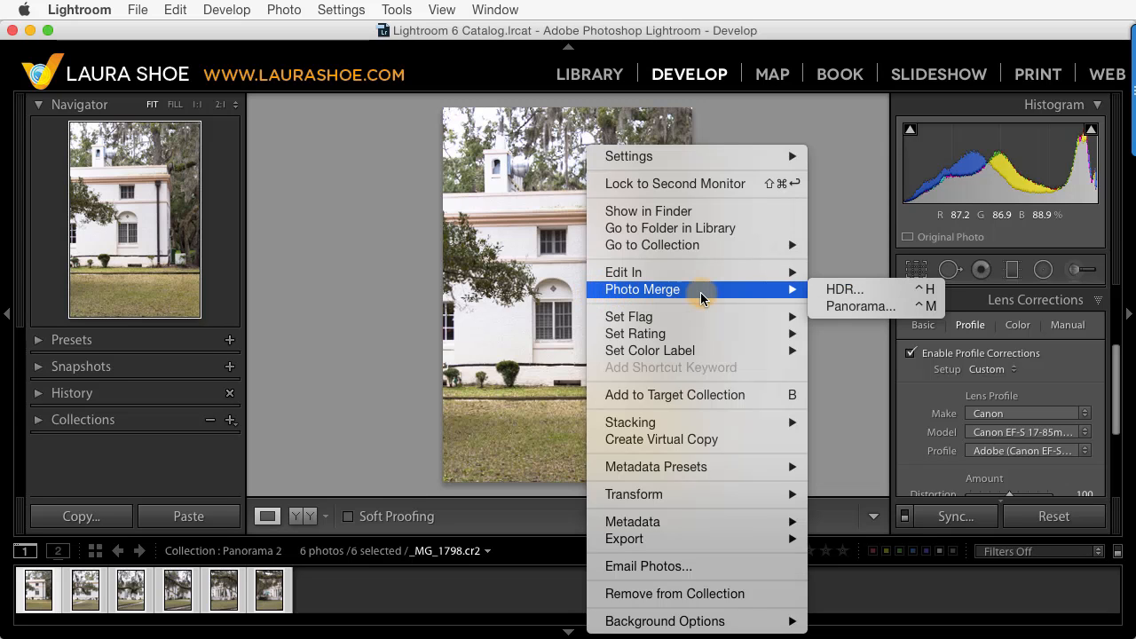
mouse_move(831, 305)
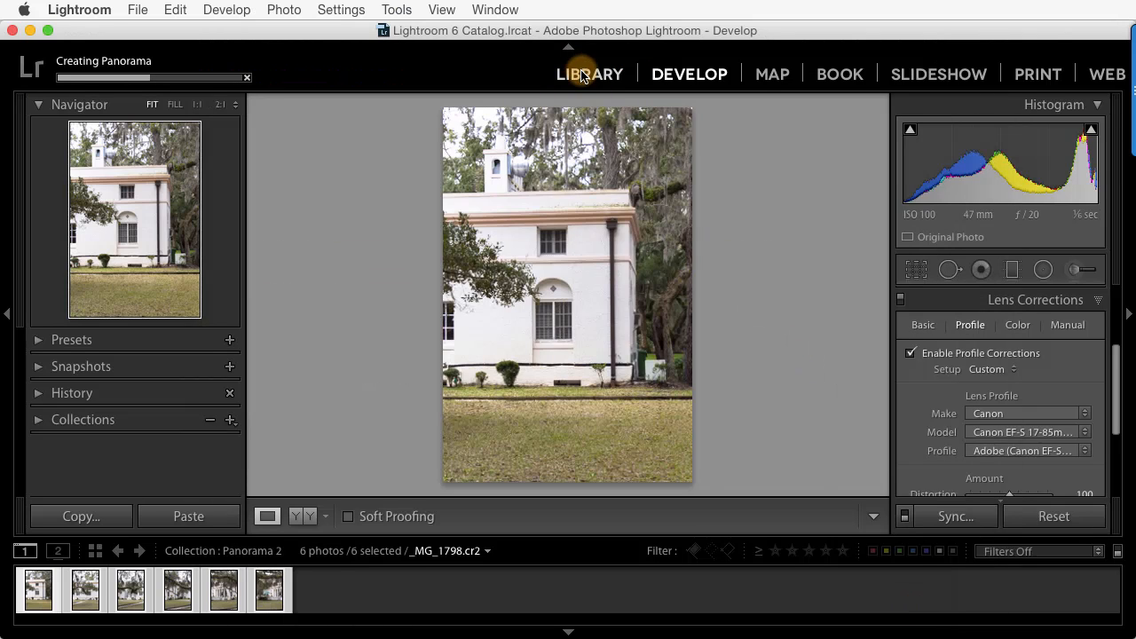
left_click(589, 74)
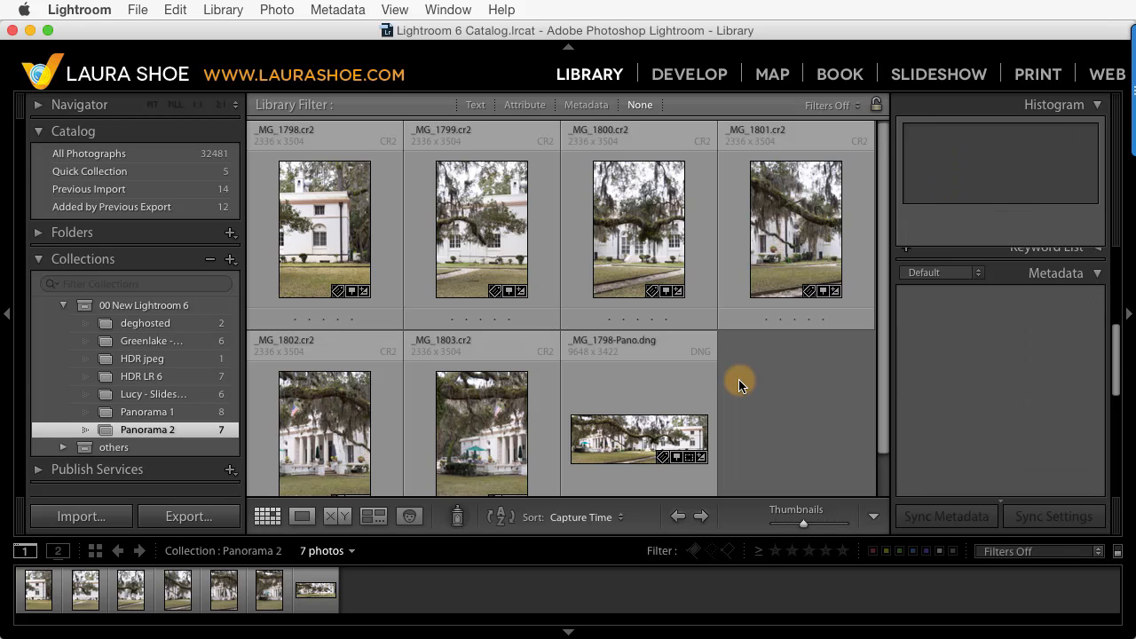
mouse_move(692, 245)
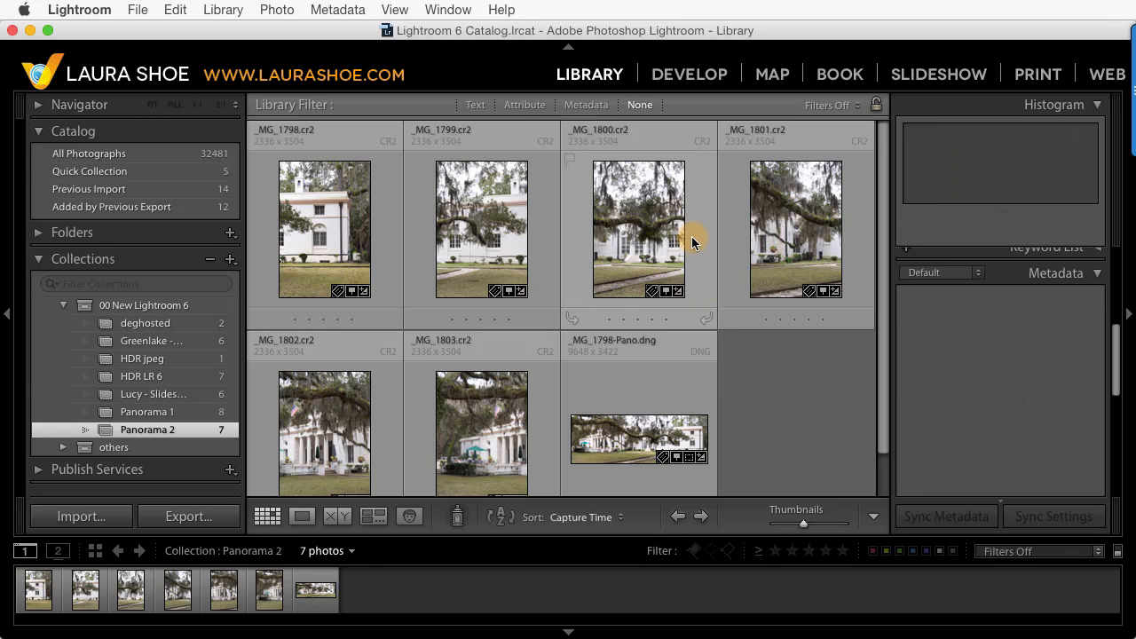
left_click(639, 229)
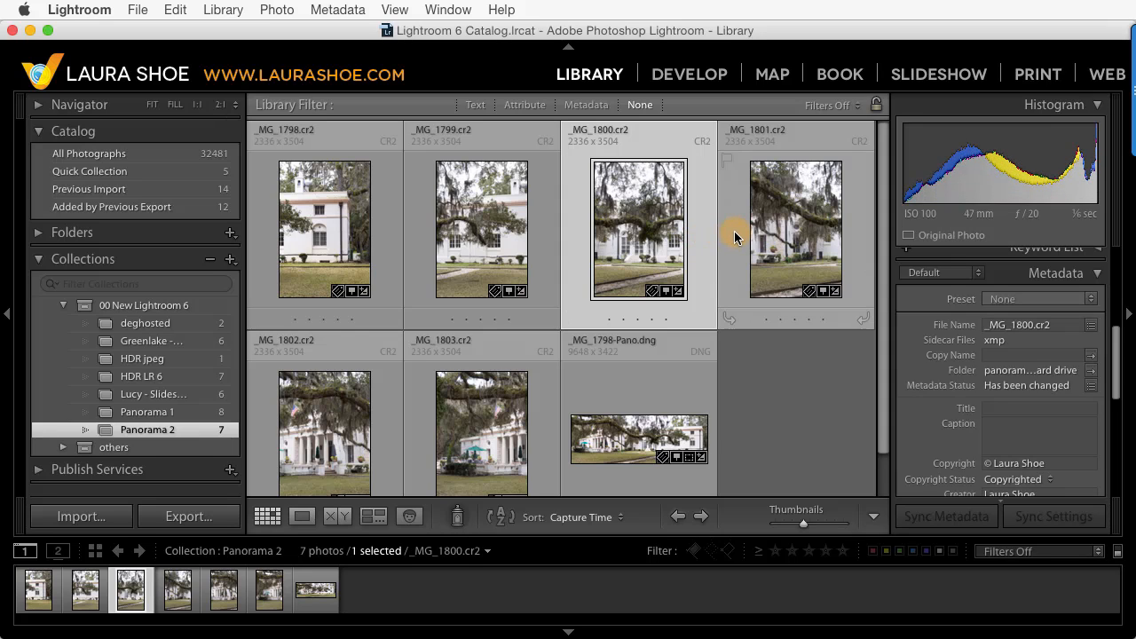
left_click(795, 229)
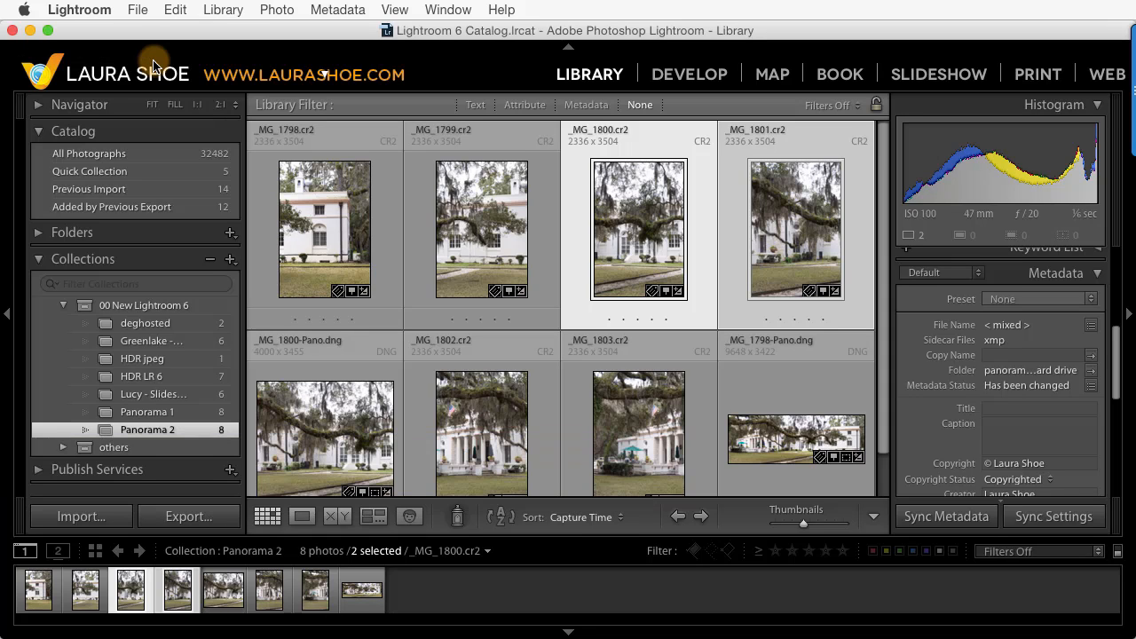
mouse_move(639, 229)
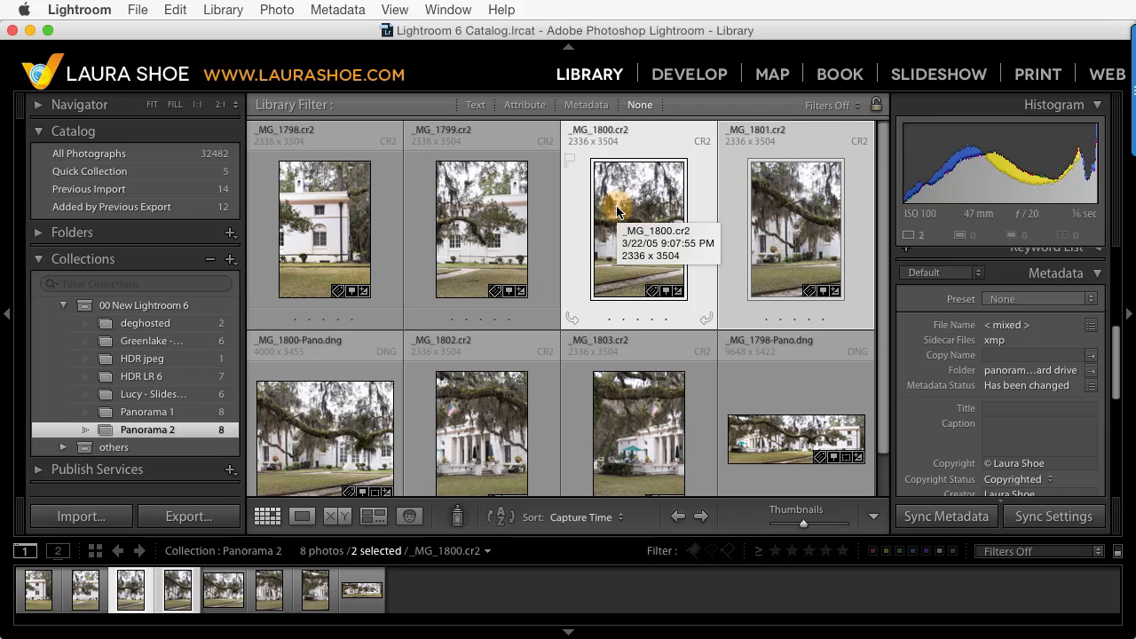
mouse_move(781, 352)
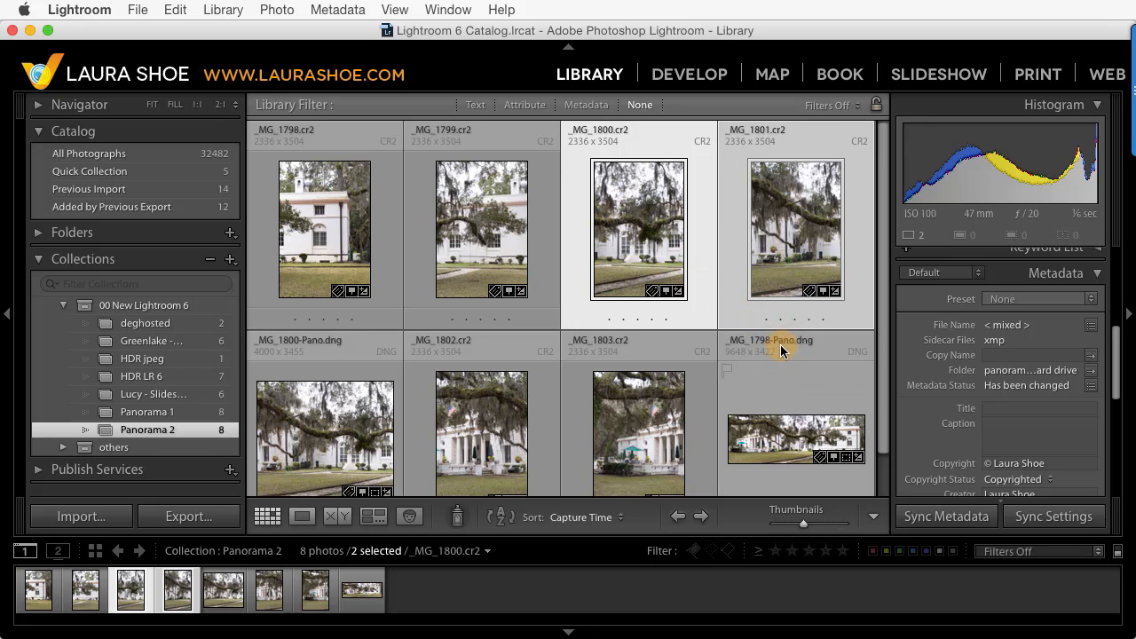
mouse_move(792, 348)
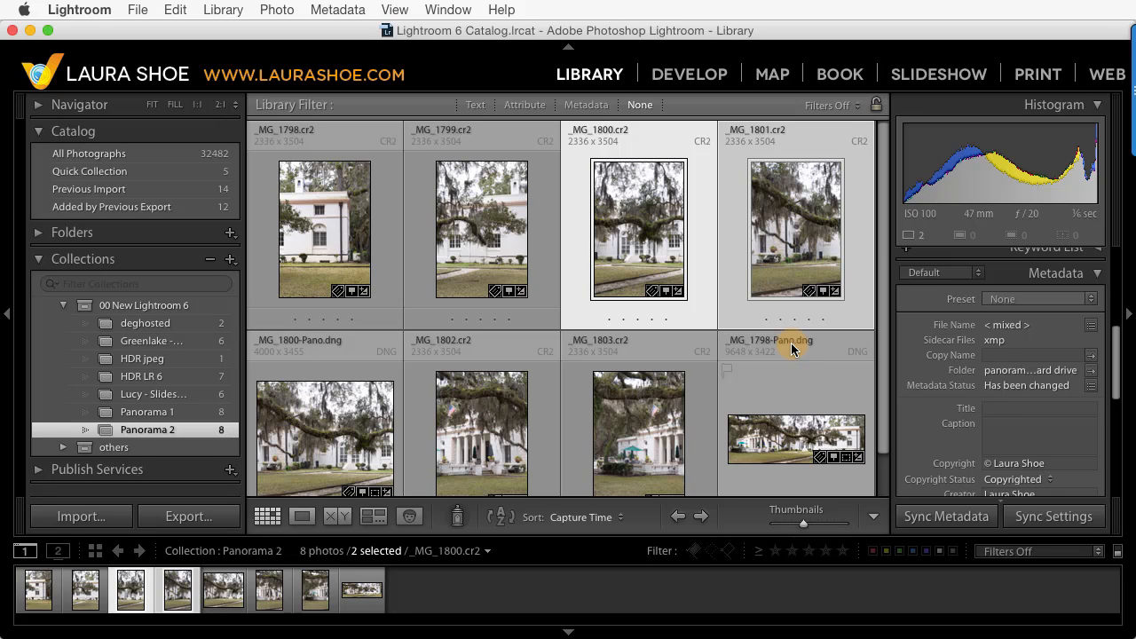
mouse_move(783, 351)
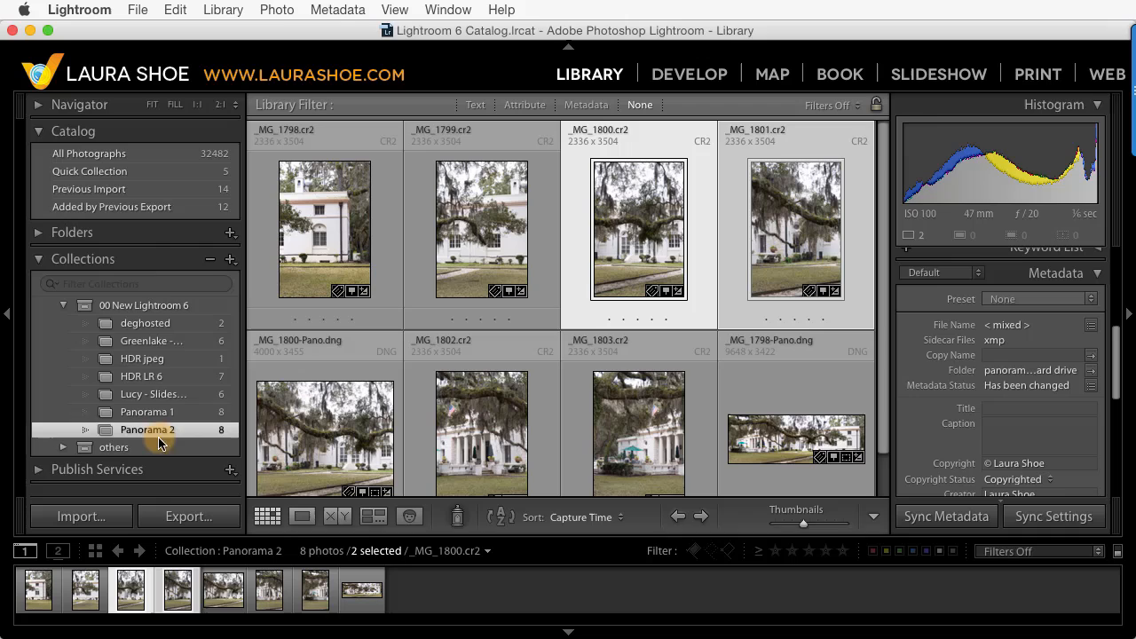
mouse_move(169, 412)
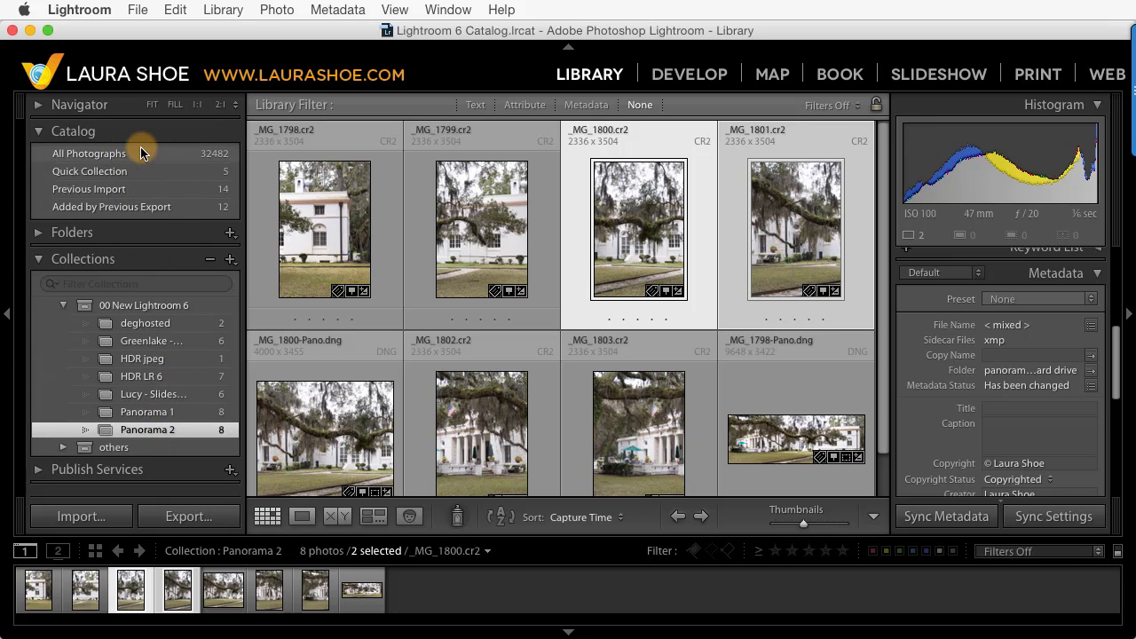
mouse_move(173, 372)
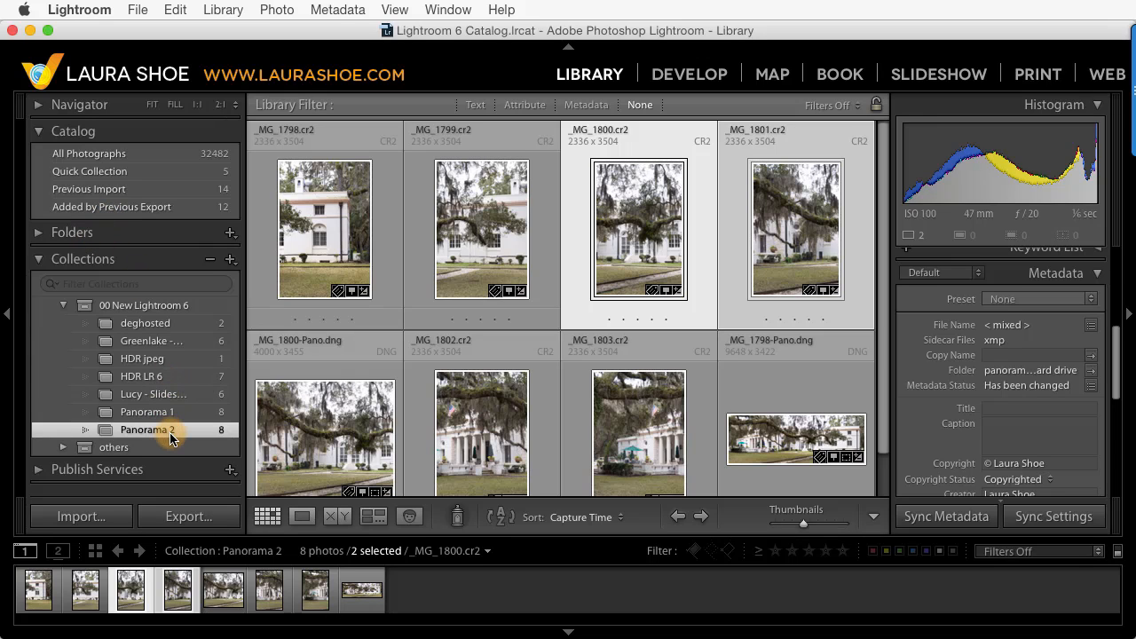
mouse_move(351, 108)
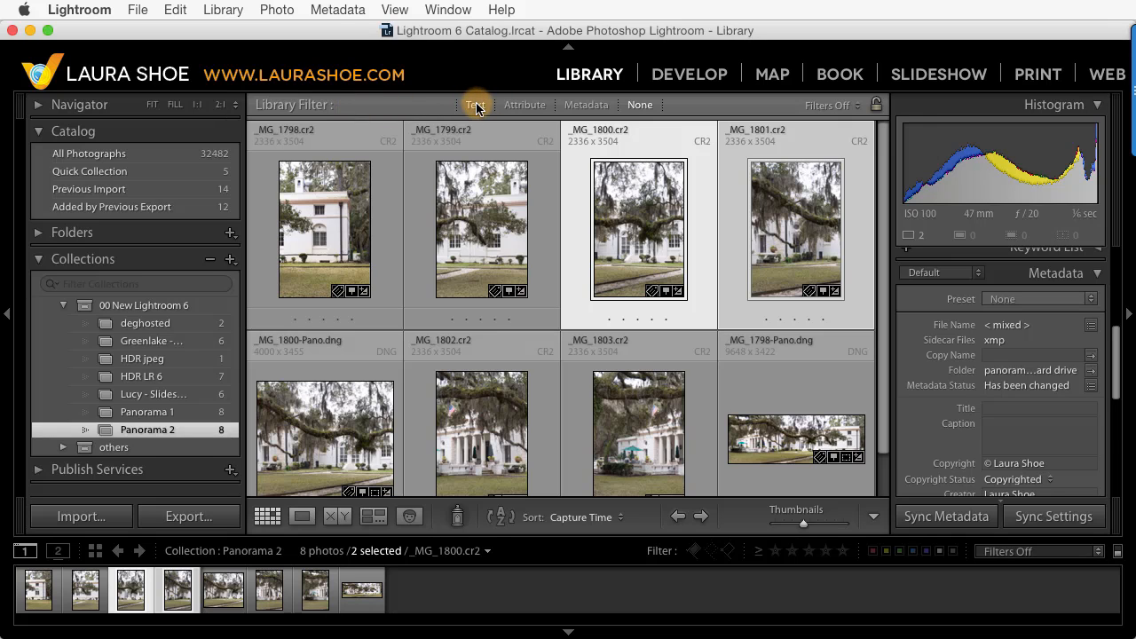
left_click(476, 105)
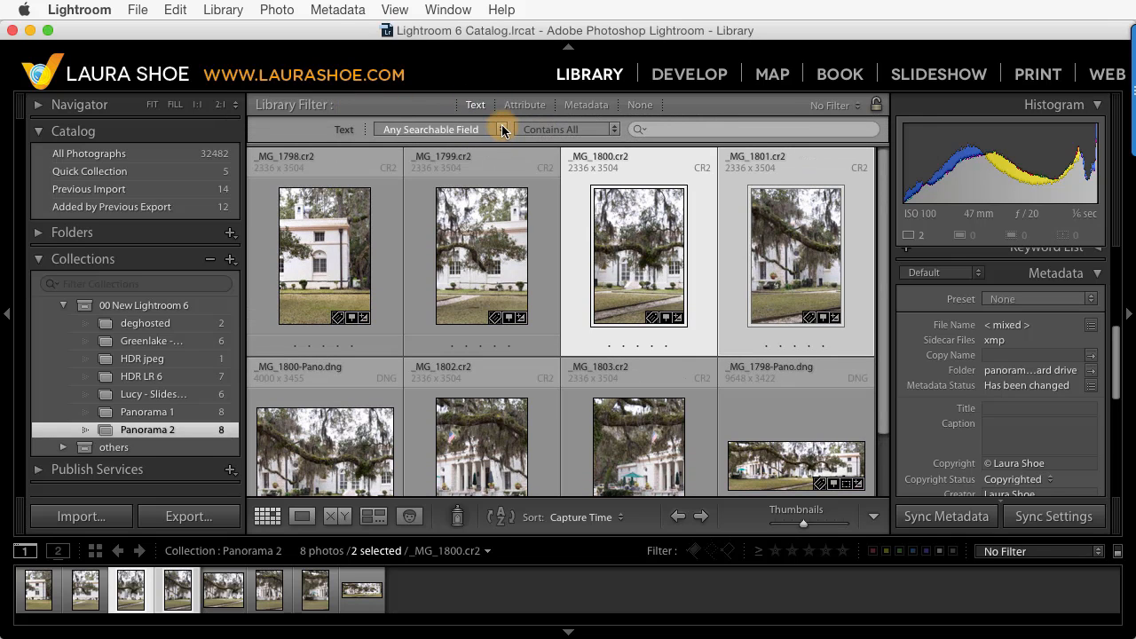
left_click(429, 128)
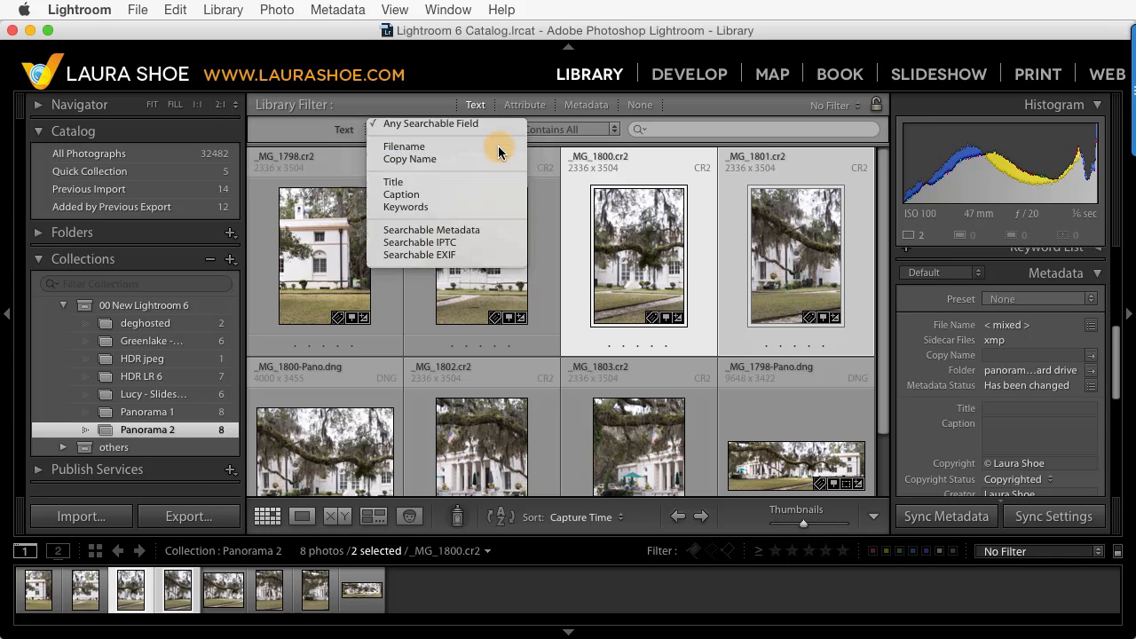
left_click(405, 145)
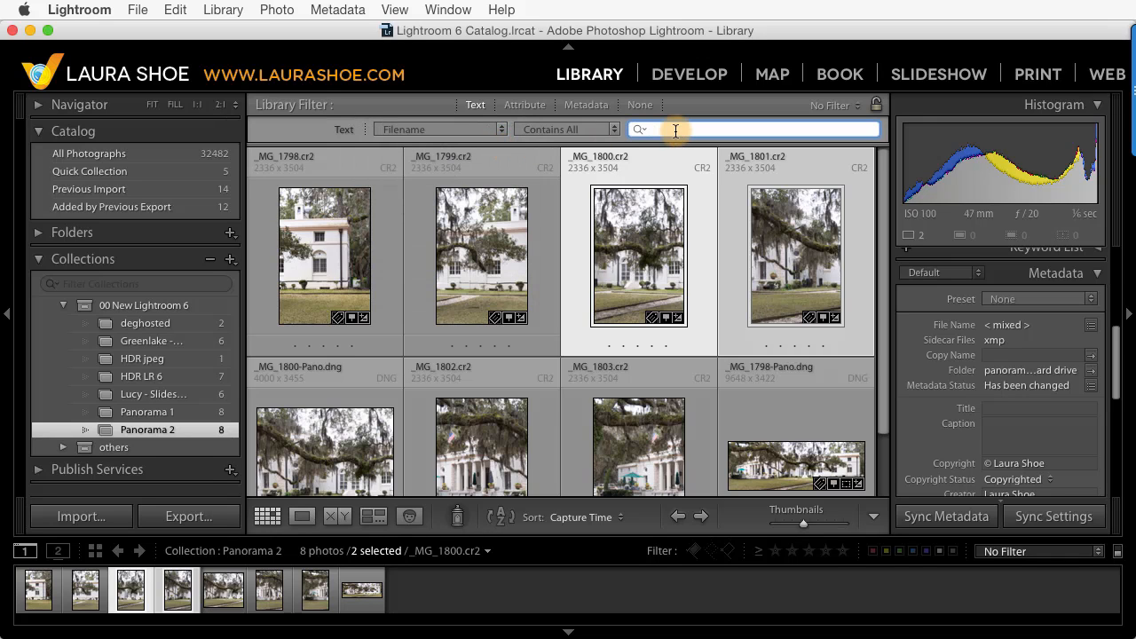
type("-pano")
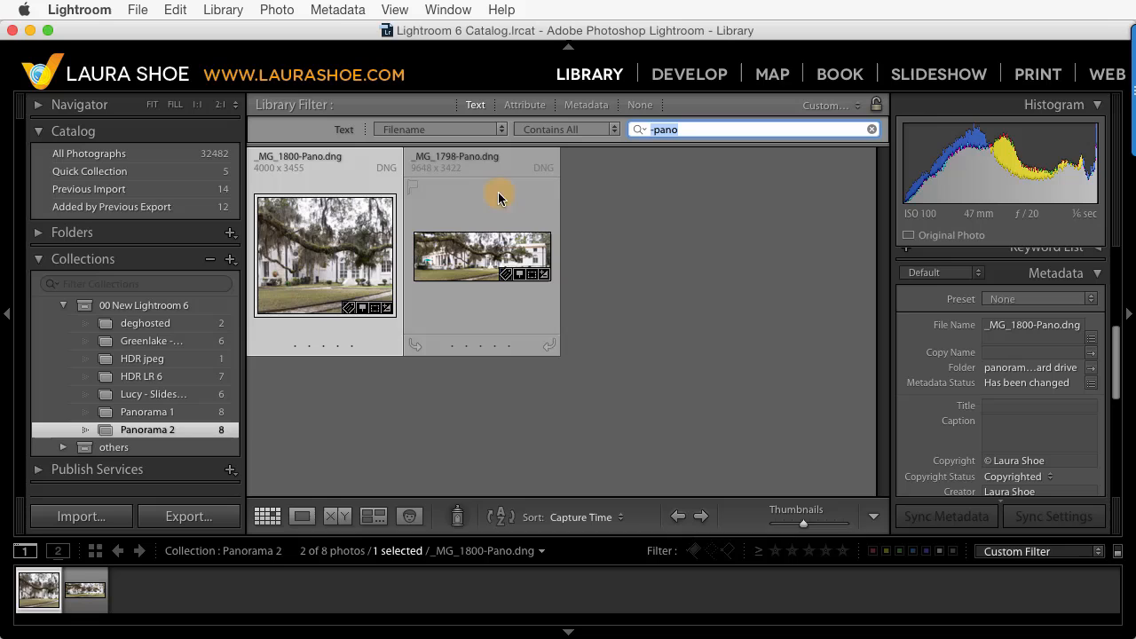
mouse_move(673, 217)
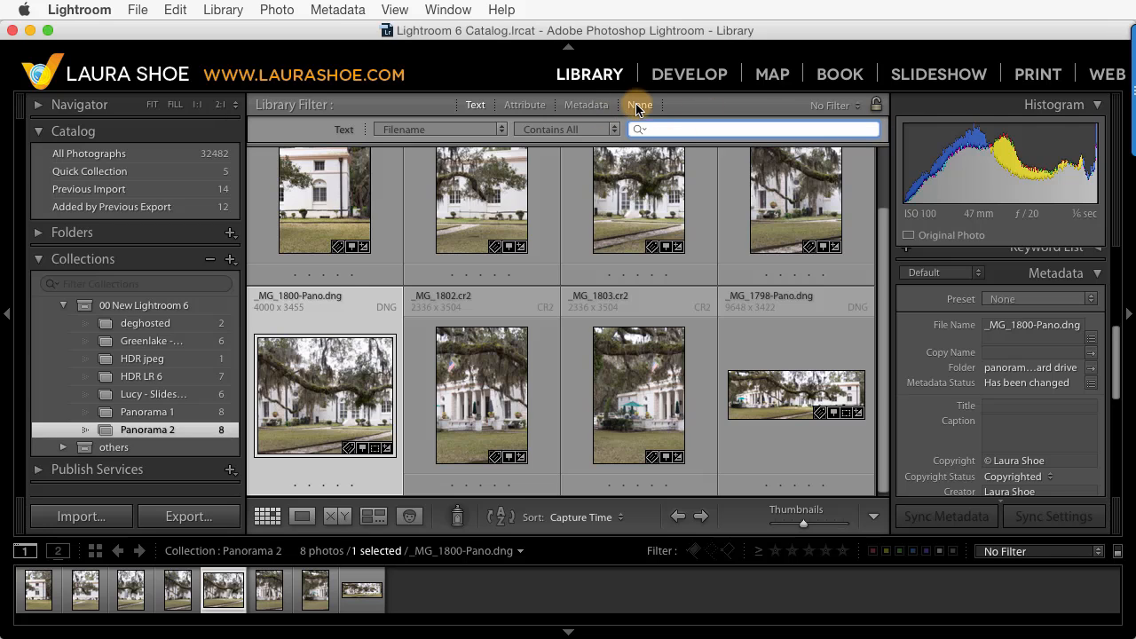
left_click(639, 105)
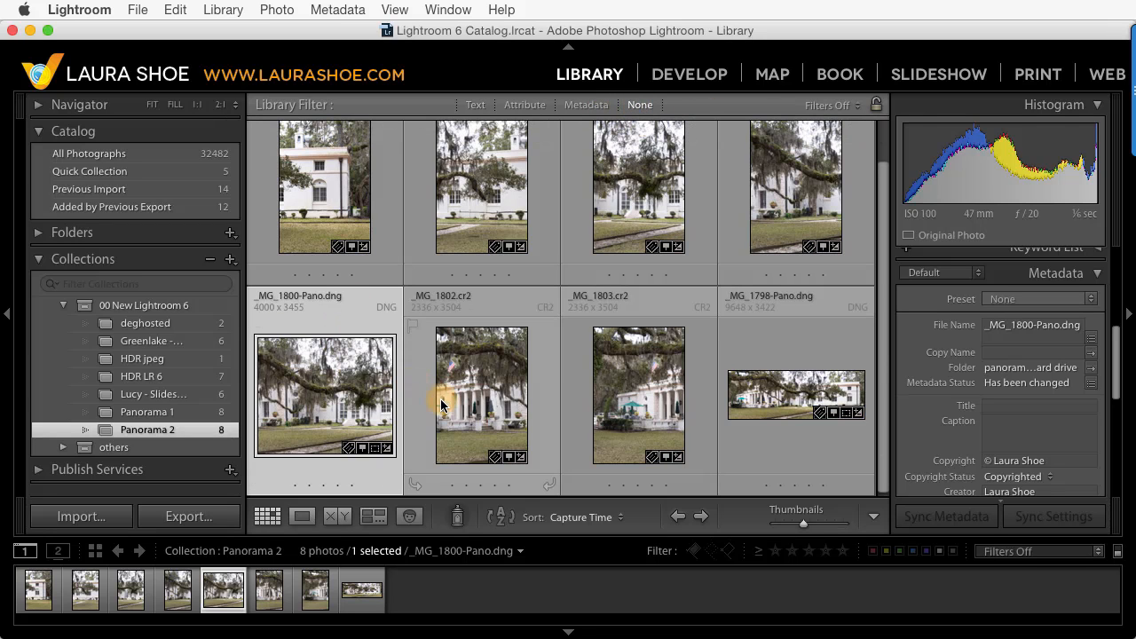
Reopen the Panorama 1 collection with its two DSC_2835-Pano DNGs
left_click(147, 412)
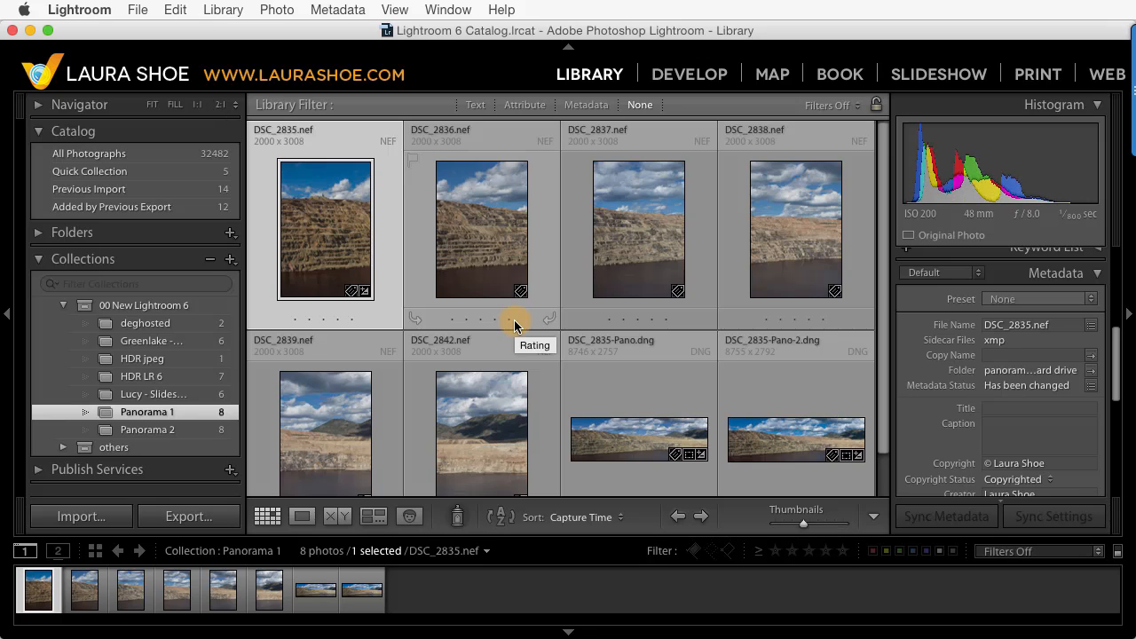
mouse_move(621, 394)
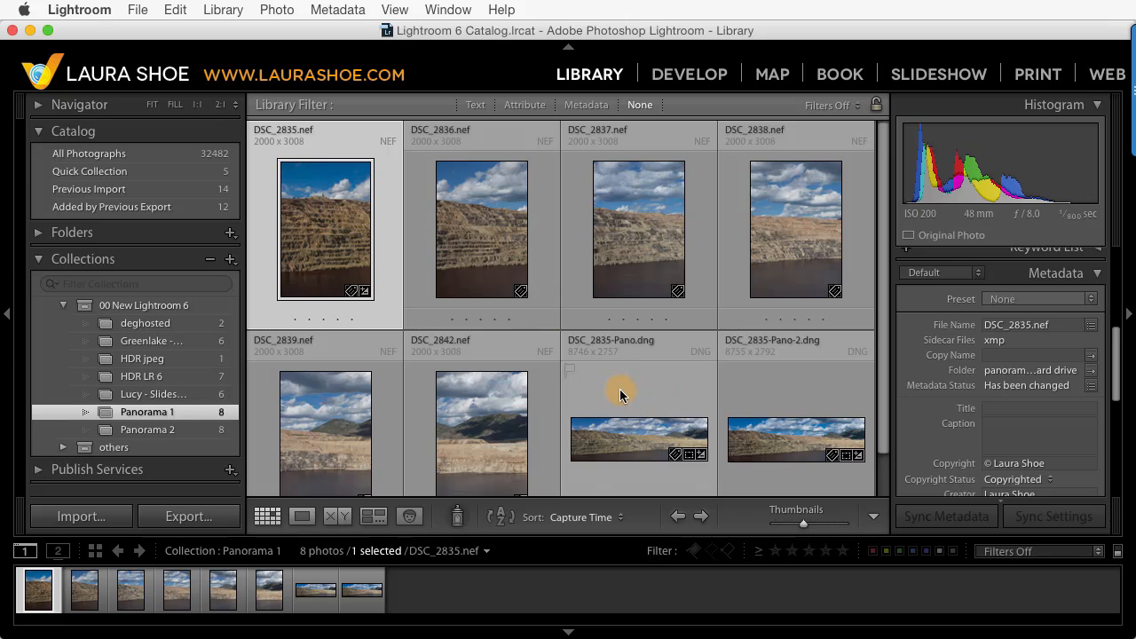
mouse_move(386, 254)
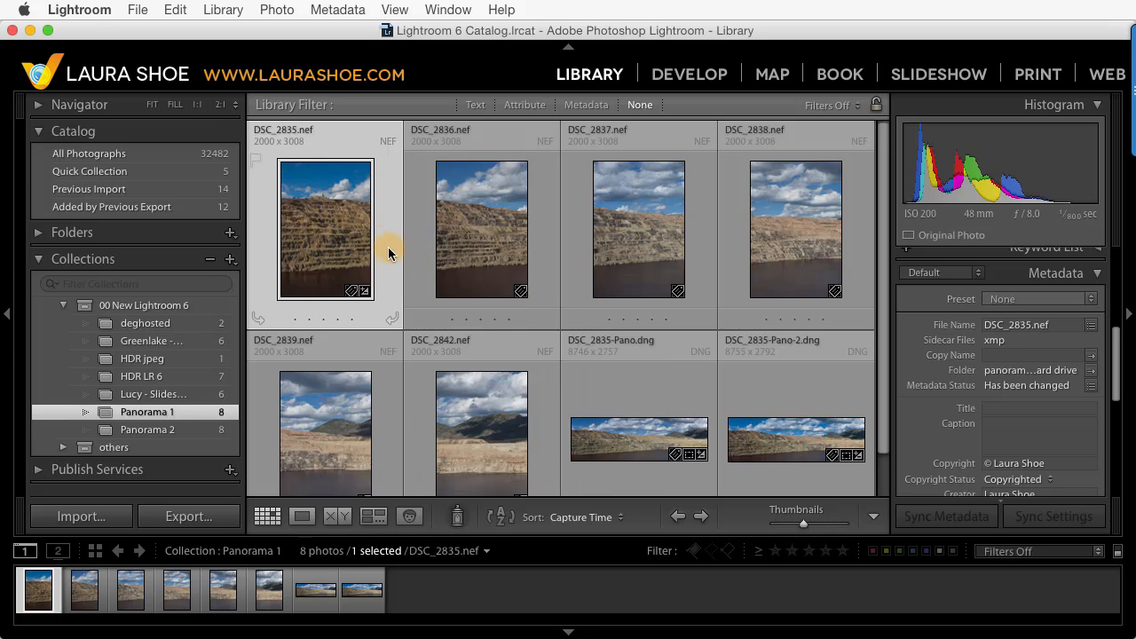
mouse_move(373, 249)
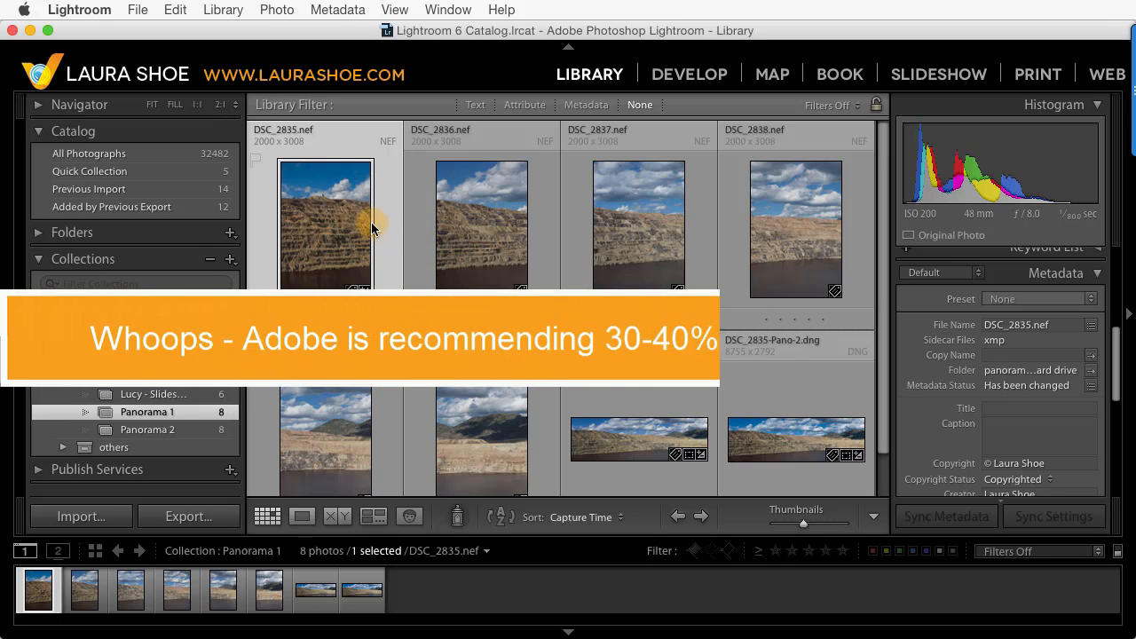
mouse_move(483, 224)
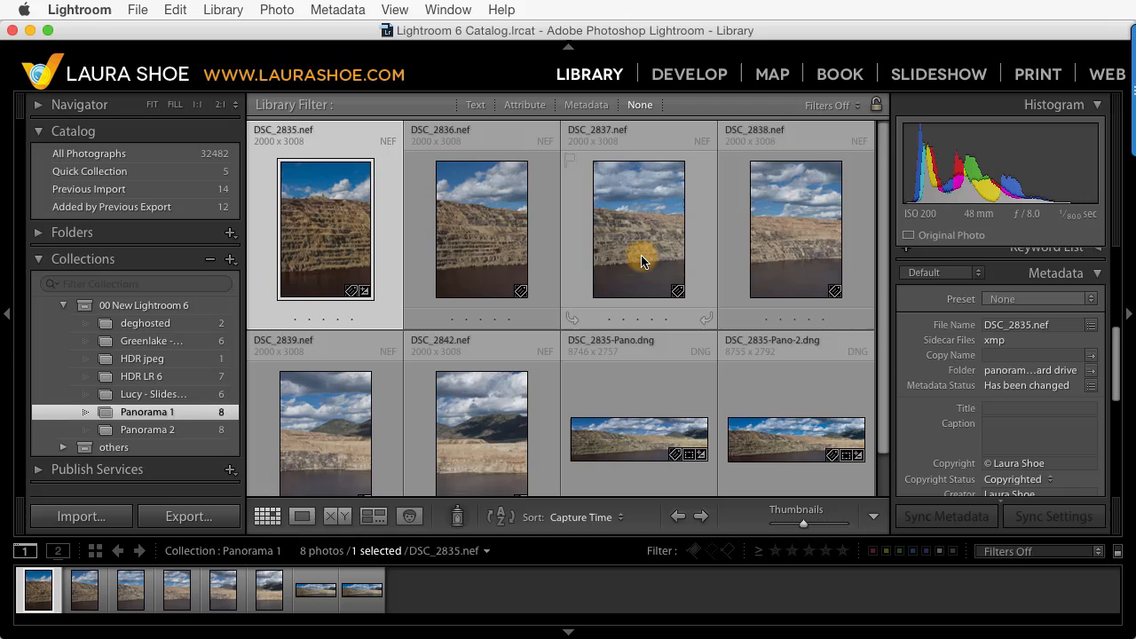
mouse_move(643, 262)
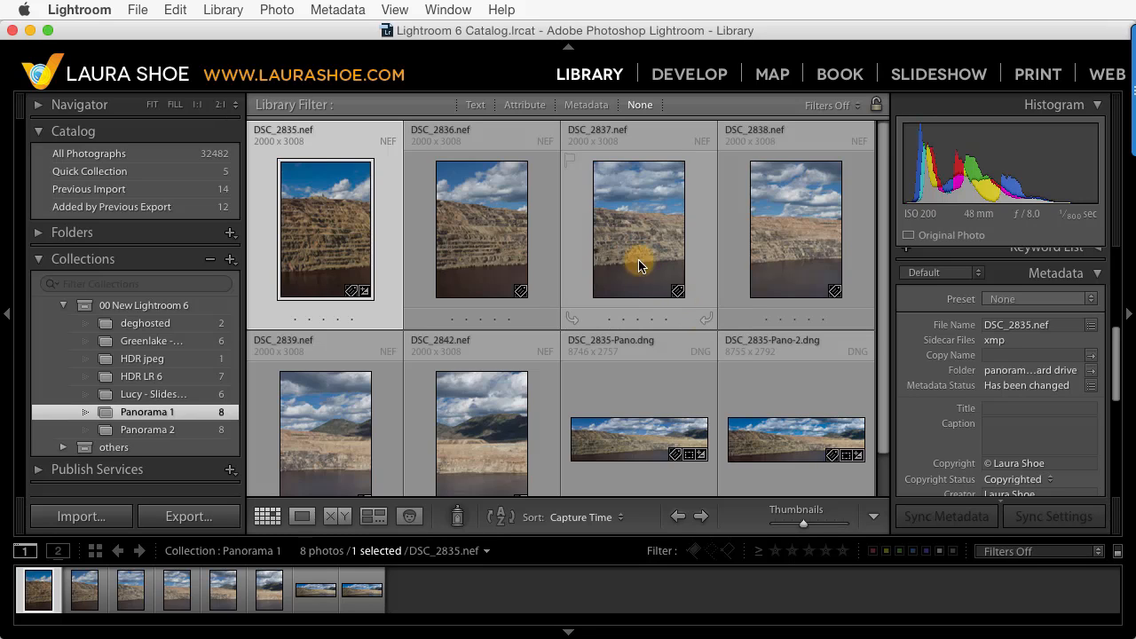
mouse_move(784, 376)
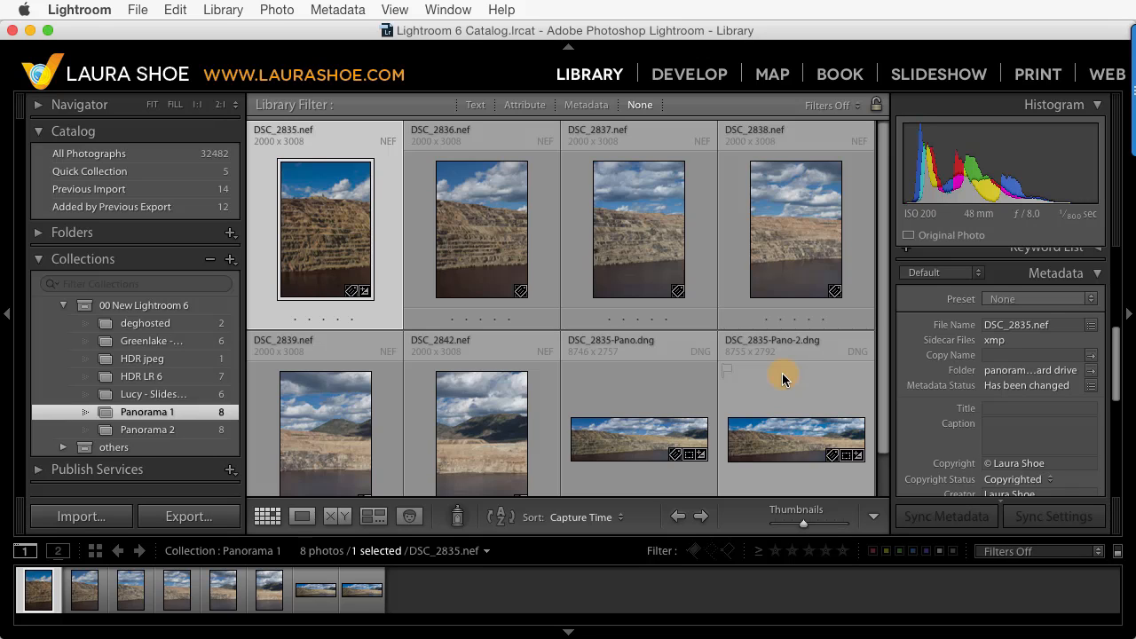
mouse_move(781, 401)
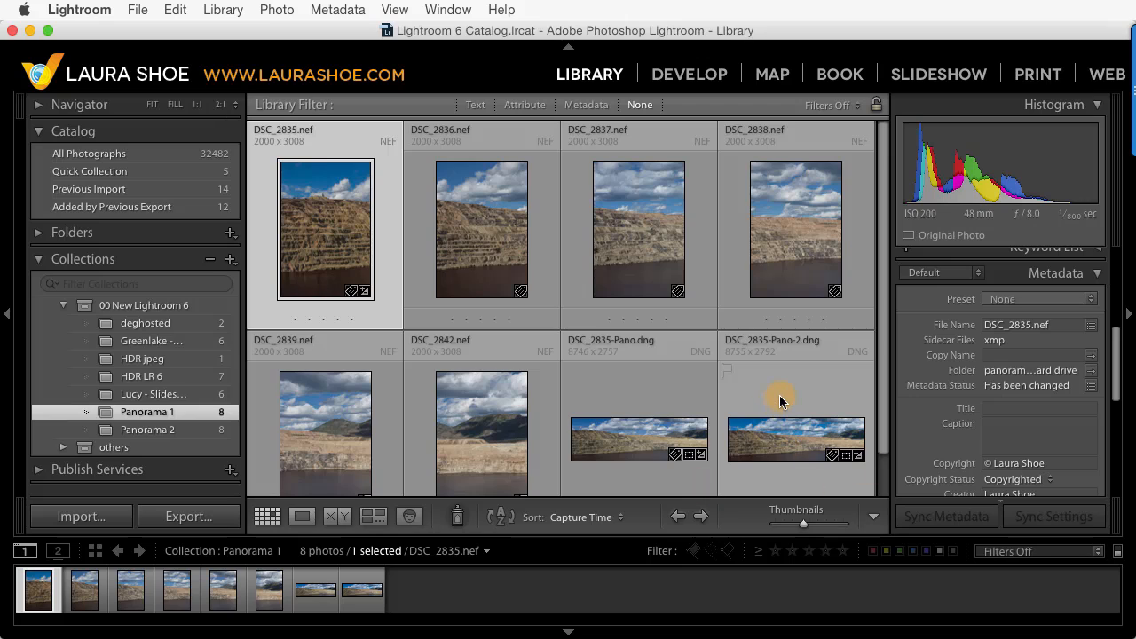
mouse_move(741, 410)
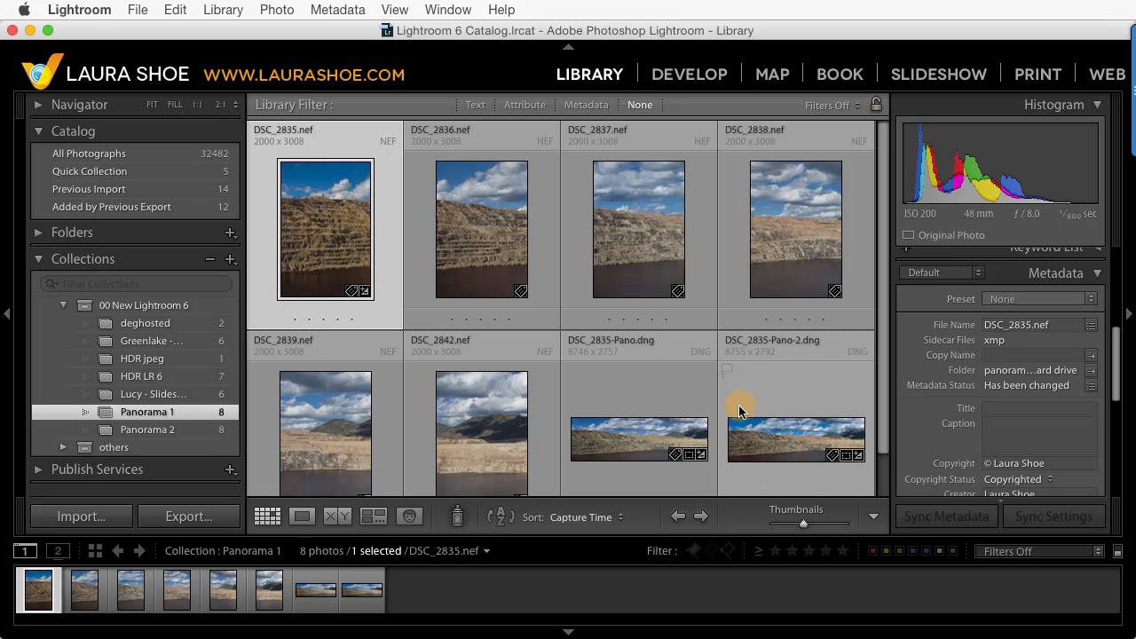
mouse_move(772, 382)
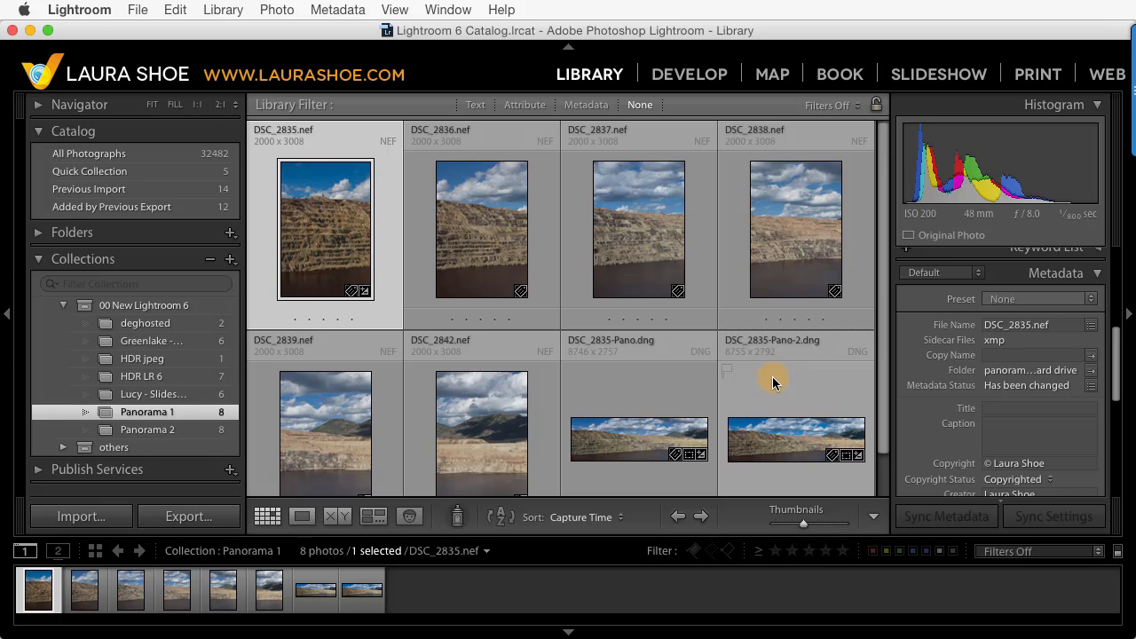
mouse_move(785, 401)
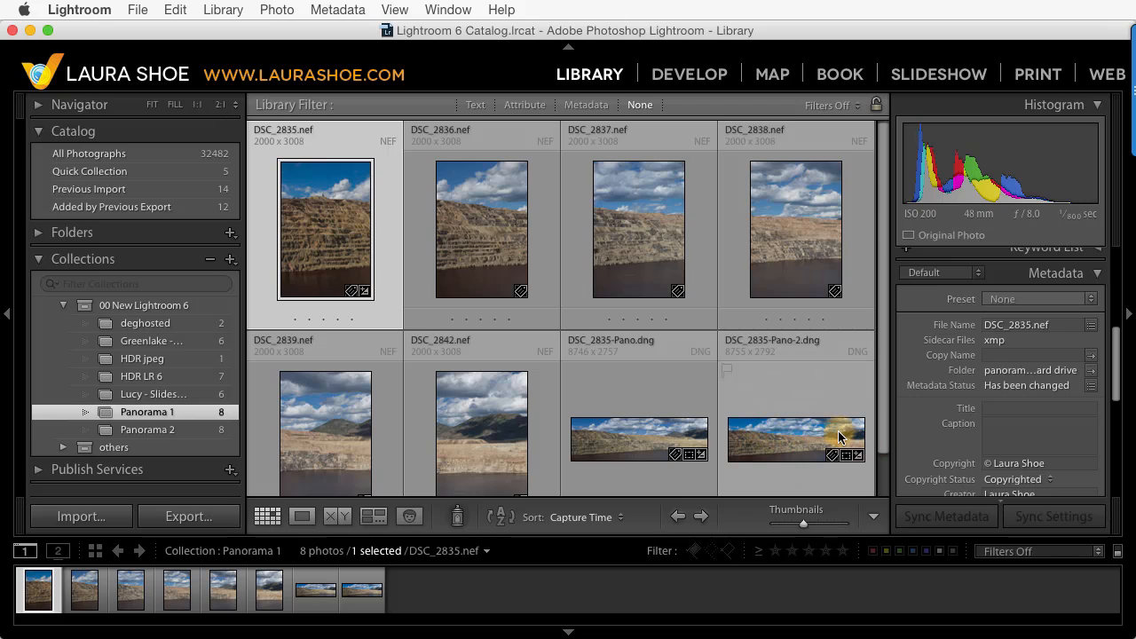
mouse_move(800, 448)
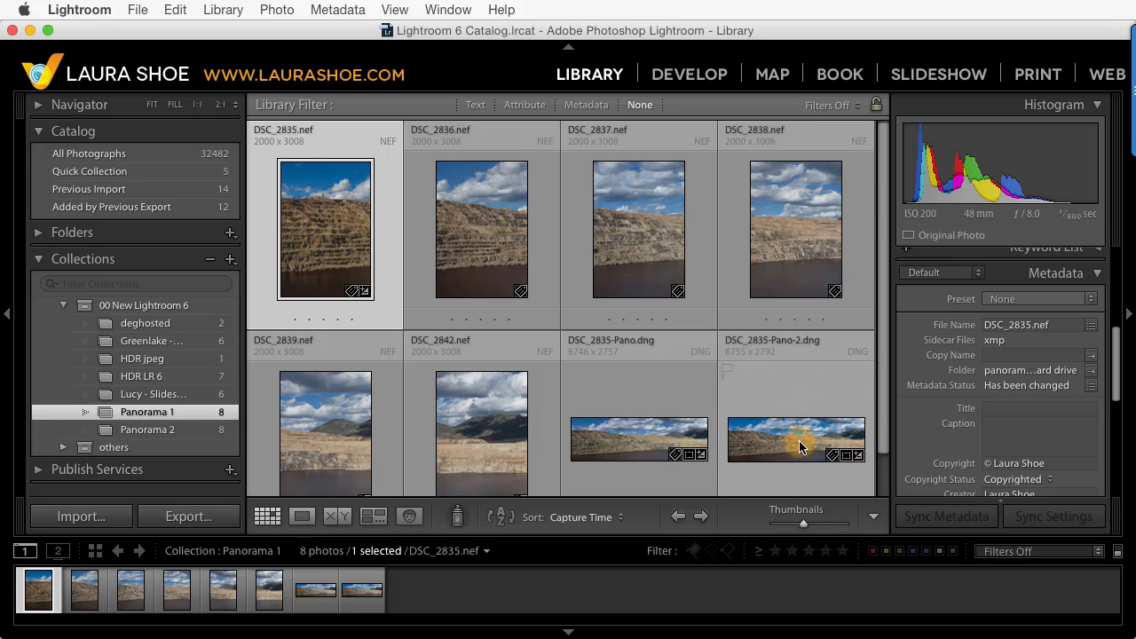
mouse_move(738, 436)
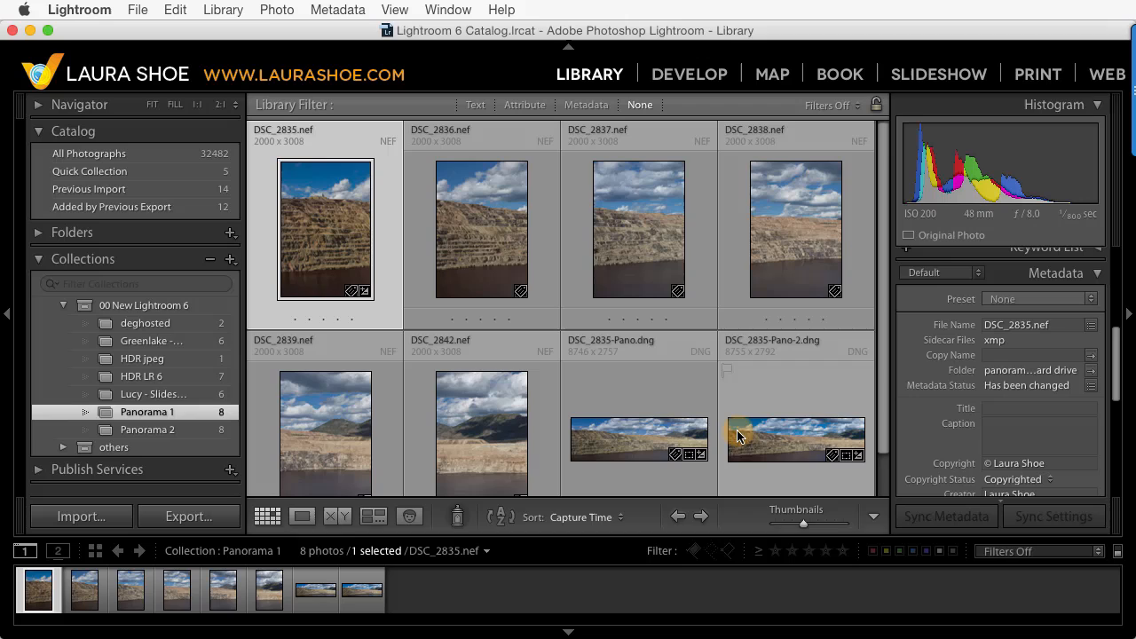
mouse_move(784, 398)
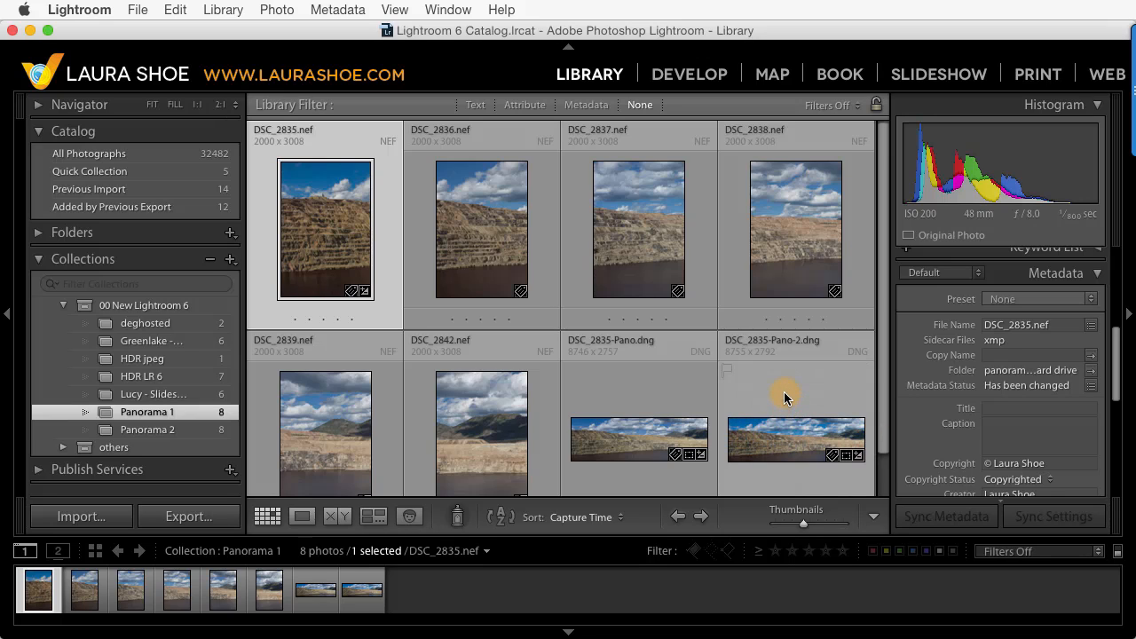
mouse_move(835, 436)
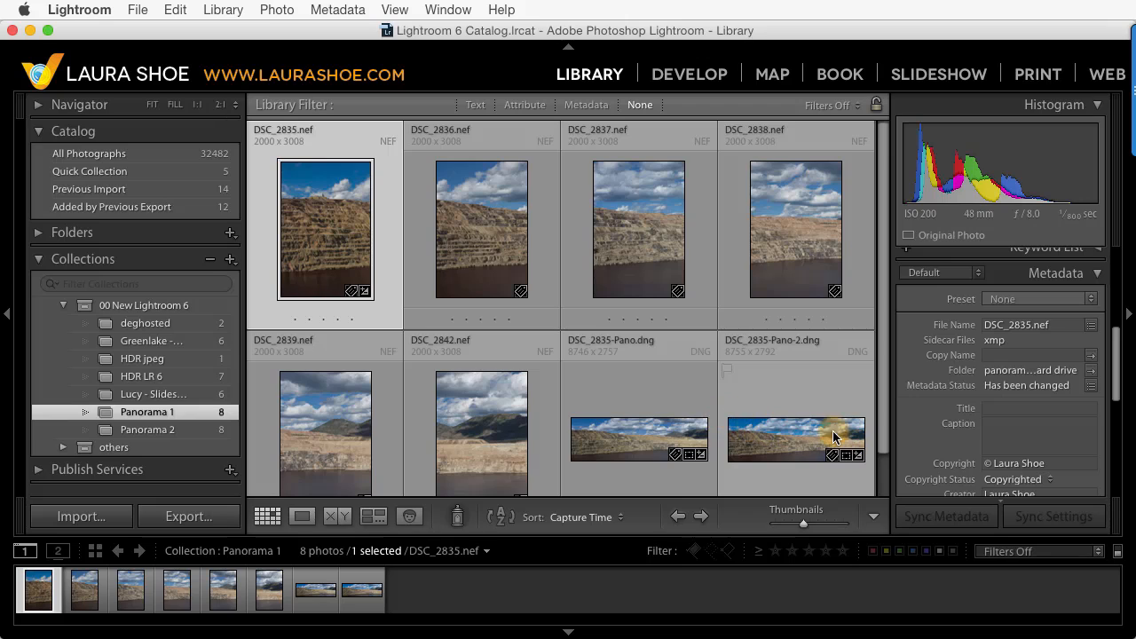
mouse_move(778, 394)
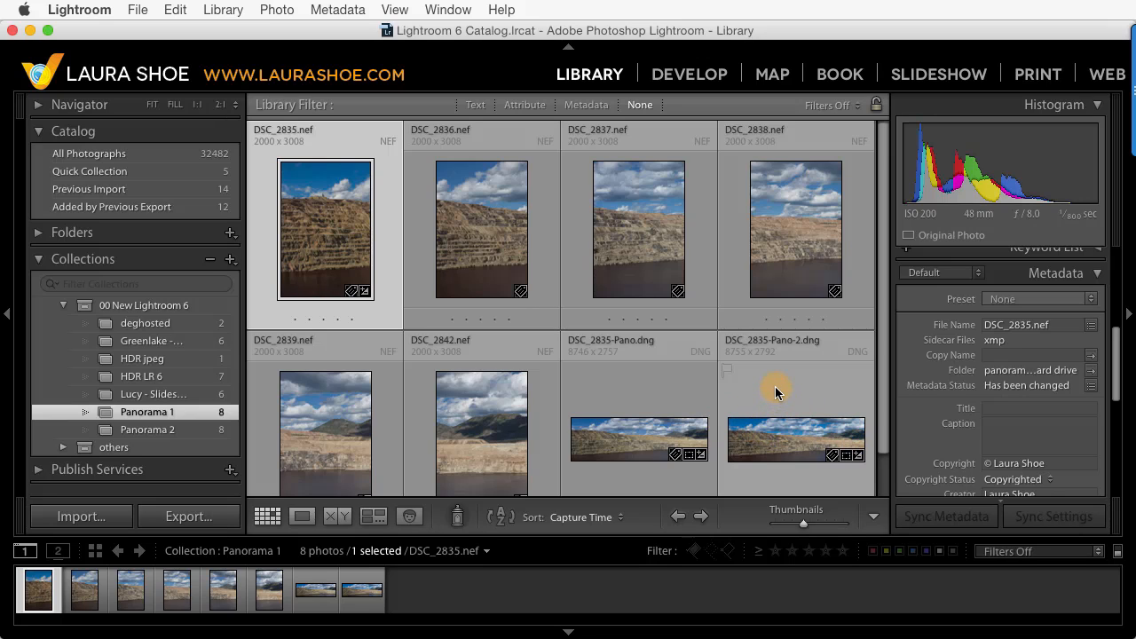